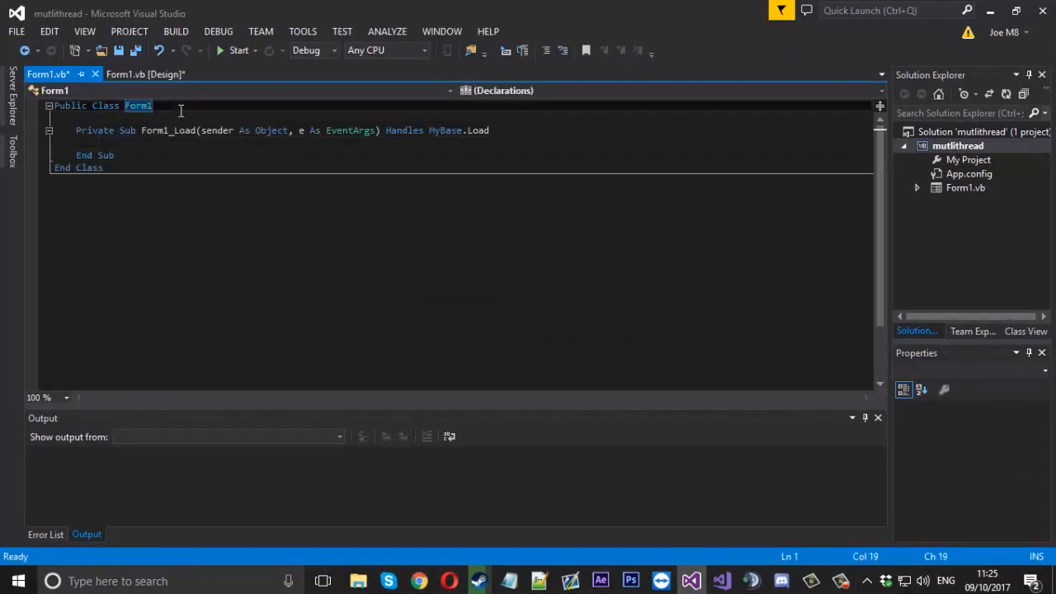
- Declare a class-level 'Dim url As New List(Of String)' in Form1 and move into Form1_Load
{"action": "key", "text": "enter"}
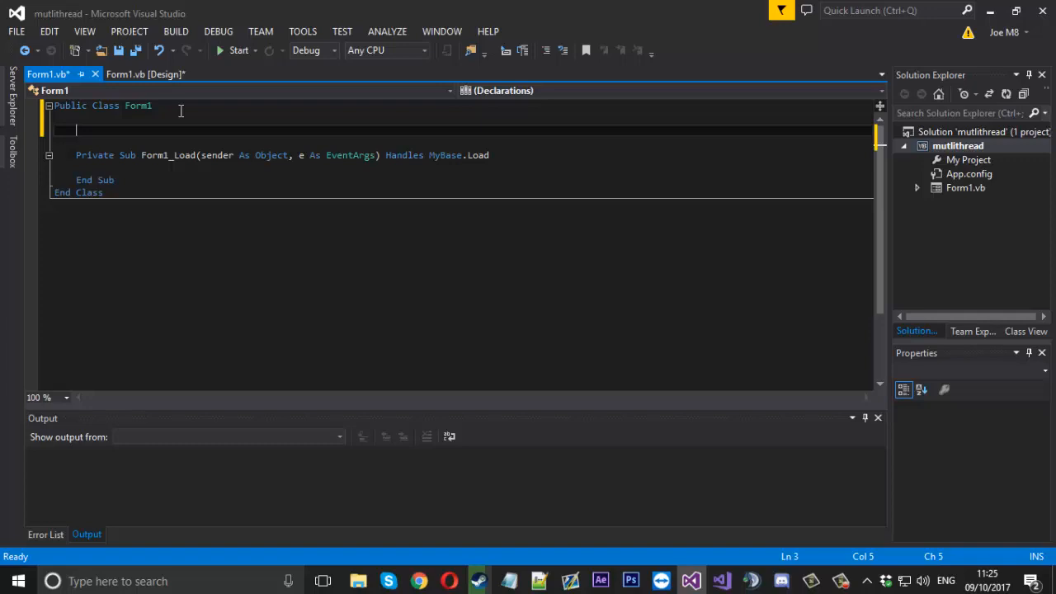
{"action": "type", "text": "Dim url As New"}
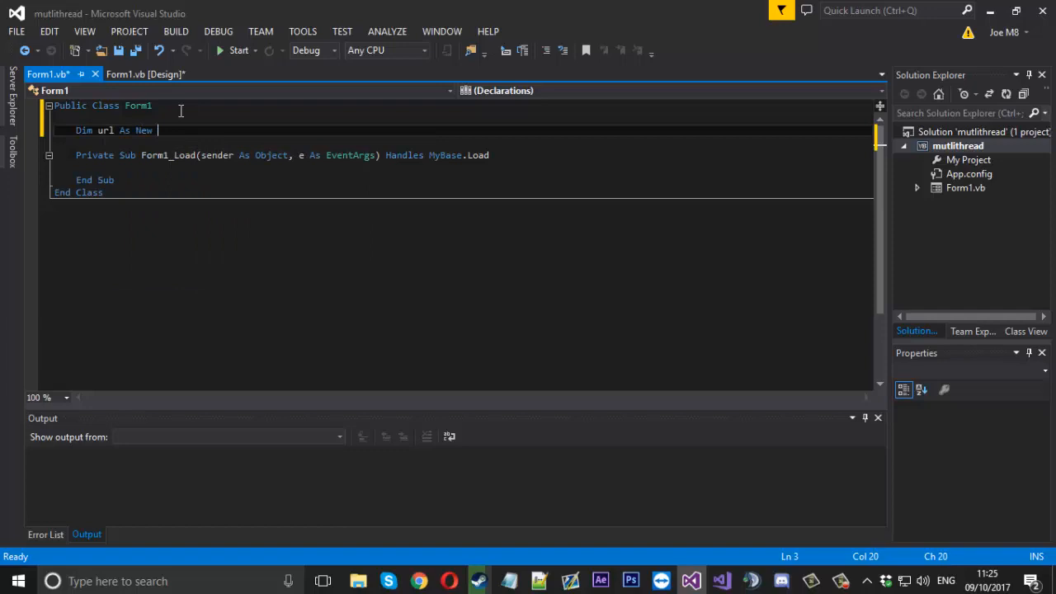
{"action": "type", "text": "List(Of"}
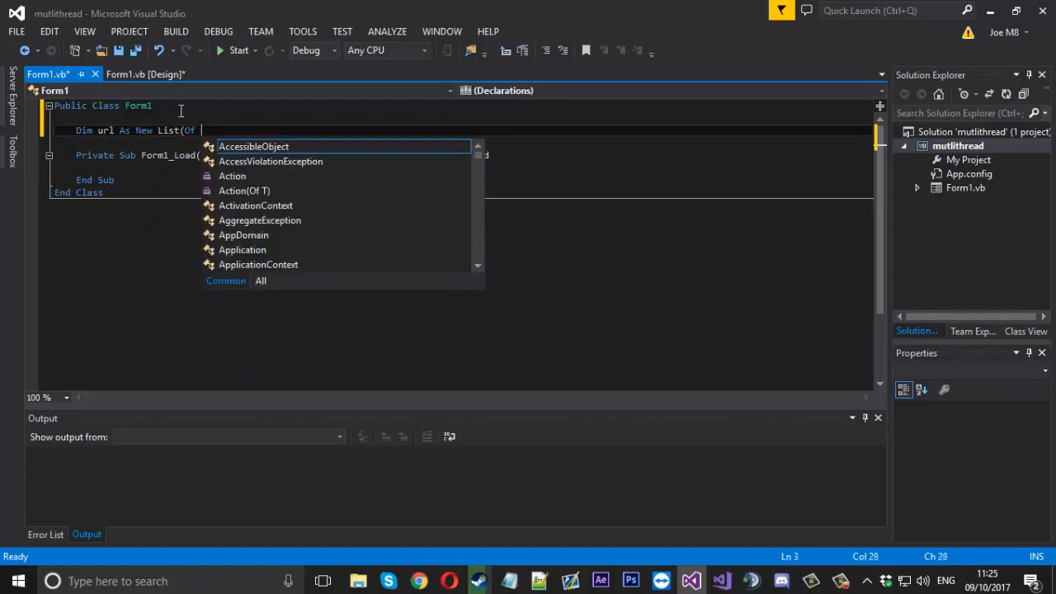
{"action": "type", "text": "String)"}
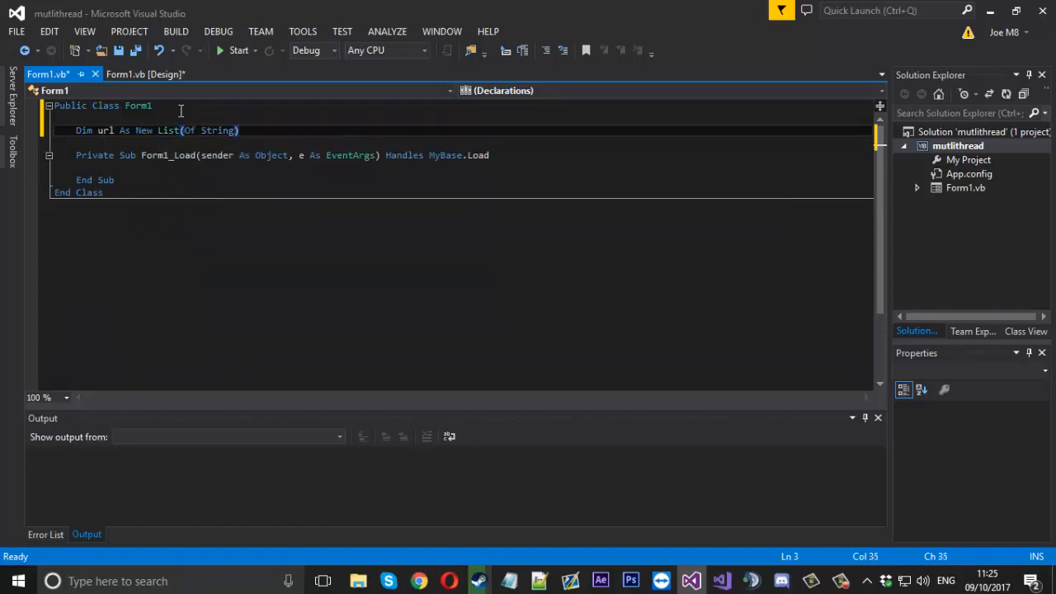
{"action": "left_click", "coordinate": [146, 74]}
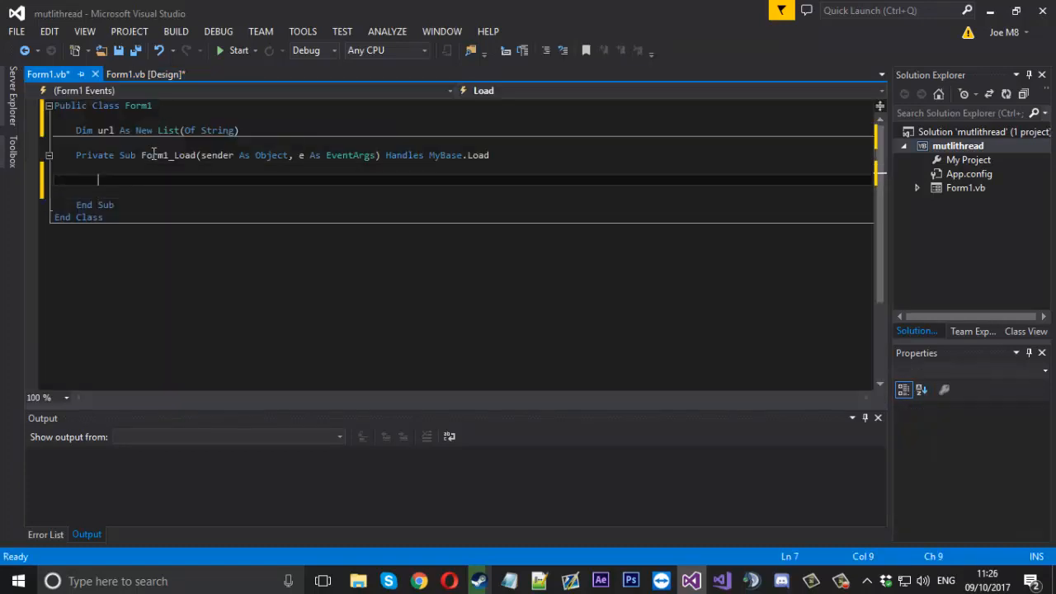
{"action": "type", "text": "urlsadd"}
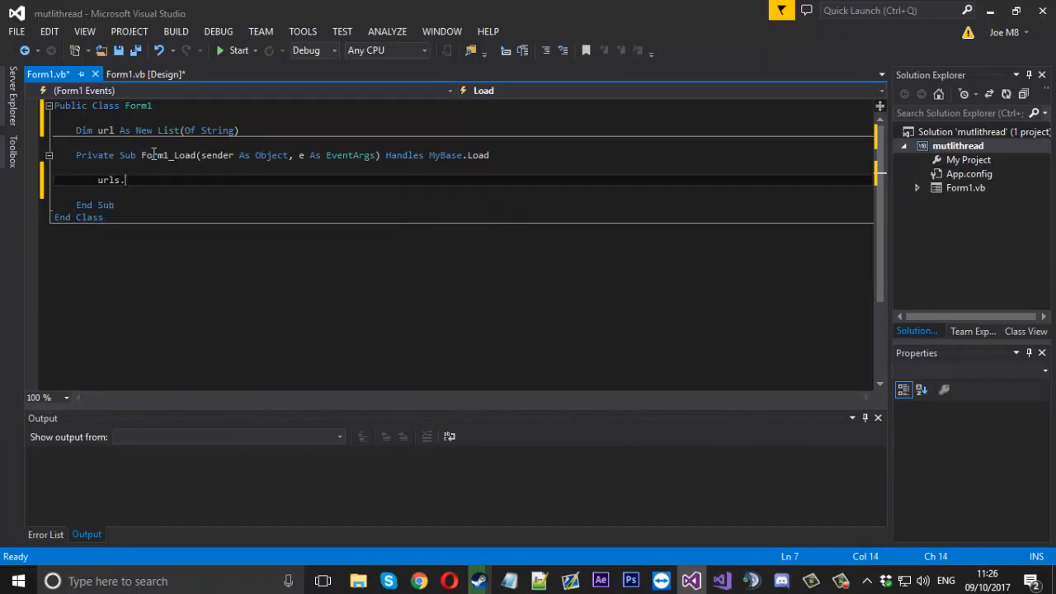
{"action": "type", "text": "a"}
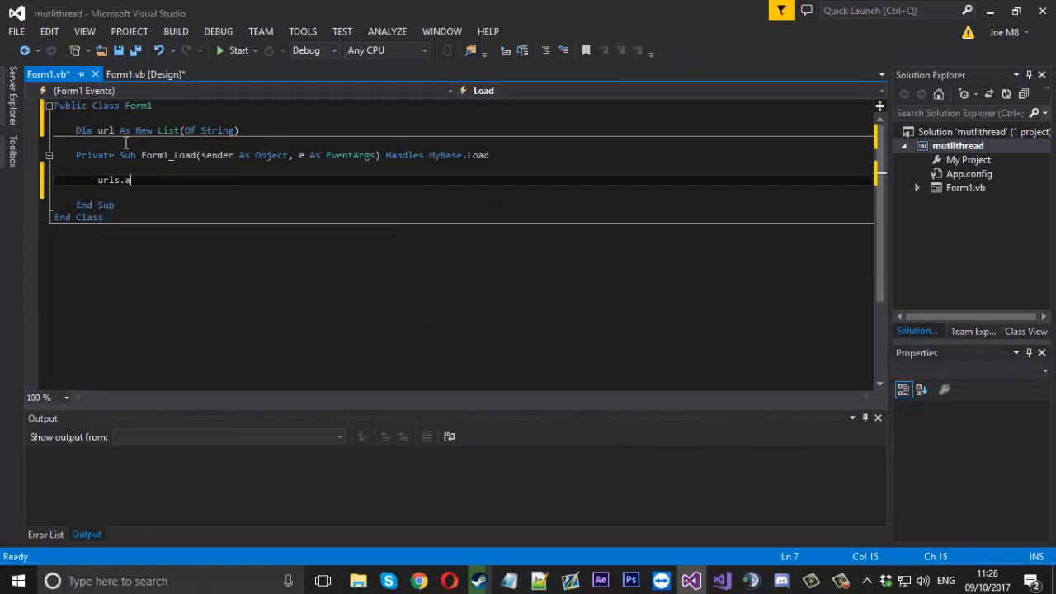
{"action": "type", "text": "()"}
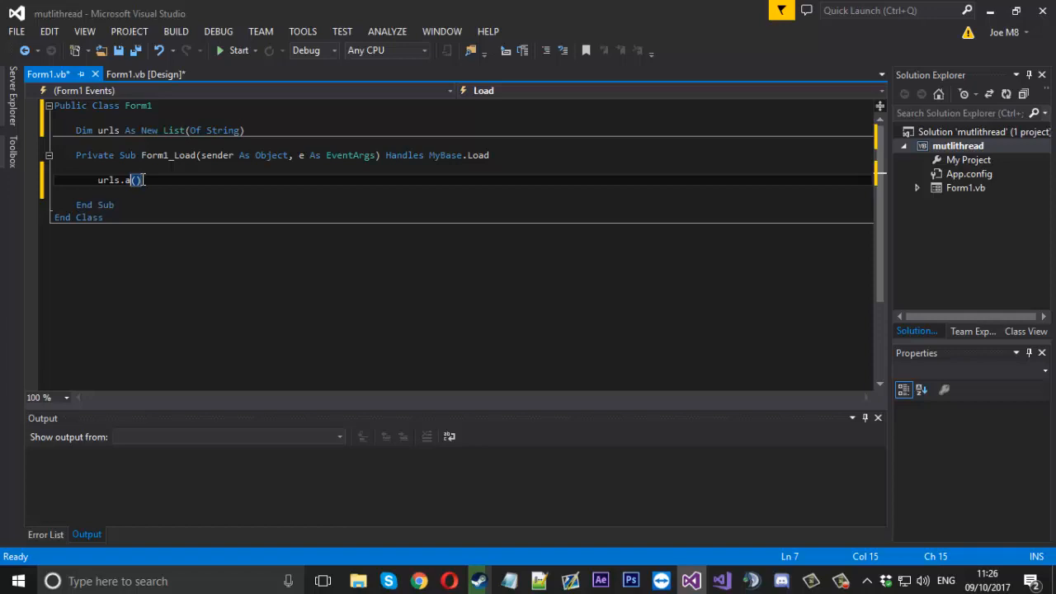
{"action": "type", "text": "dd"}
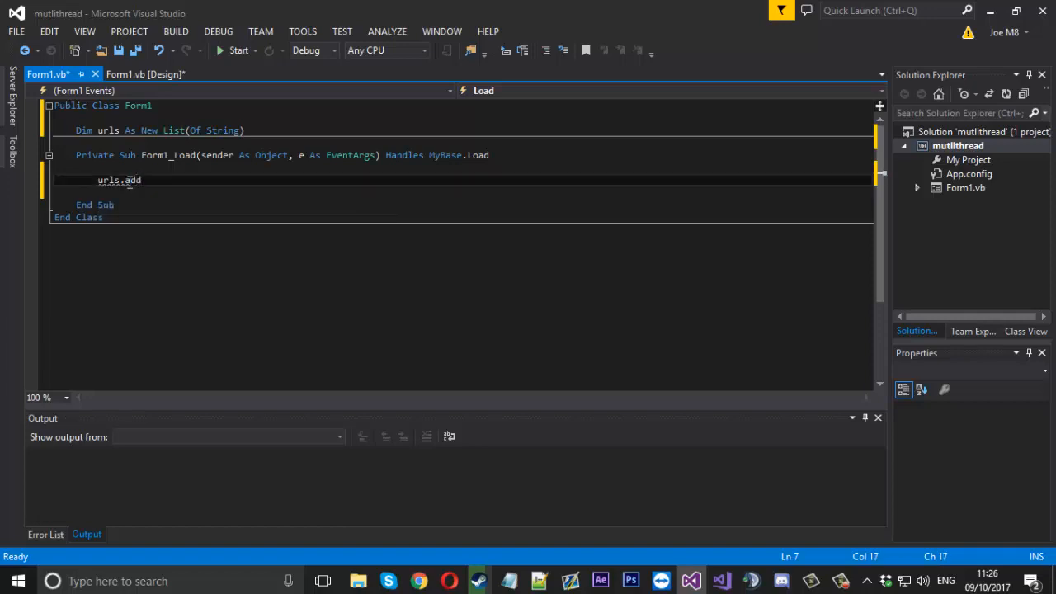
{"action": "type", "text": "()"}
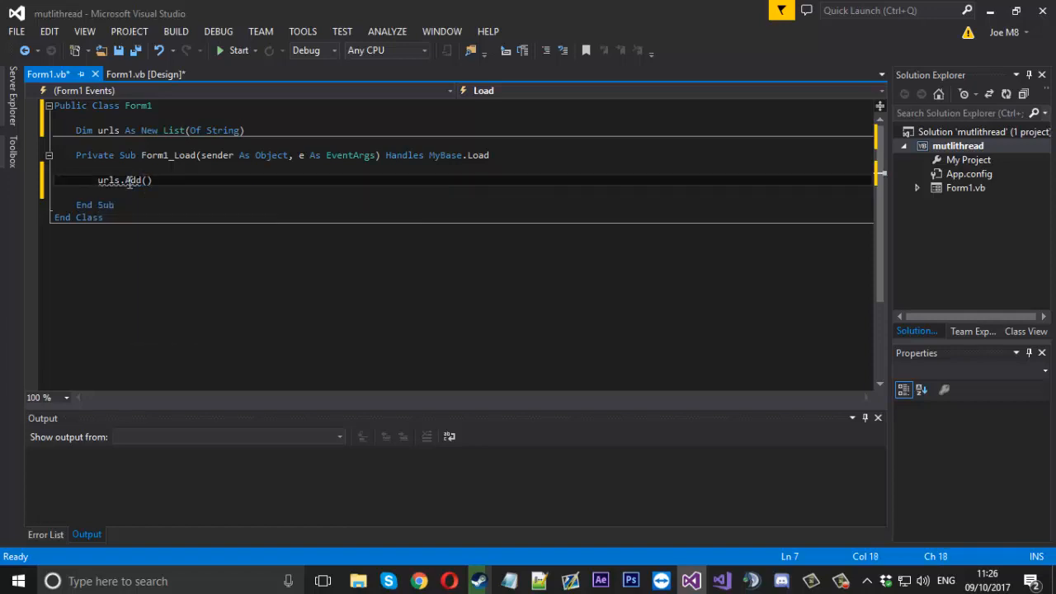
{"action": "type", "text": "("}
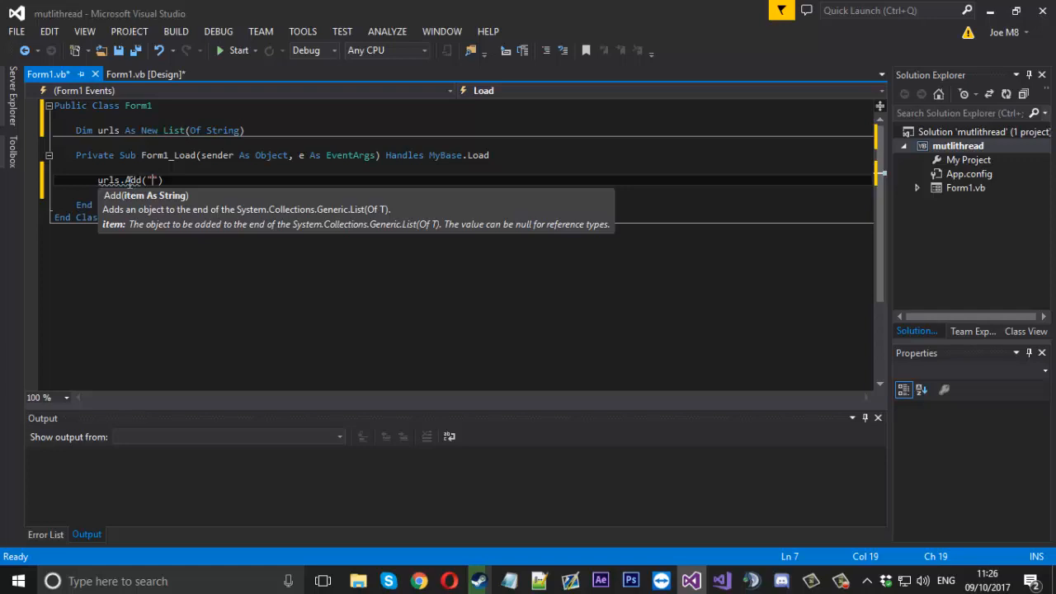
{"action": "type", "text": "https:"}
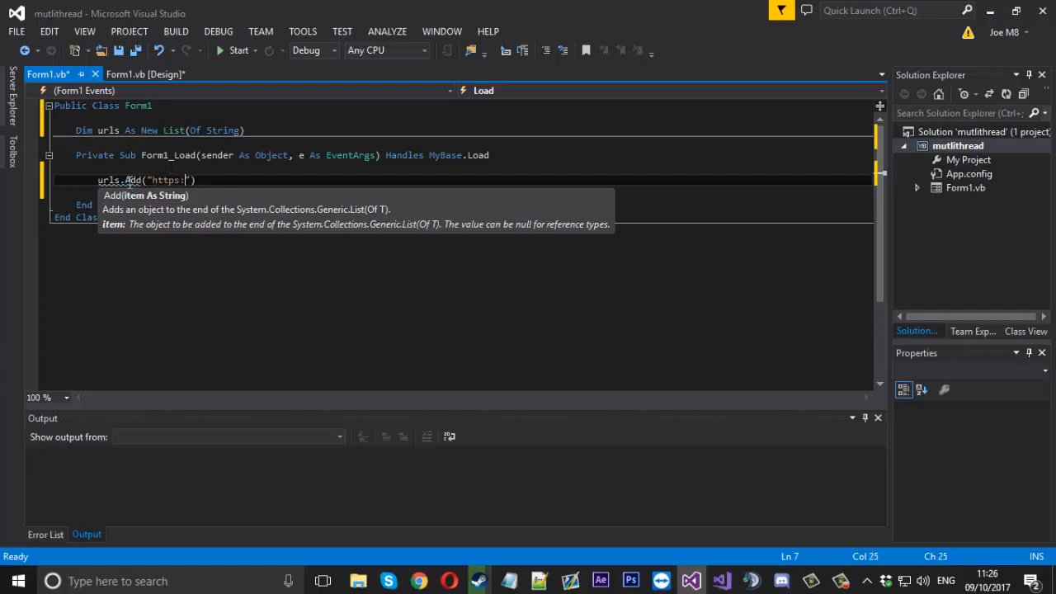
{"action": "type", "text": "//goog"}
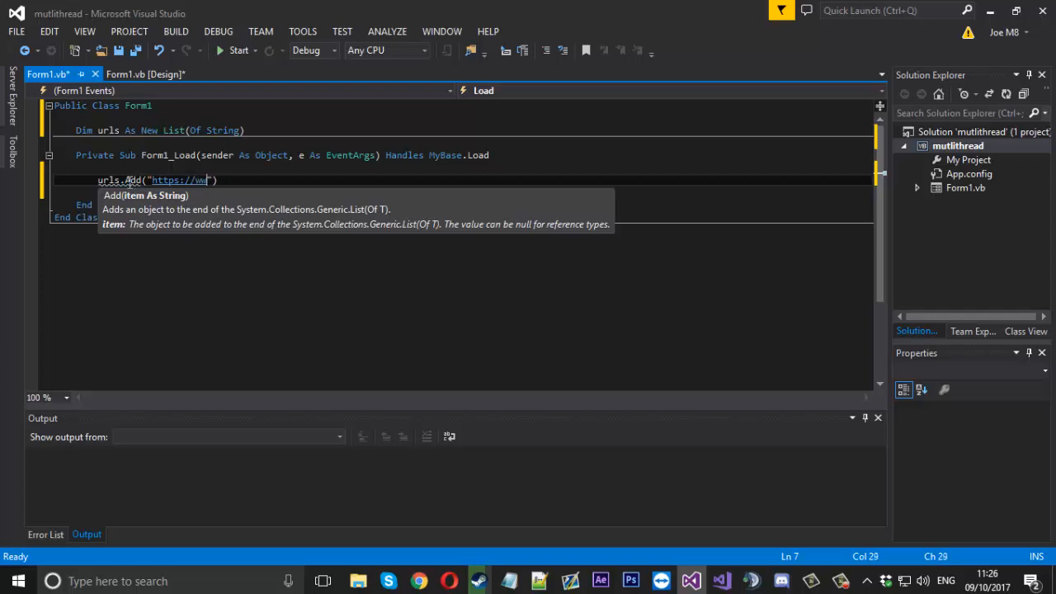
{"action": "type", "text": "www.google.com"}
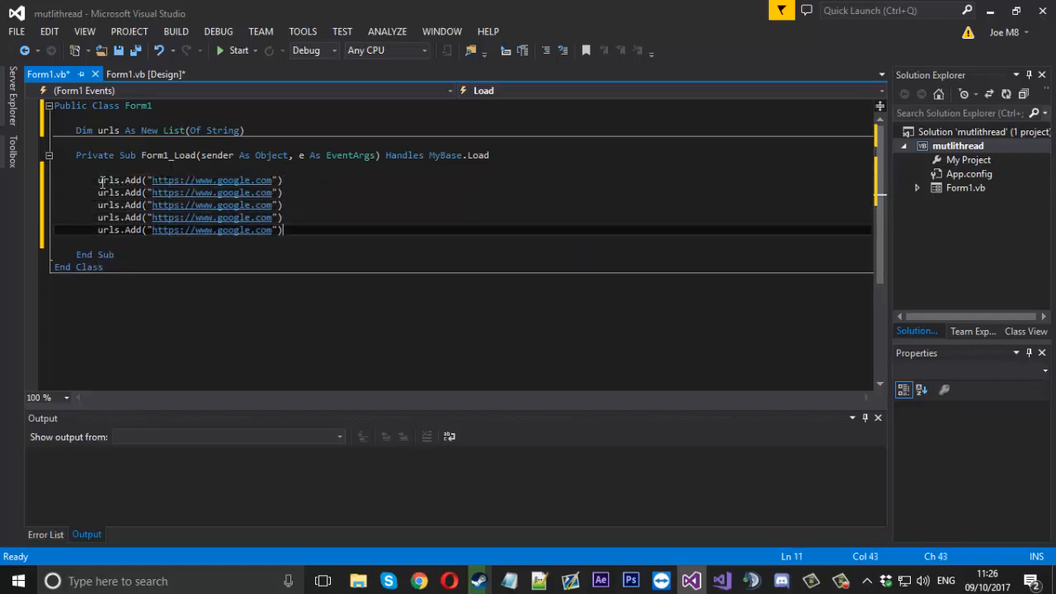
- Add the remaining URLs (bing, yahoo, facebook, twitter) and return to the form designer
{"action": "double_click", "coordinate": [234, 191]}
{"action": "type", "text": "bin"}
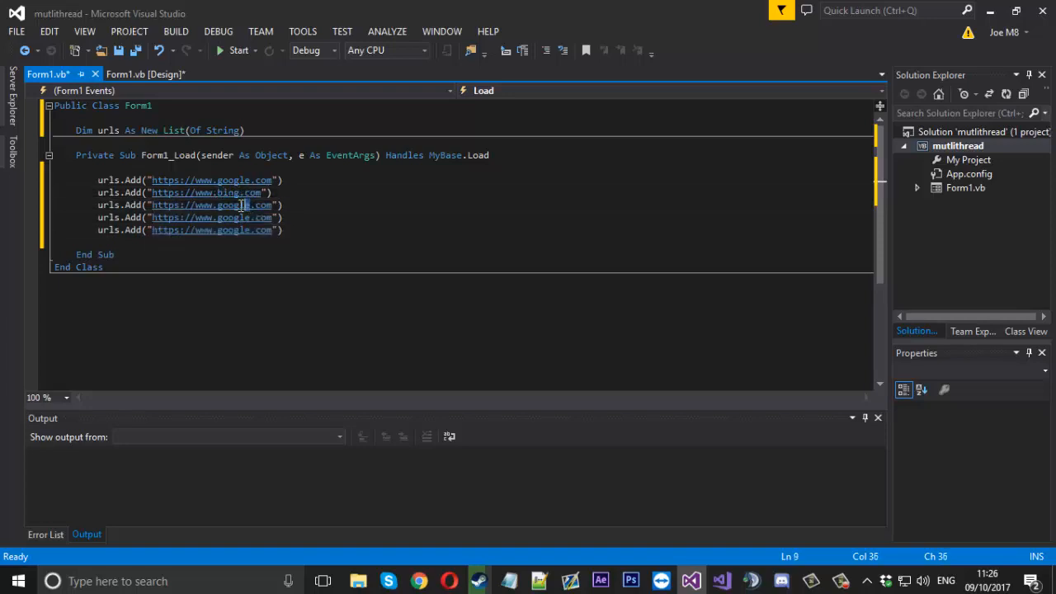
{"action": "type", "text": "Yahoo"}
{"action": "left_click", "coordinate": [190, 218]}
{"action": "type", "text": "facebook"}
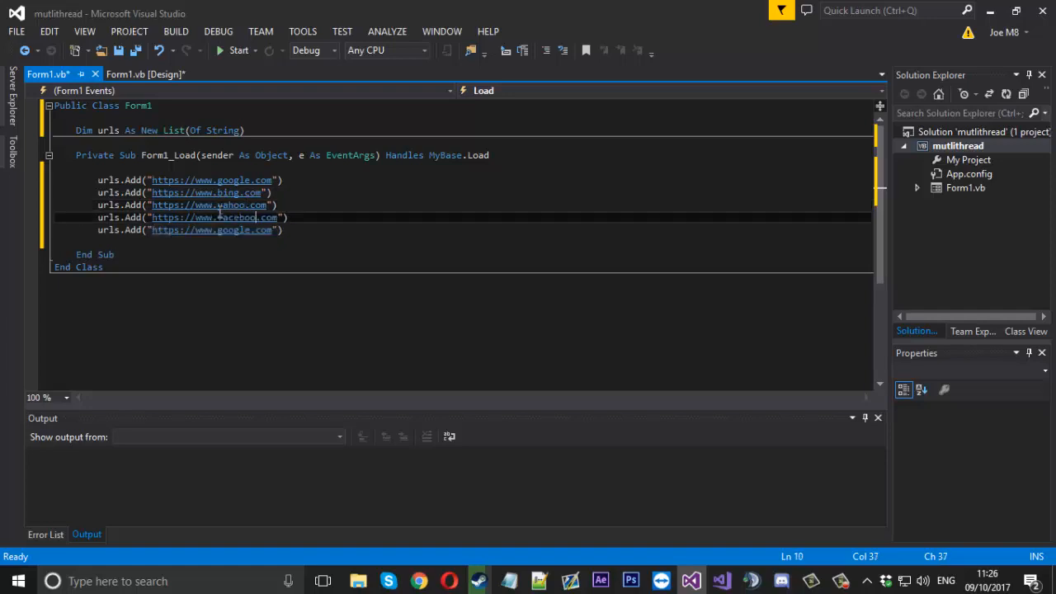
{"action": "mouse_move", "coordinate": [234, 230]}
{"action": "type", "text": "twitter"}
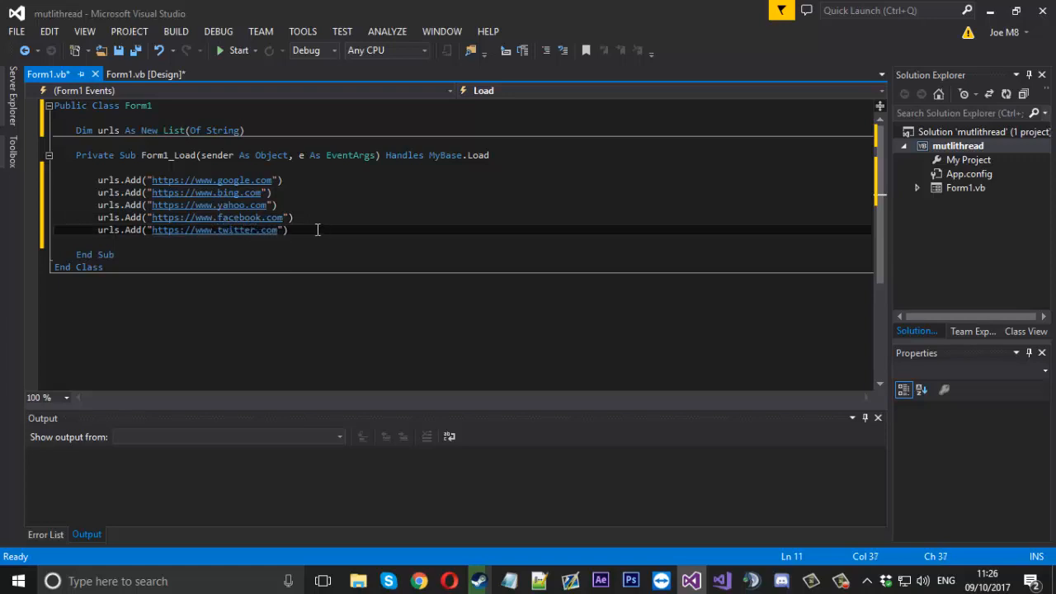
{"action": "left_click_drag", "start_coordinate": [287, 229], "coordinate": [98, 180]}
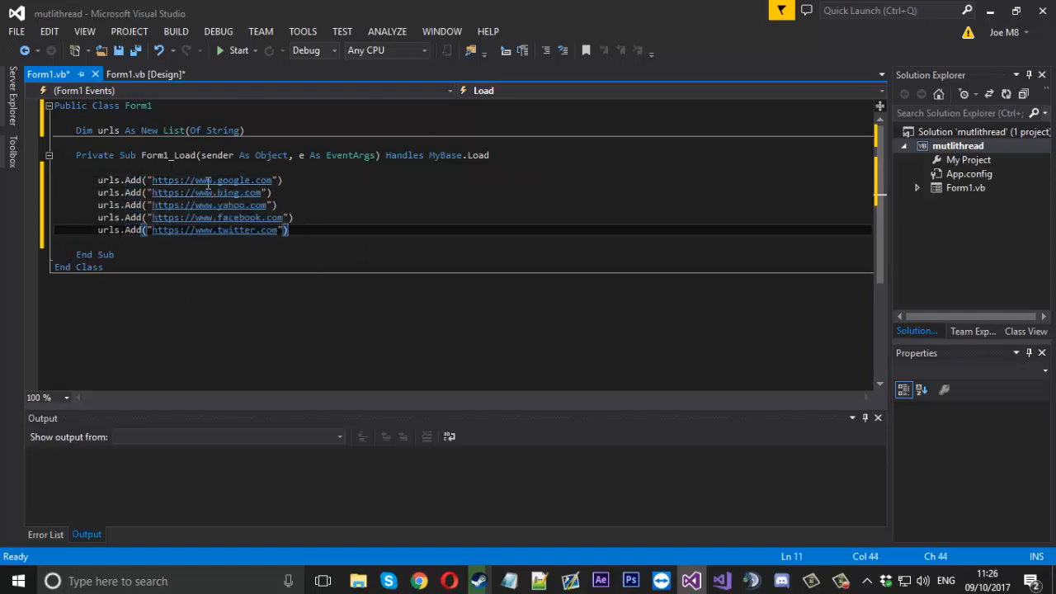
{"action": "left_click", "coordinate": [146, 74]}
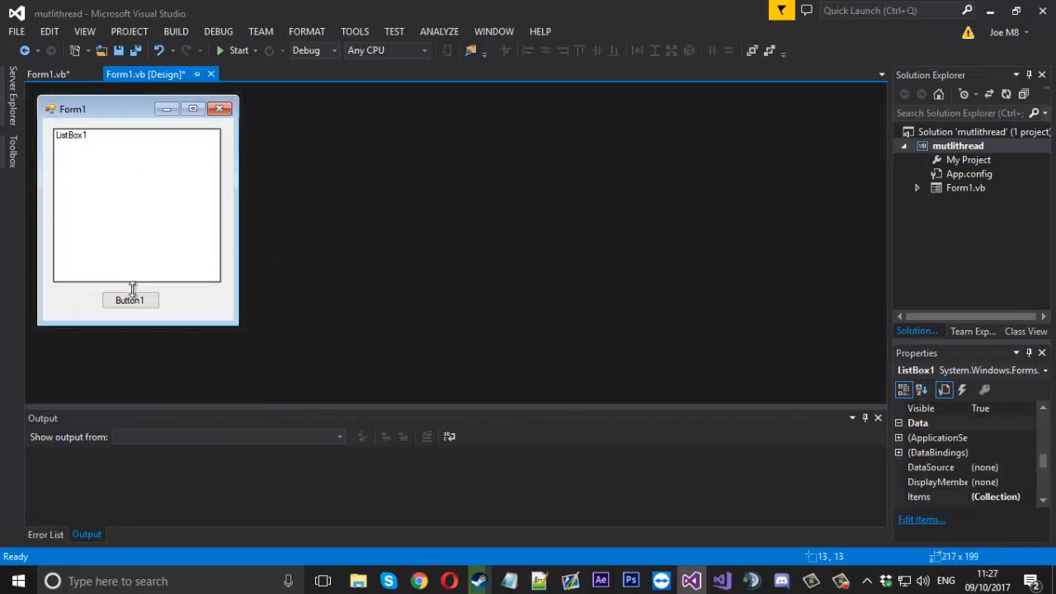
- Widen Button1 across the form, label it Start, and create its Button1_Click handler
{"action": "left_click", "coordinate": [129, 301]}
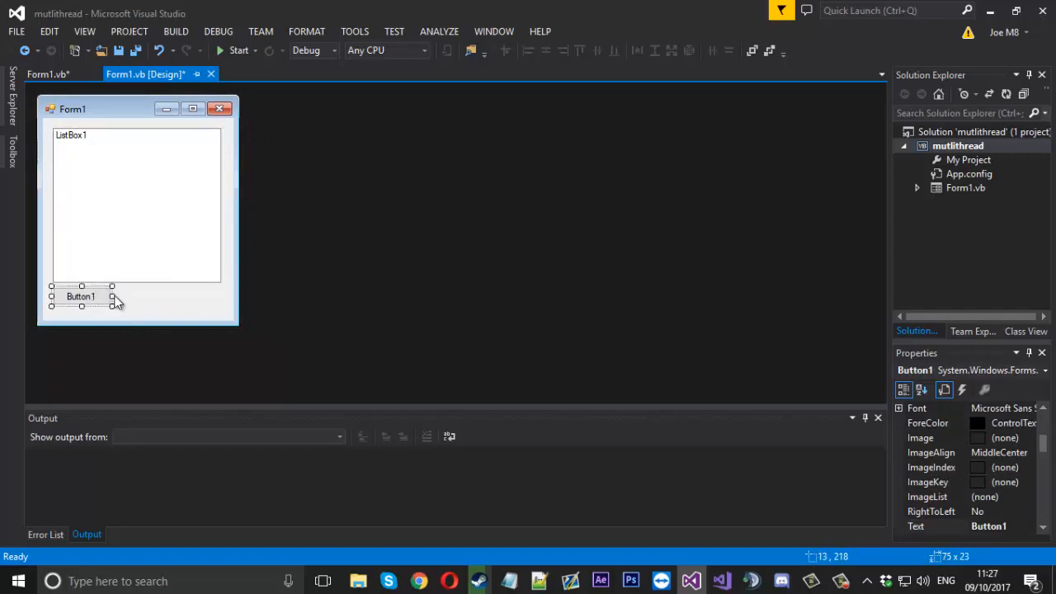
{"action": "left_click_drag", "start_coordinate": [112, 297], "coordinate": [221, 297]}
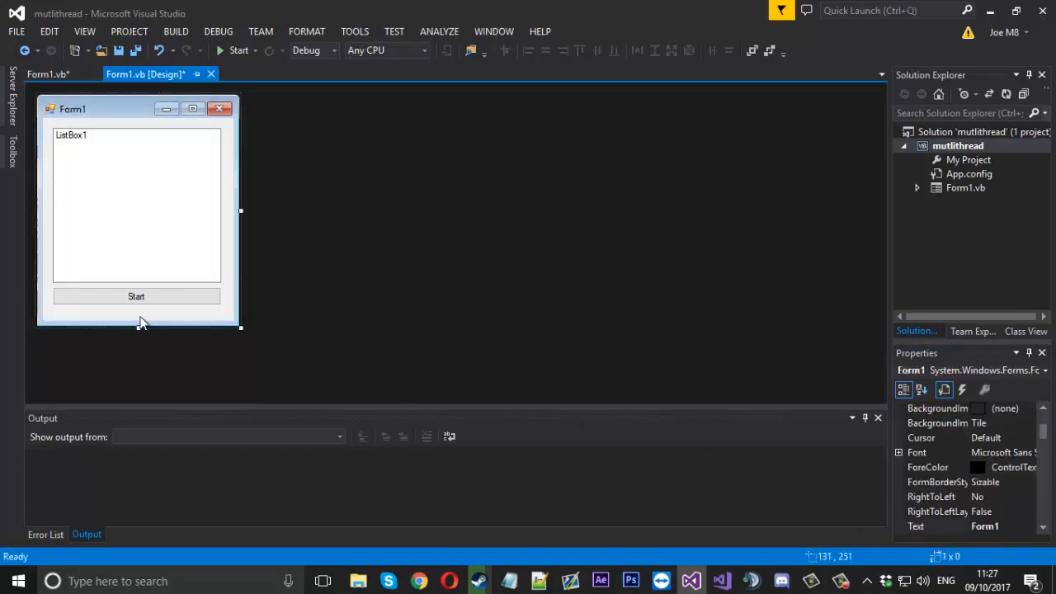
{"action": "double_click", "coordinate": [135, 297]}
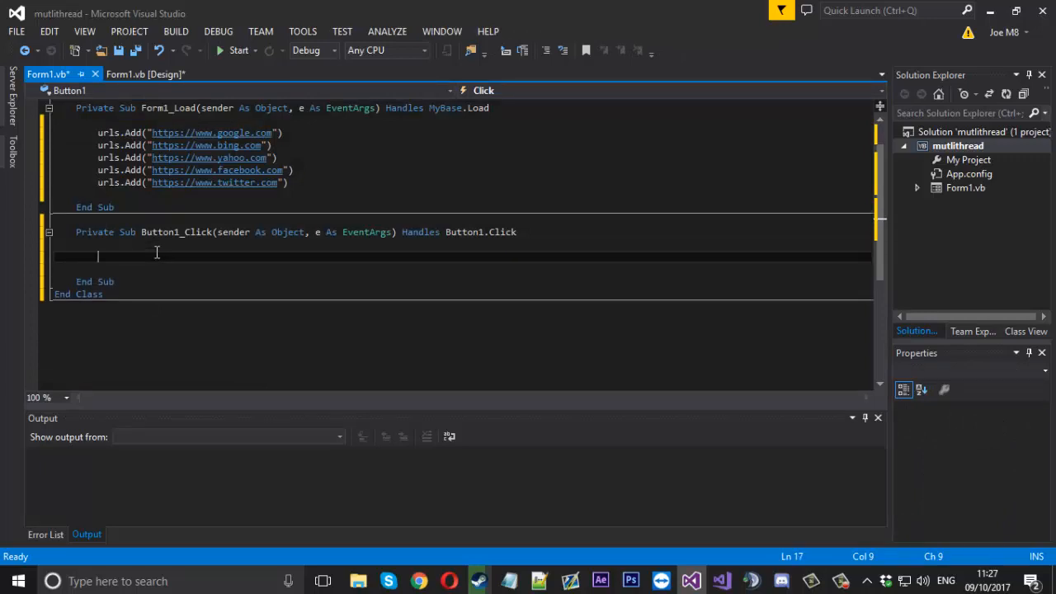
{"action": "mouse_move", "coordinate": [194, 305]}
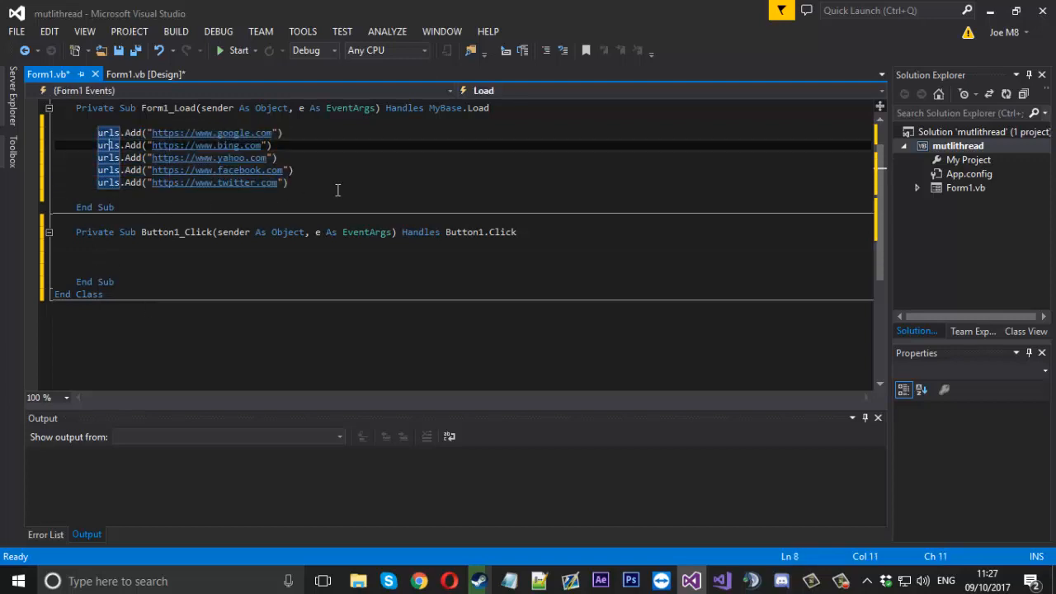
{"action": "left_click", "coordinate": [287, 181]}
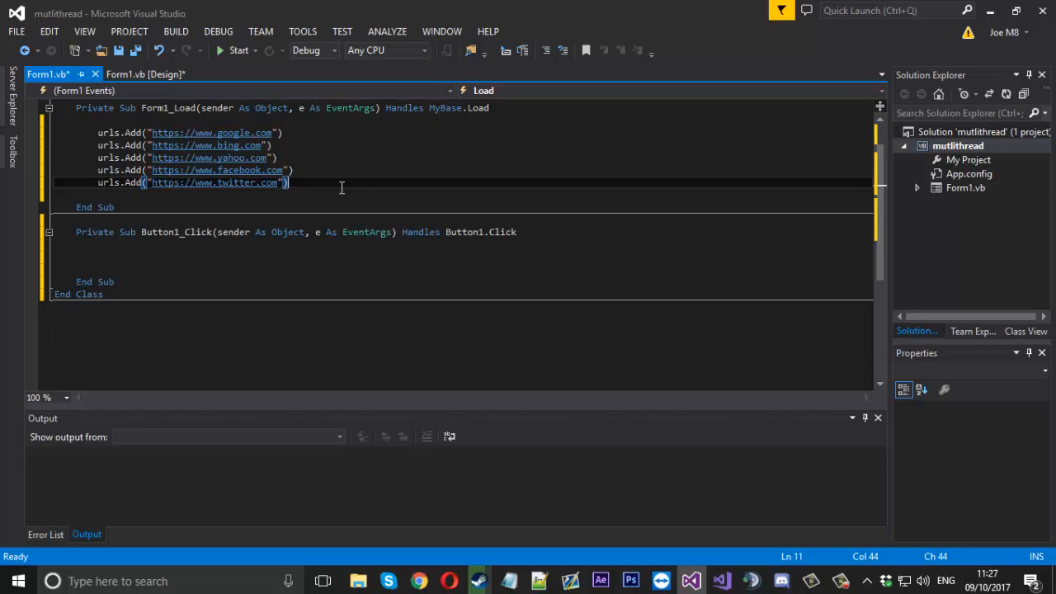
{"action": "left_click_drag", "start_coordinate": [289, 181], "coordinate": [92, 132]}
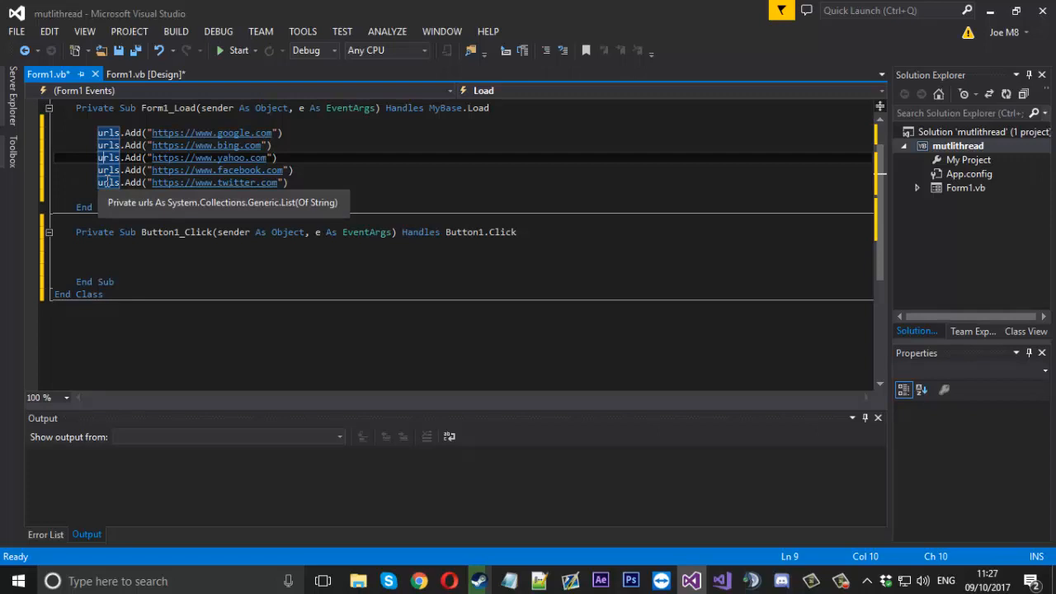
{"action": "mouse_move", "coordinate": [389, 145]}
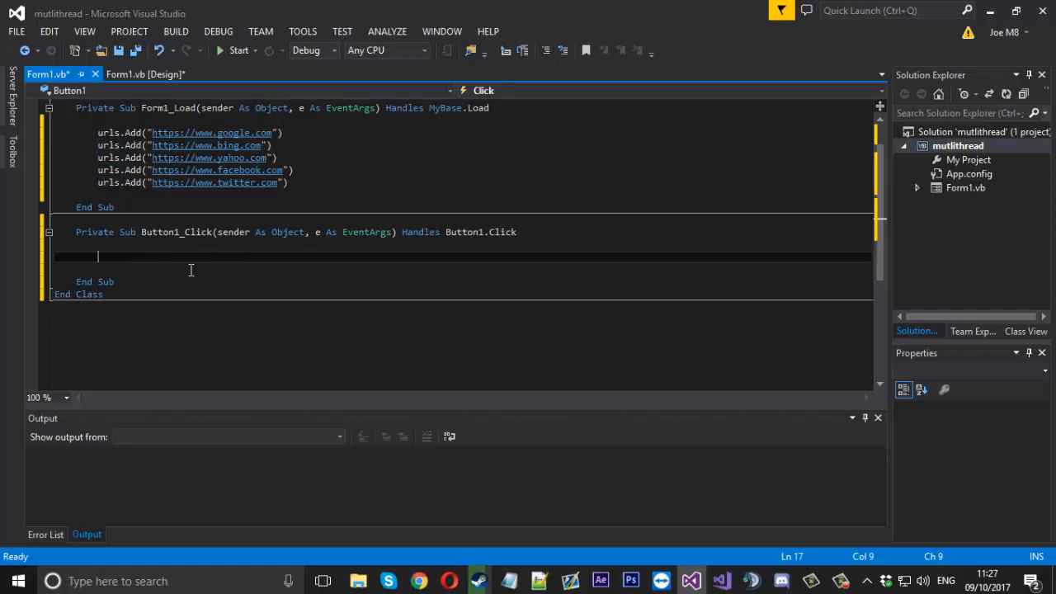
- Inside a Using WebClient block, loop For Each url In urls showing MessageBox.Show(wClient.DownloadString(url))
{"action": "type", "text": "using w"}
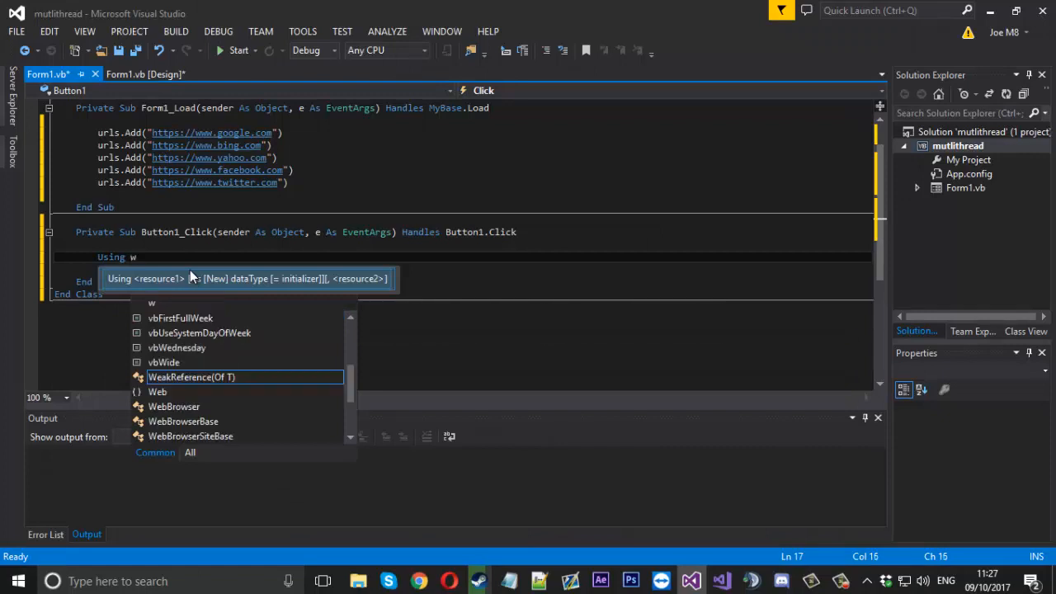
{"action": "type", "text": "Cle"}
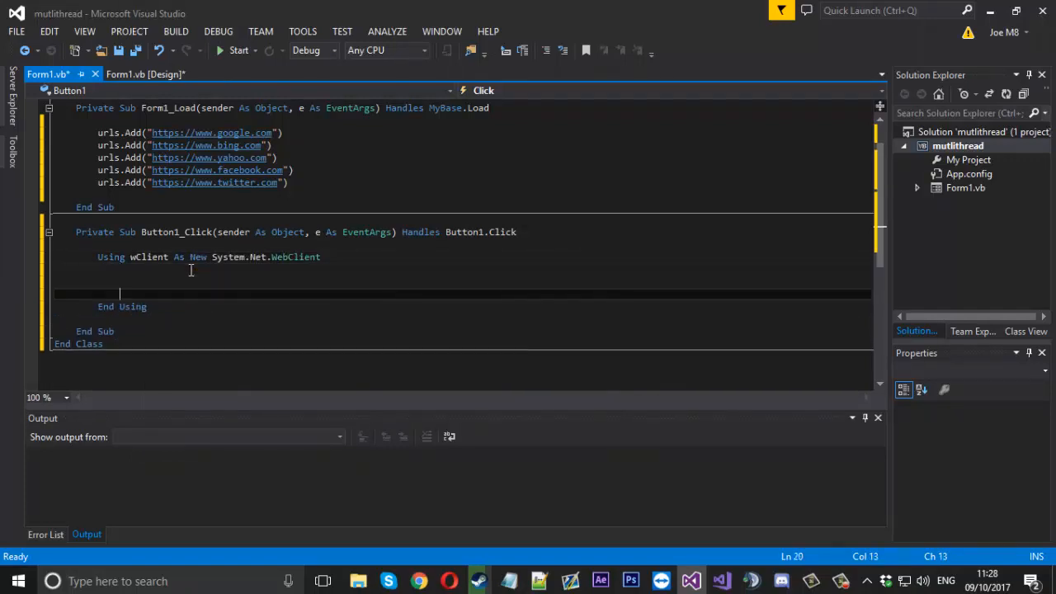
{"action": "type", "text": "fore"}
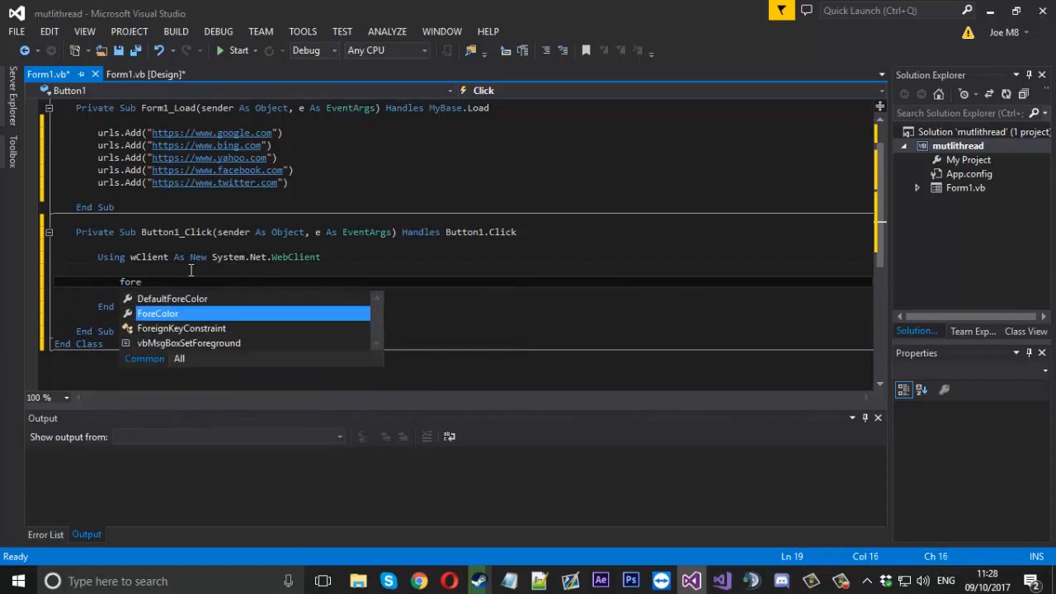
{"action": "type", "text": "For Each url In urls"}
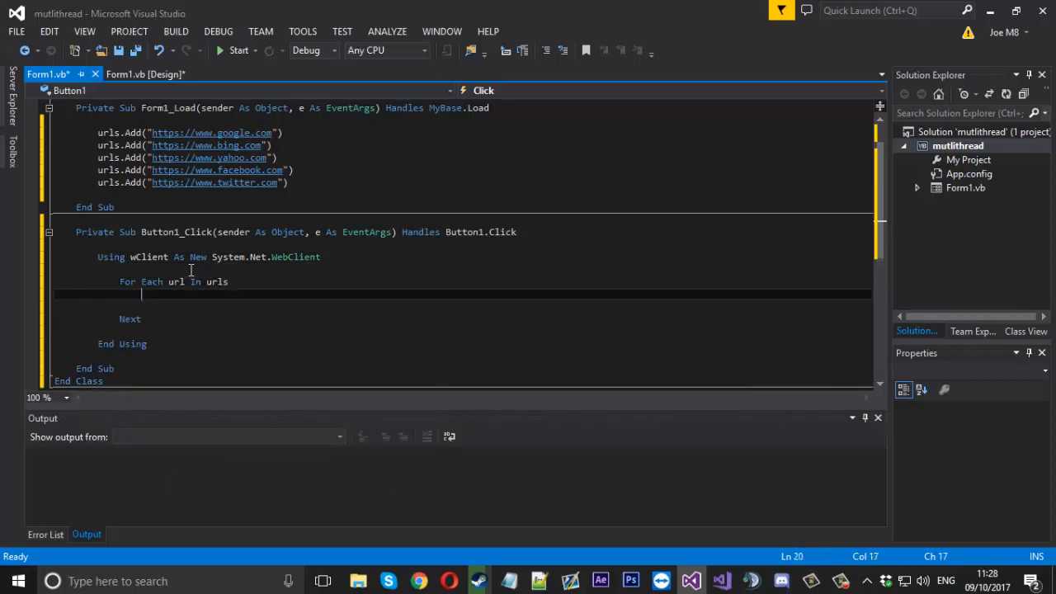
{"action": "type", "text": "MessageBox.Show("}
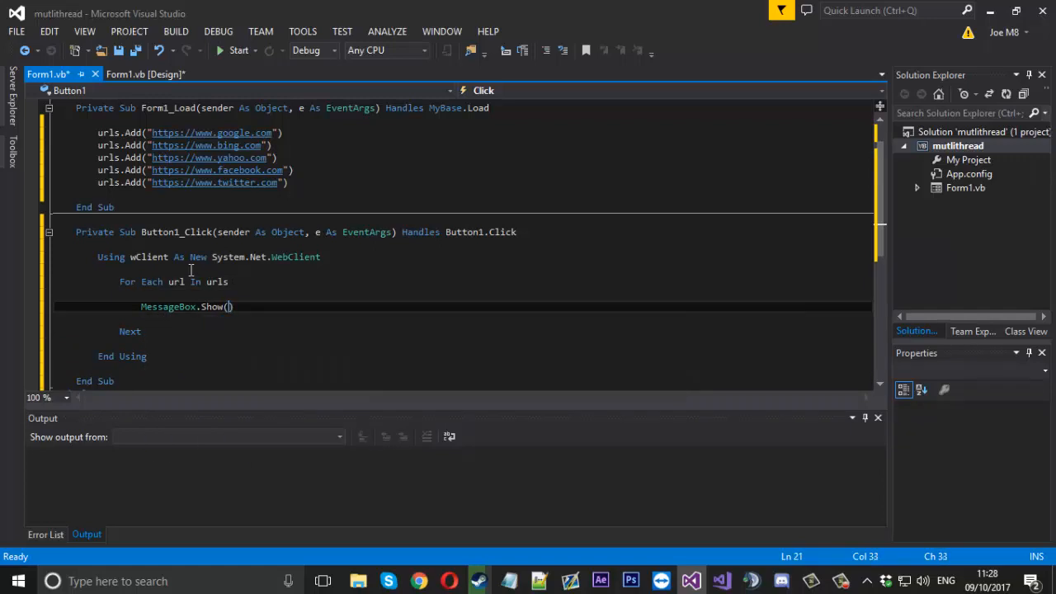
{"action": "type", "text": "wClient.downloadString("}
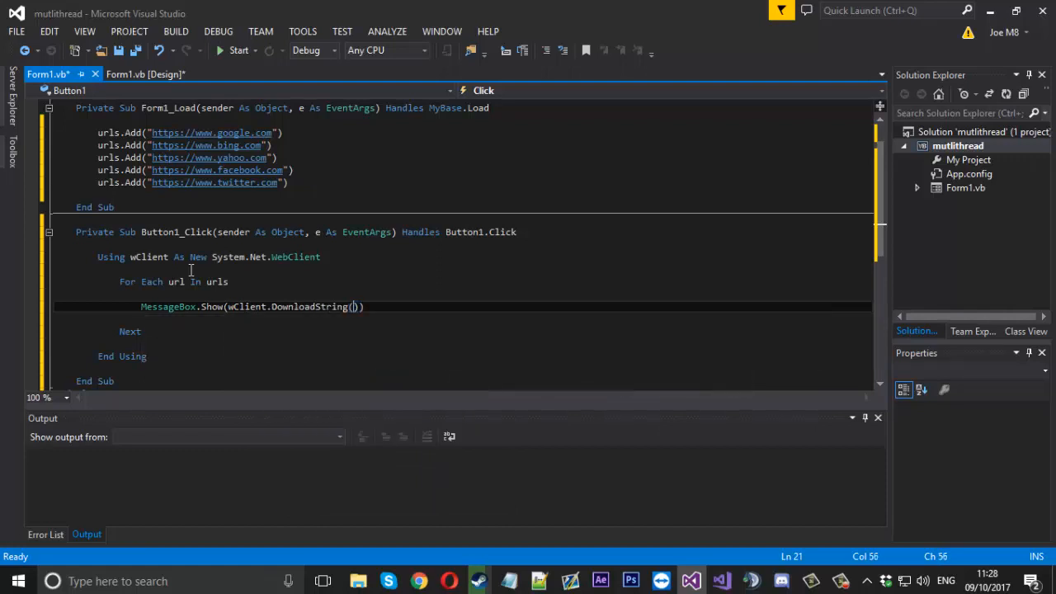
{"action": "type", "text": "url"}
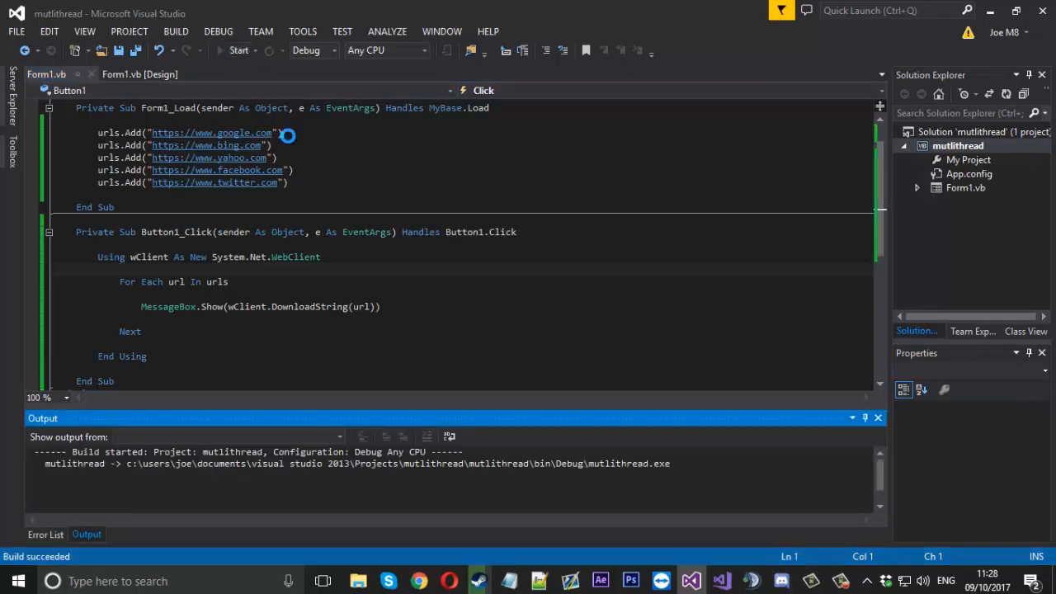
- Run the app in the debugger to see Form1 with its Start button, then stop debugging
{"action": "left_click", "coordinate": [238, 50]}
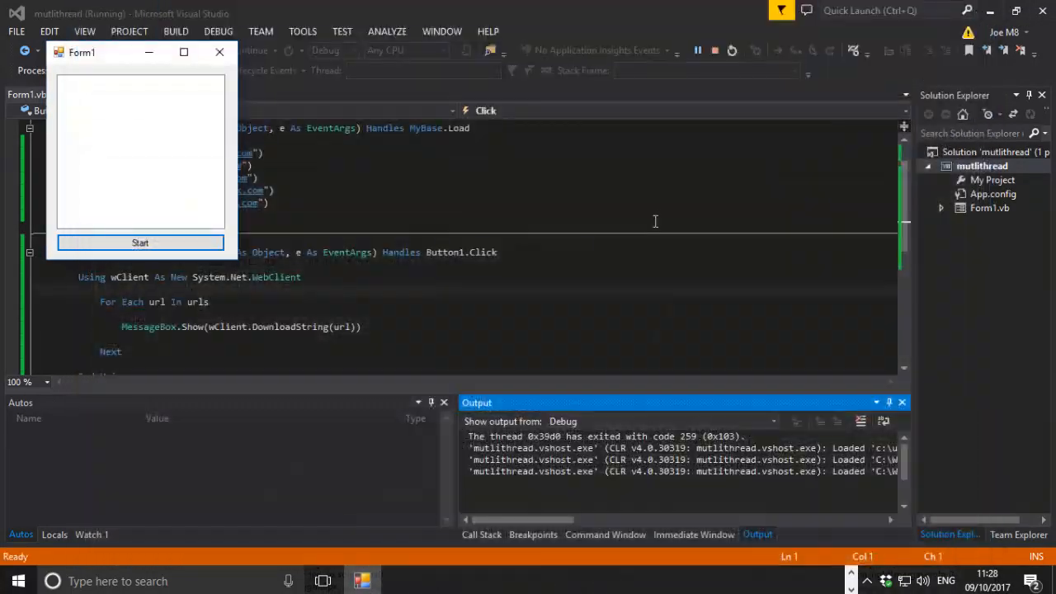
{"action": "mouse_move", "coordinate": [576, 254]}
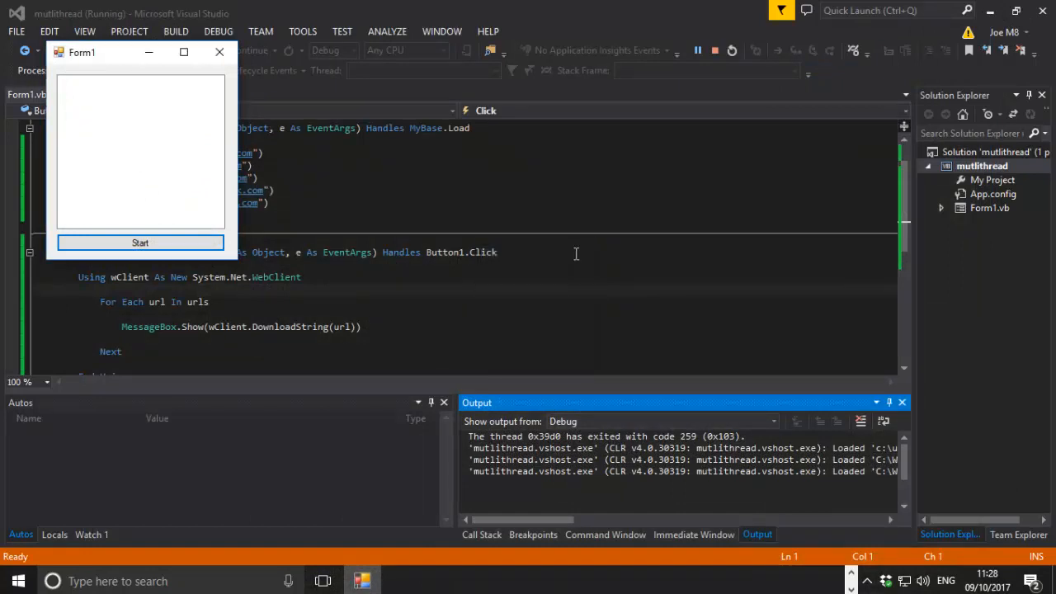
{"action": "mouse_move", "coordinate": [495, 226]}
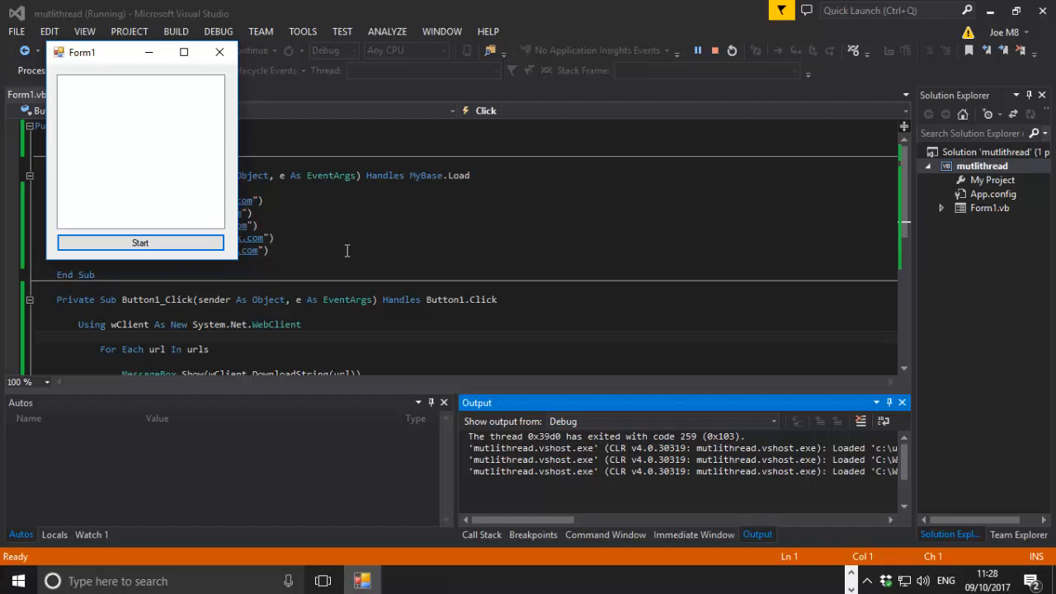
{"action": "scroll", "scroll_direction": "down", "scroll_amount": 3}
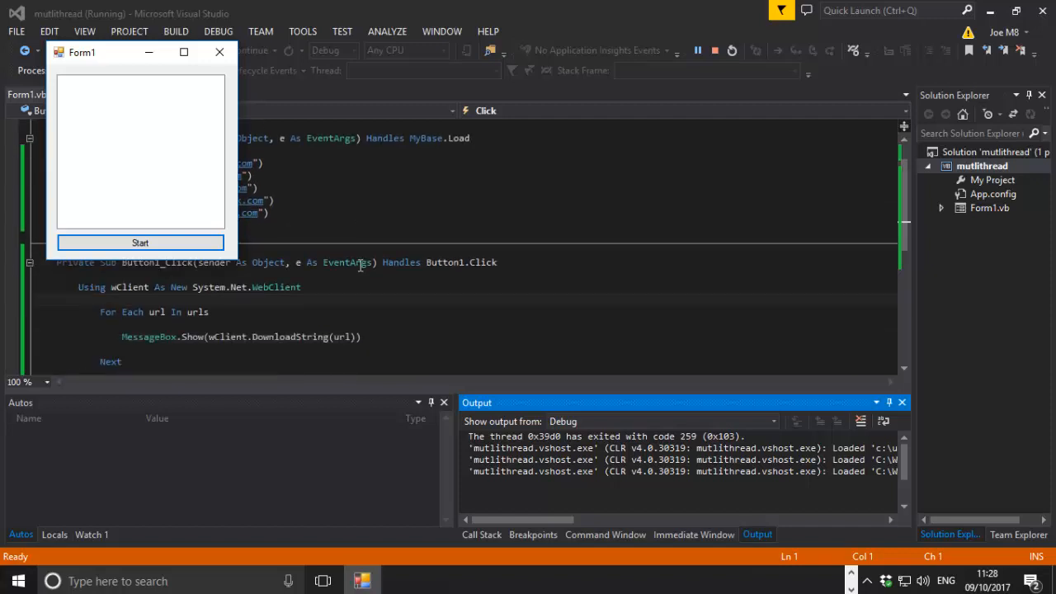
{"action": "scroll", "scroll_direction": "down", "scroll_amount": 3}
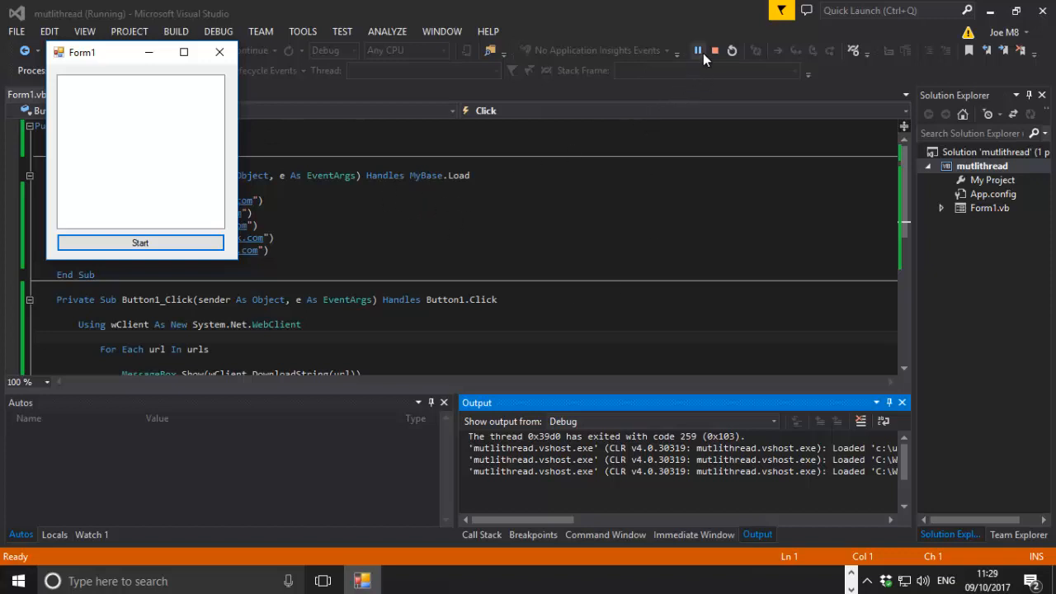
{"action": "left_click", "coordinate": [714, 50]}
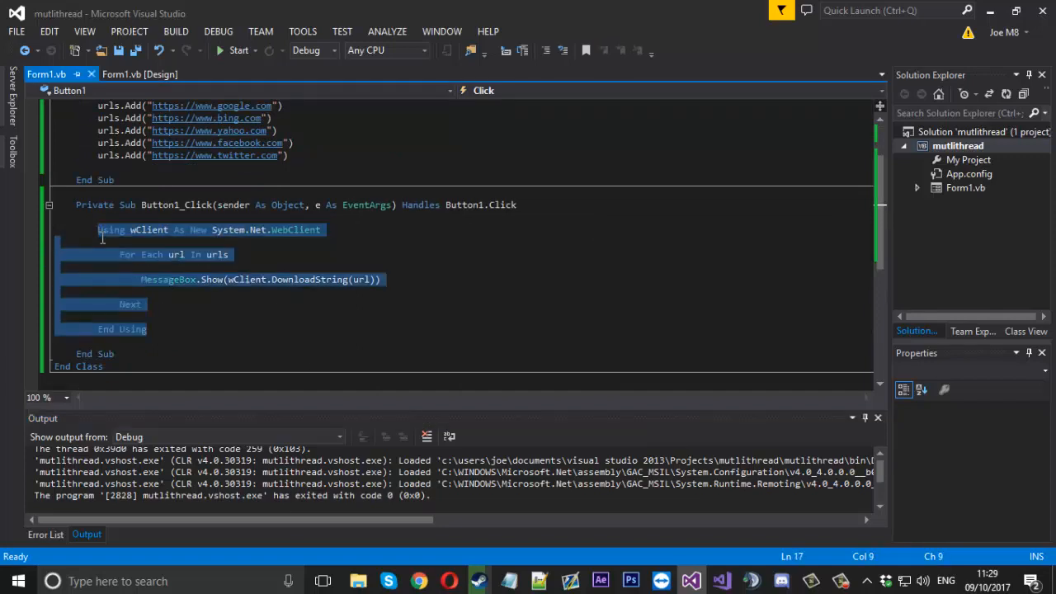
- Delete the sequential loop and start Parallel.ForEach(urls, Sub(url) ...) in Button1_Click
{"action": "key", "text": "Delete"}
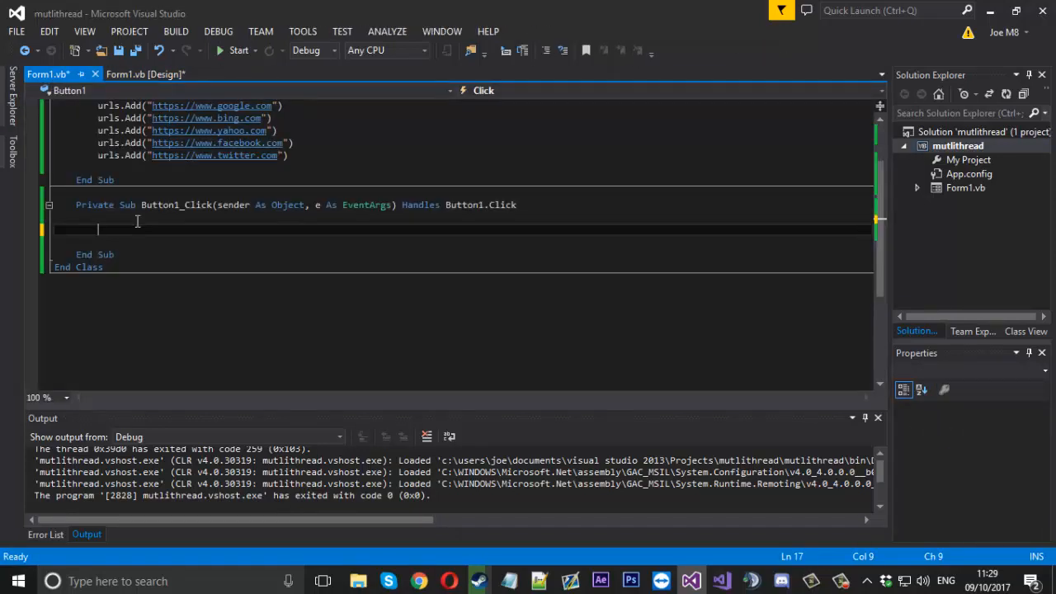
{"action": "type", "text": "pa"}
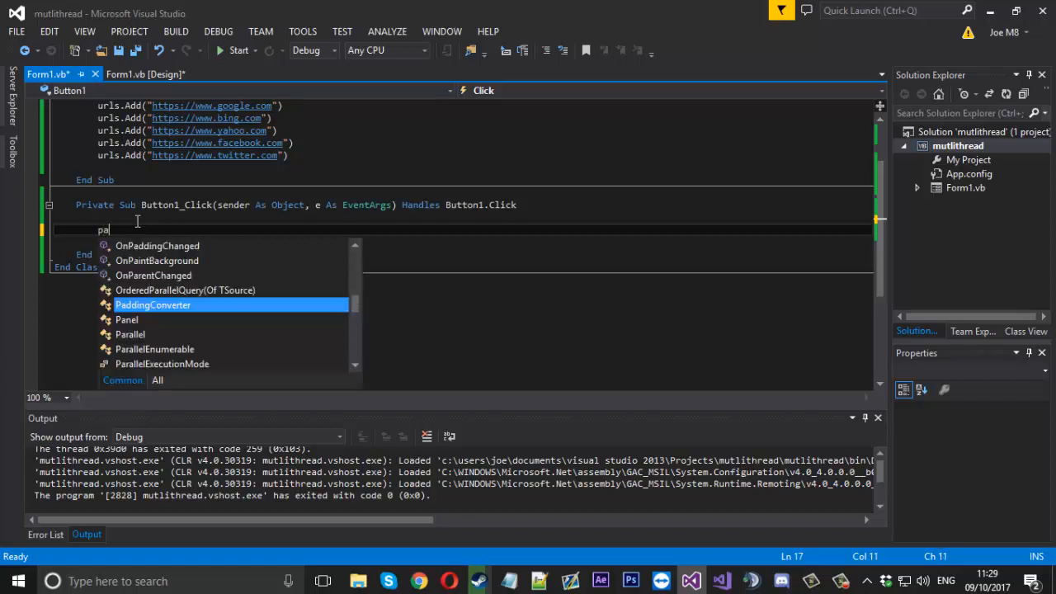
{"action": "type", "text": "ral"}
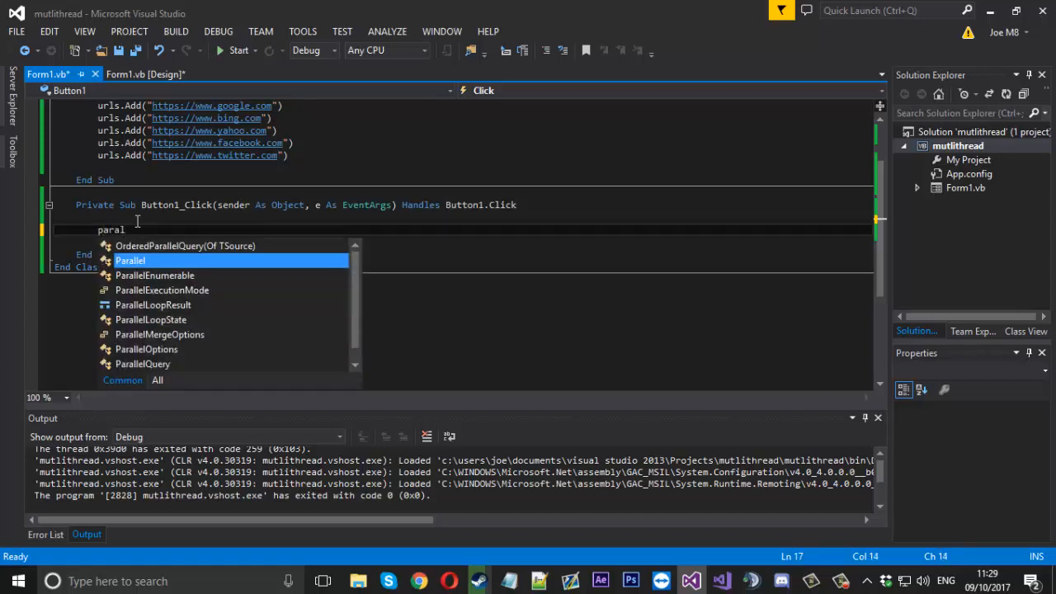
{"action": "type", "text": ".for"}
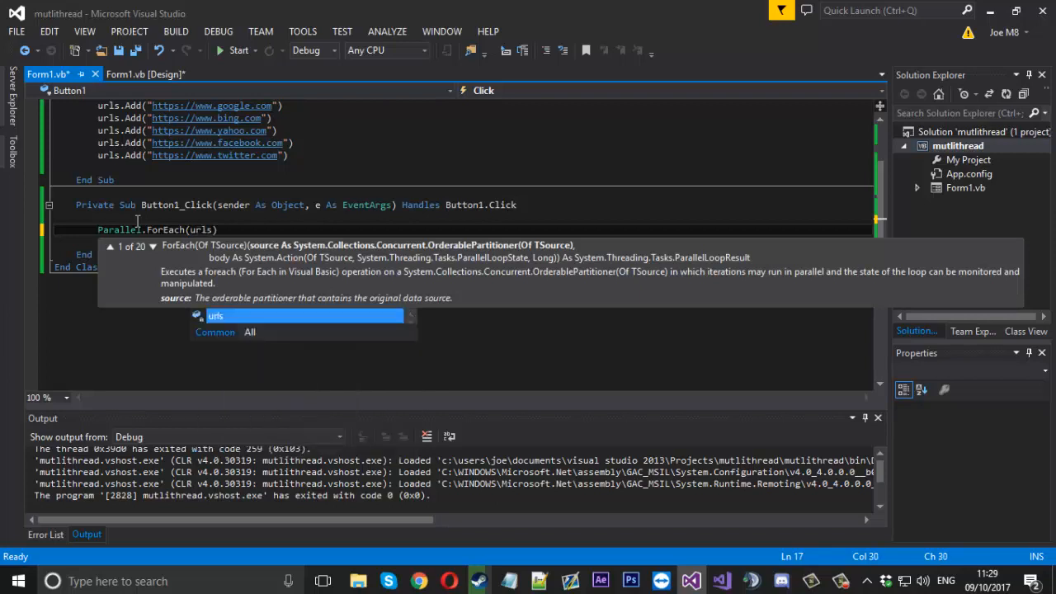
{"action": "type", "text": "\", \""}
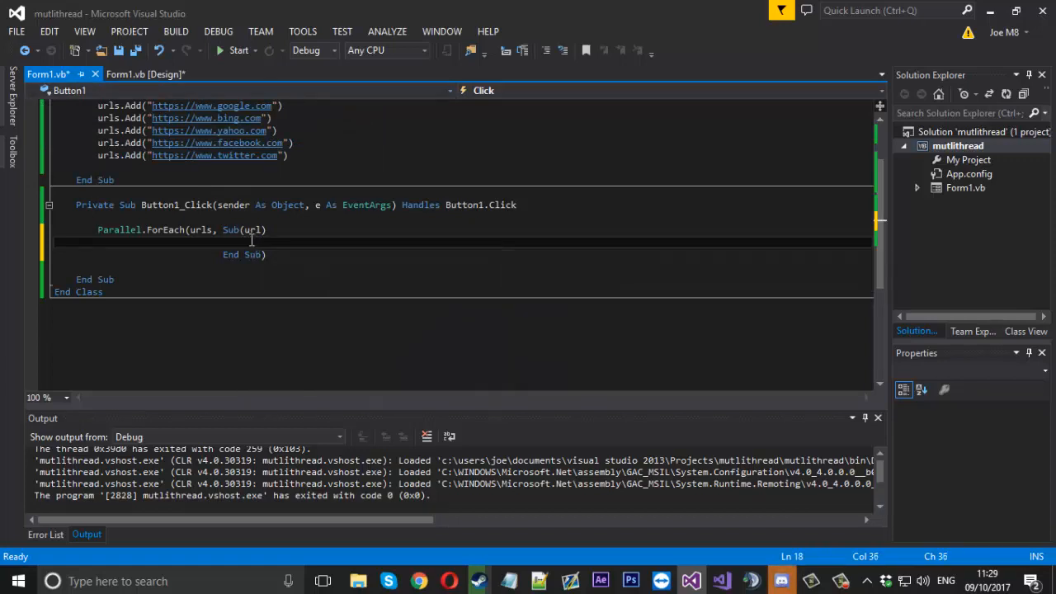
- Inside the parallel lambda, use a Using System.Net.WebClient block to download and show each page
{"action": "type", "text": "Using"}
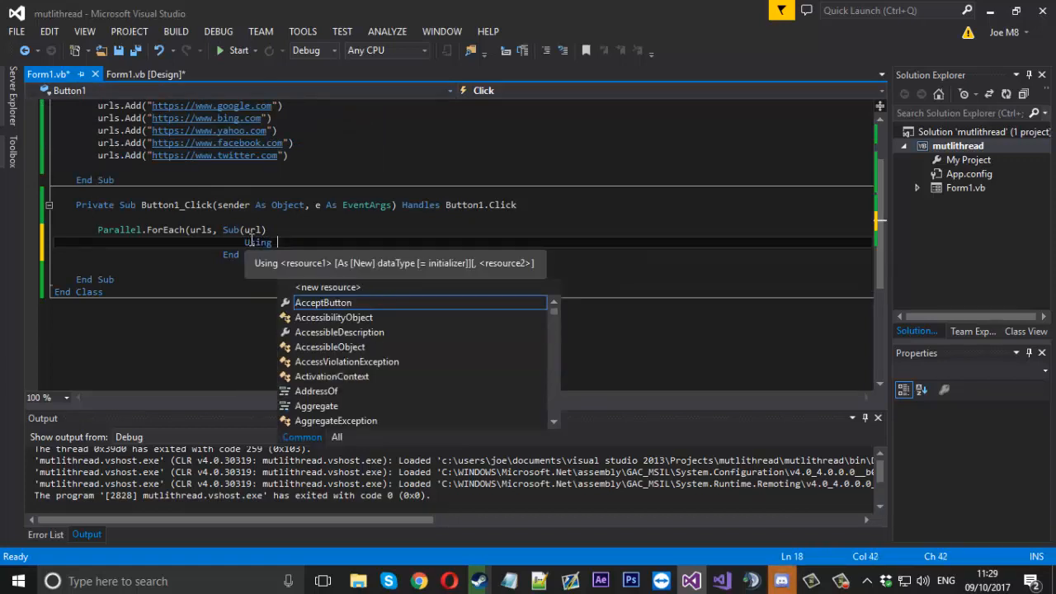
{"action": "type", "text": "wClient As New sys"}
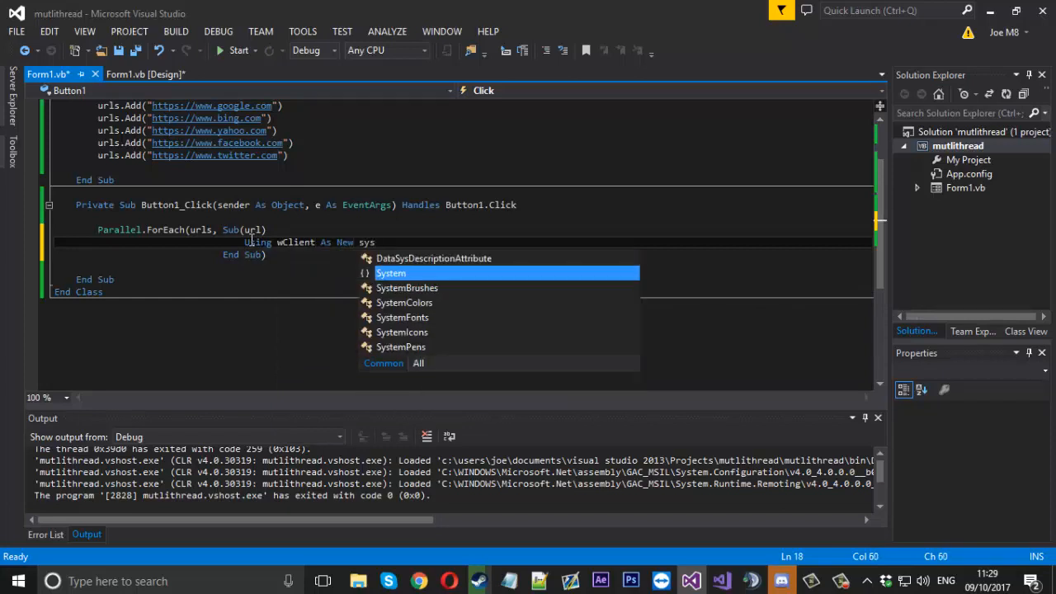
{"action": "type", "text": ".Net.we"}
{"action": "type", "text": "MessageBox.Show("}
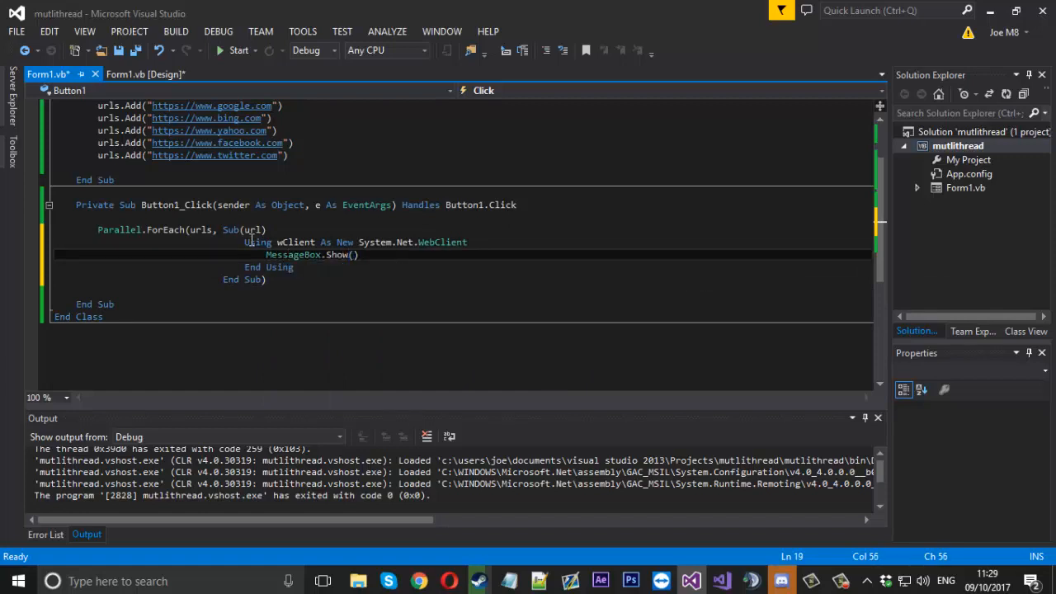
{"action": "type", "text": "wClient.DownloadString(url"}
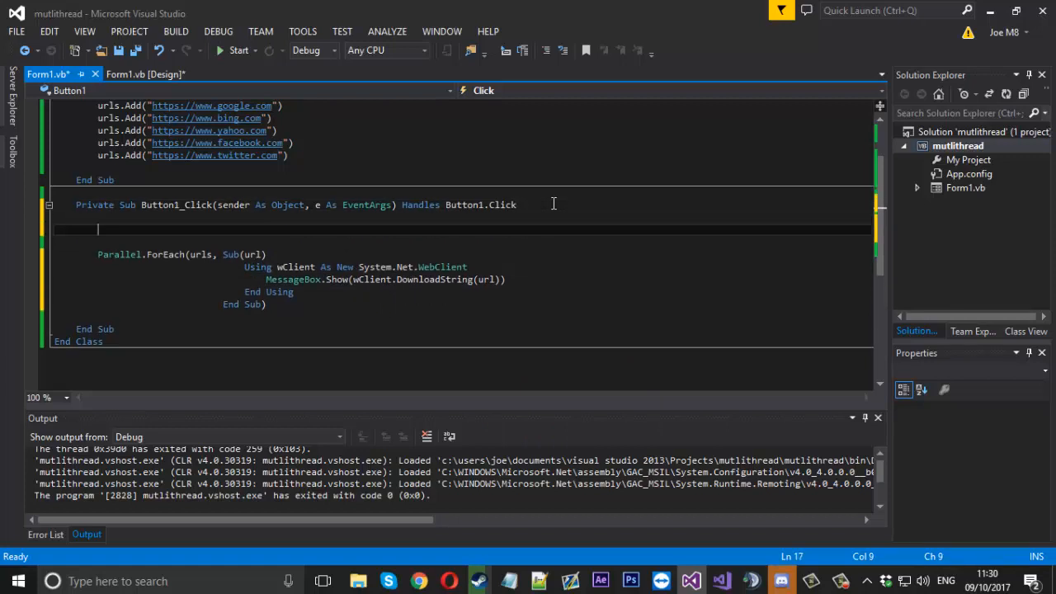
- Add Threading.ThreadPool.SetMinThreads(5, 5) above the Parallel.ForEach loop
{"action": "type", "text": "Threading.th"}
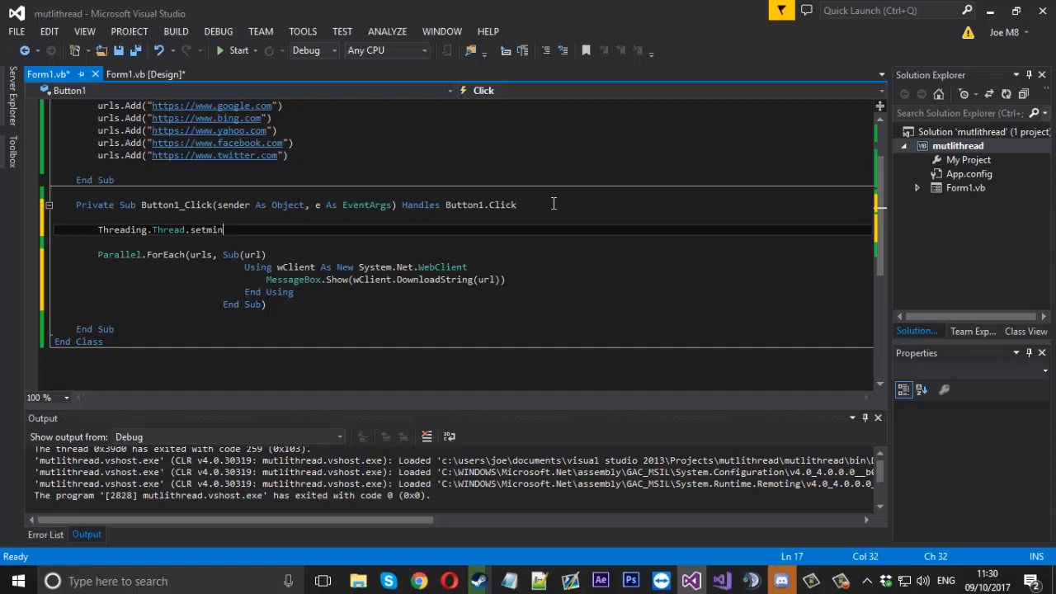
{"action": "key", "text": "BackSpace"}
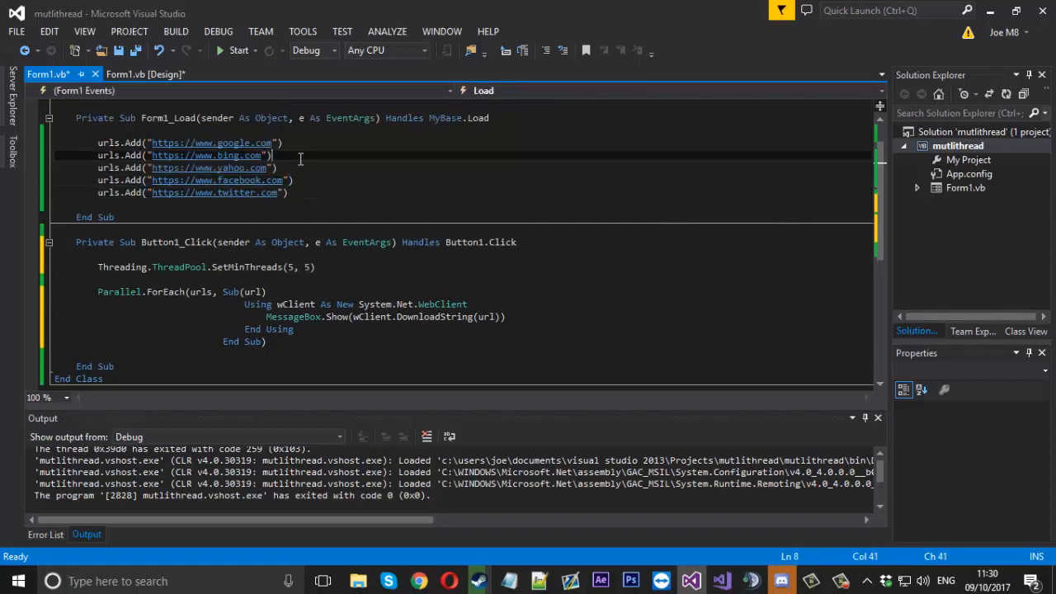
{"action": "scroll", "scroll_direction": "down", "scroll_amount": 3}
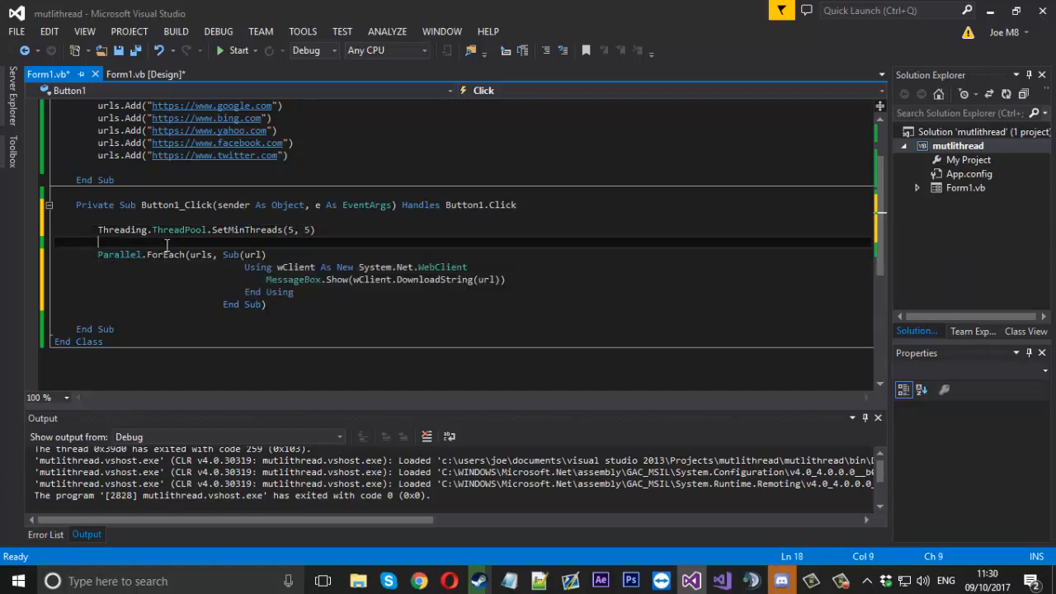
{"action": "type", "text": "pa"}
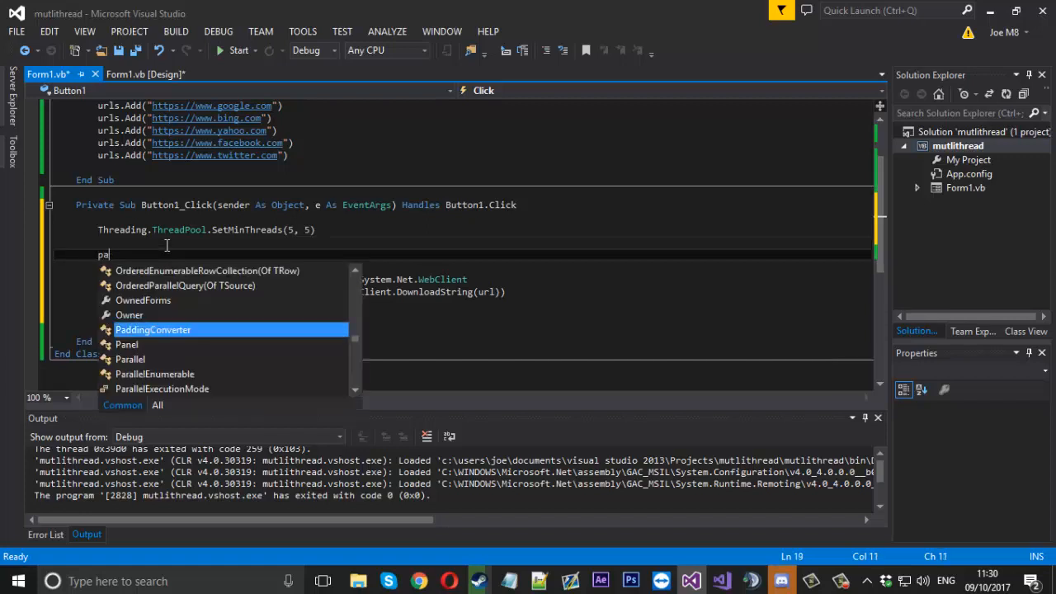
{"action": "type", "text": "rallel.ForEach(urls, Sub(url"}
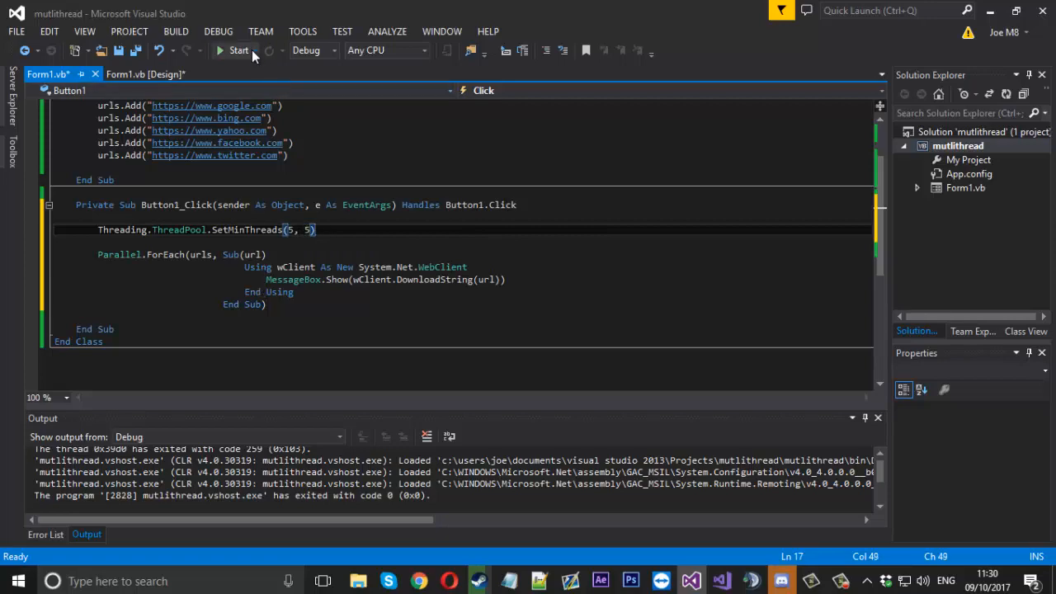
- Run the parallel version, start the downloads and dismiss the Google page message box
{"action": "left_click", "coordinate": [234, 49]}
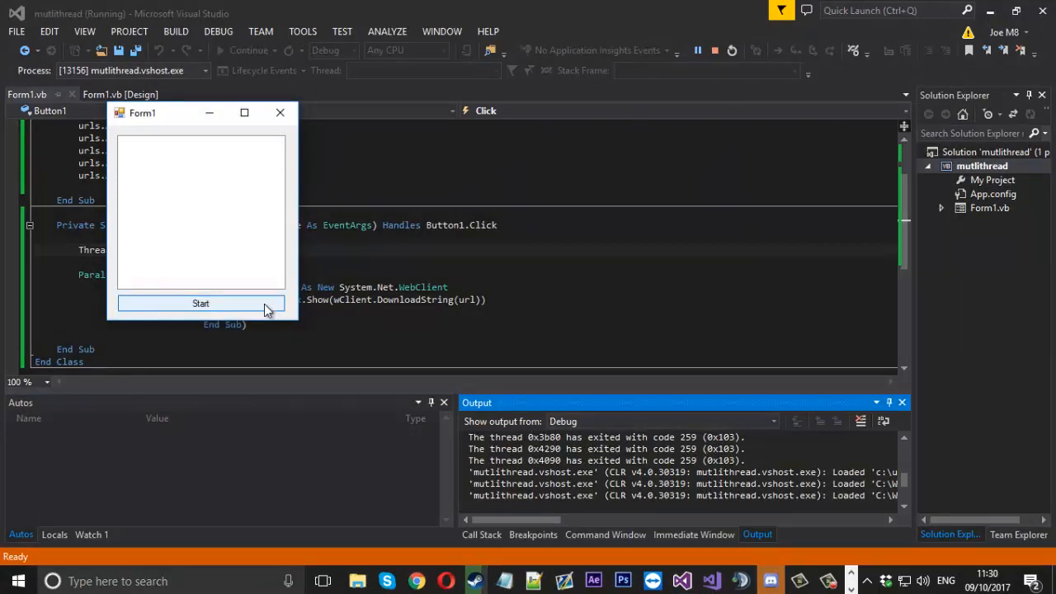
{"action": "left_click", "coordinate": [202, 304]}
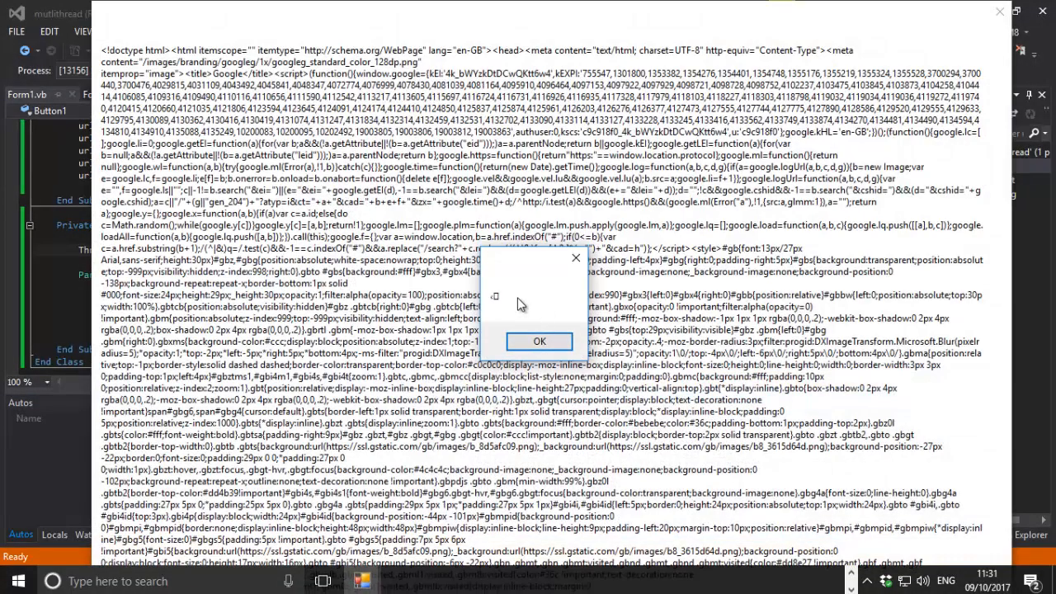
{"action": "left_click", "coordinate": [538, 340]}
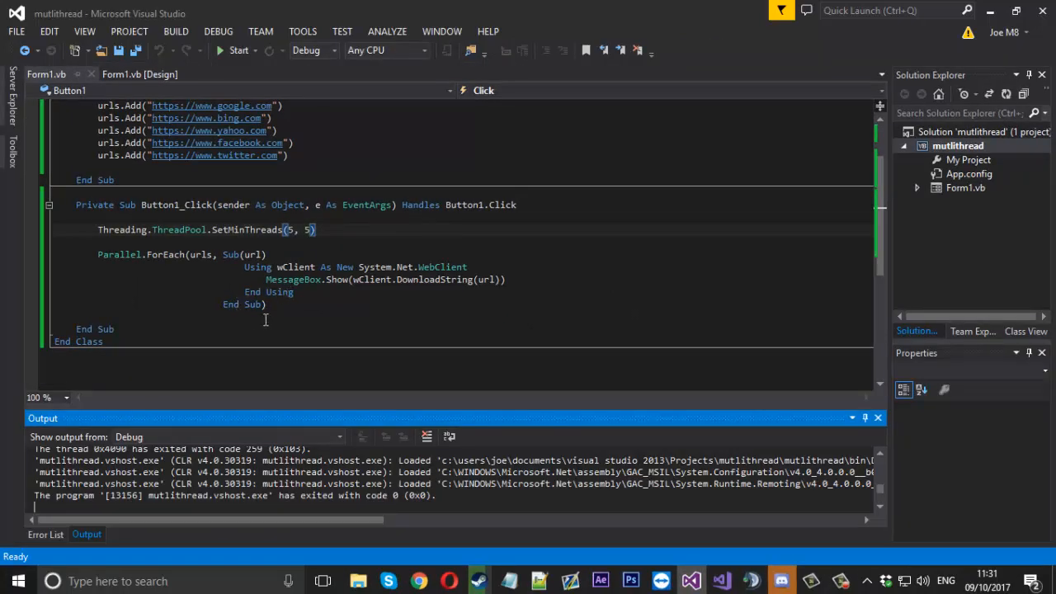
- Check the ListBox1 control's name in the form designer and return to the code
{"action": "left_click", "coordinate": [136, 74]}
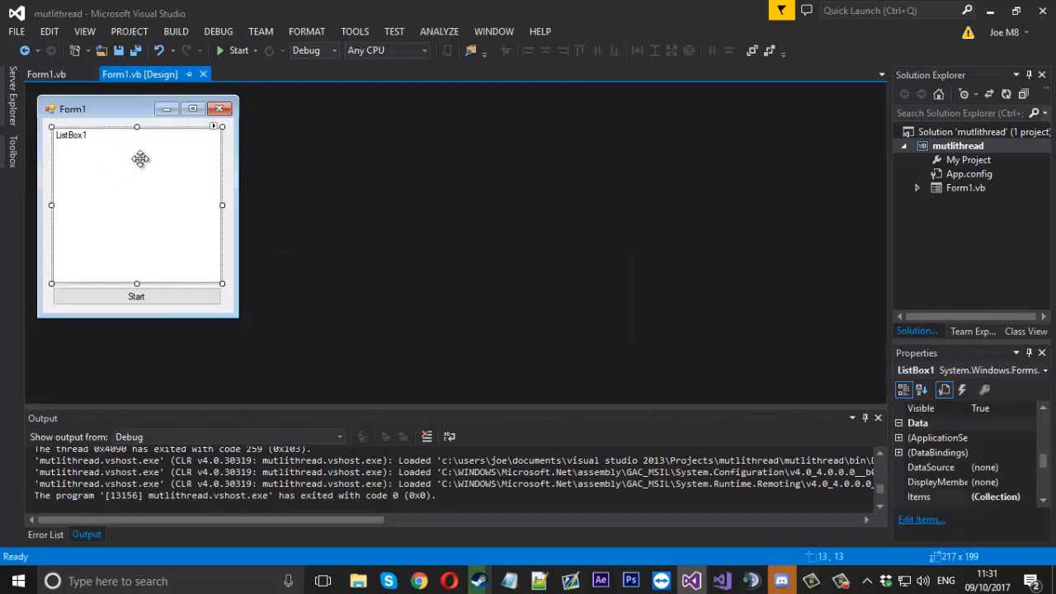
{"action": "mouse_move", "coordinate": [136, 148]}
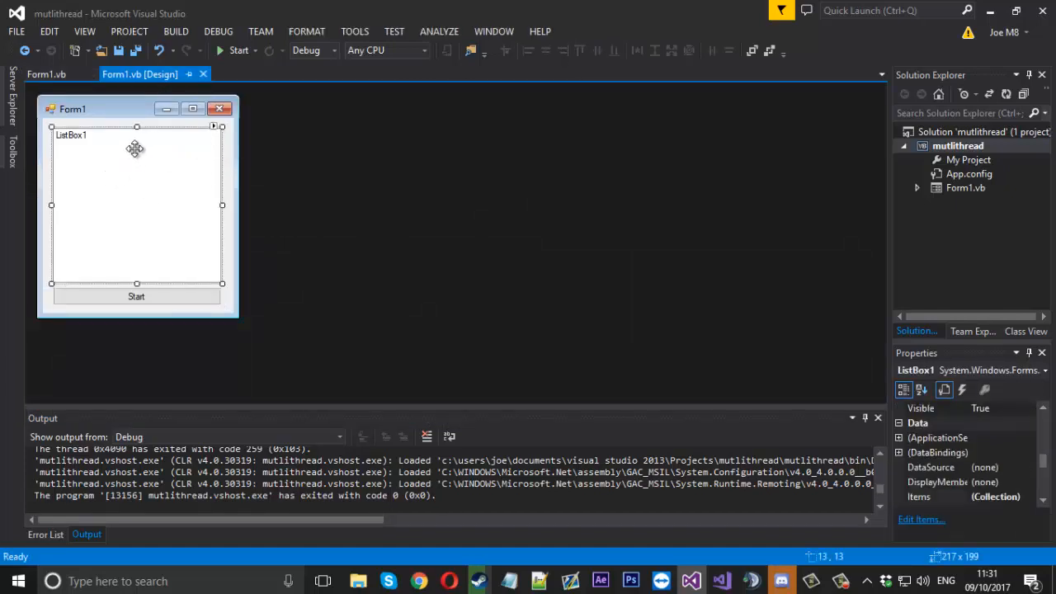
{"action": "left_click", "coordinate": [46, 74]}
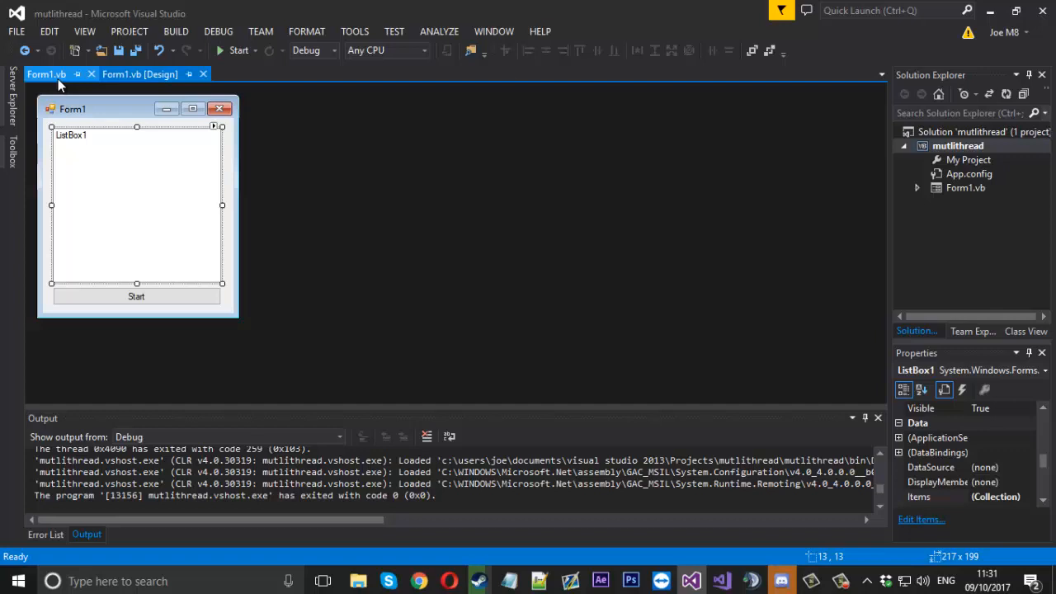
{"action": "left_click", "coordinate": [36, 73]}
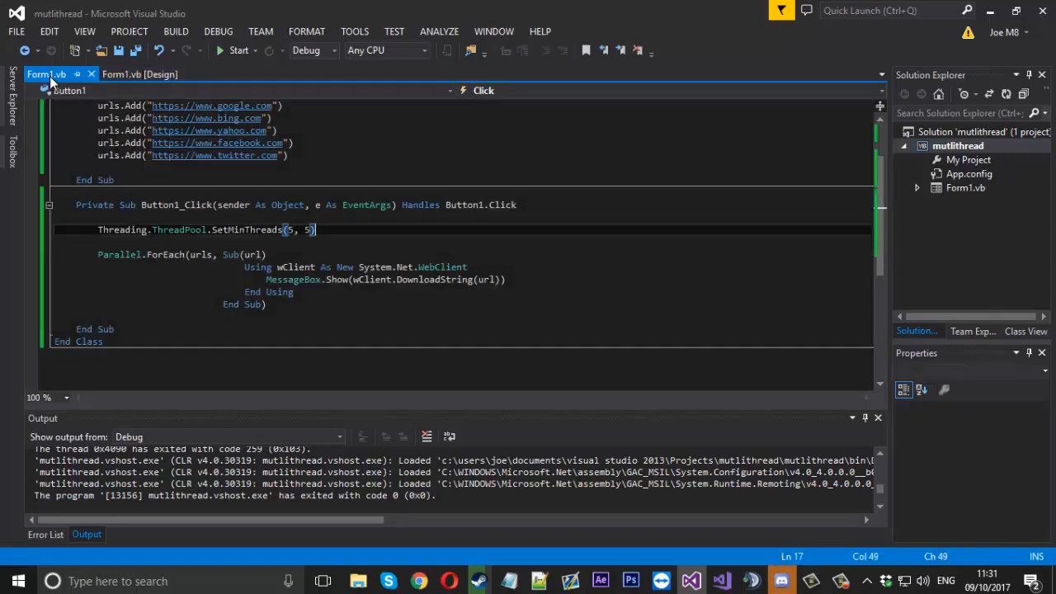
{"action": "left_click", "coordinate": [138, 75]}
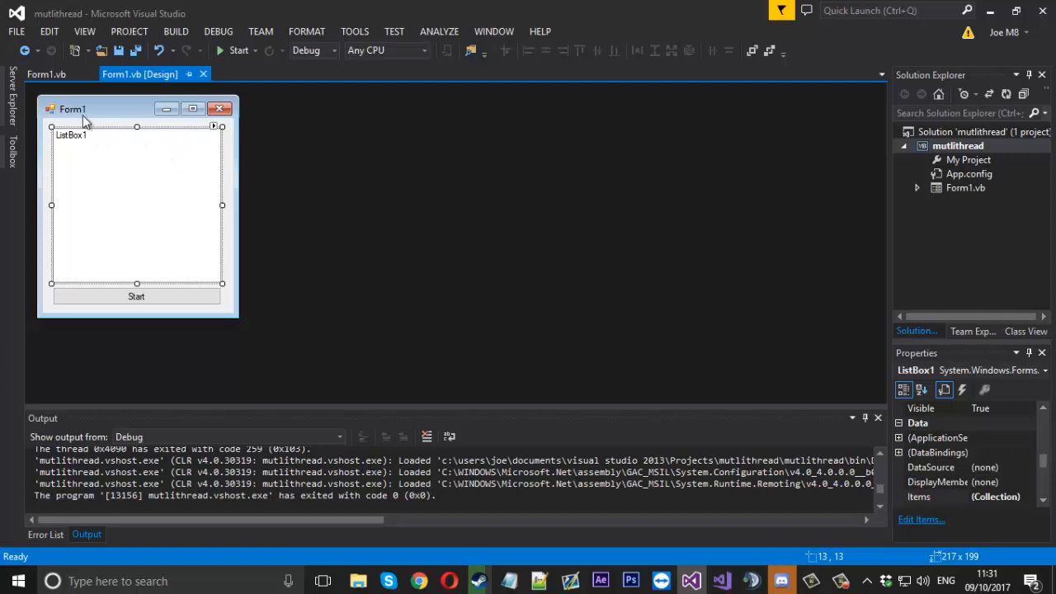
{"action": "left_click", "coordinate": [46, 74]}
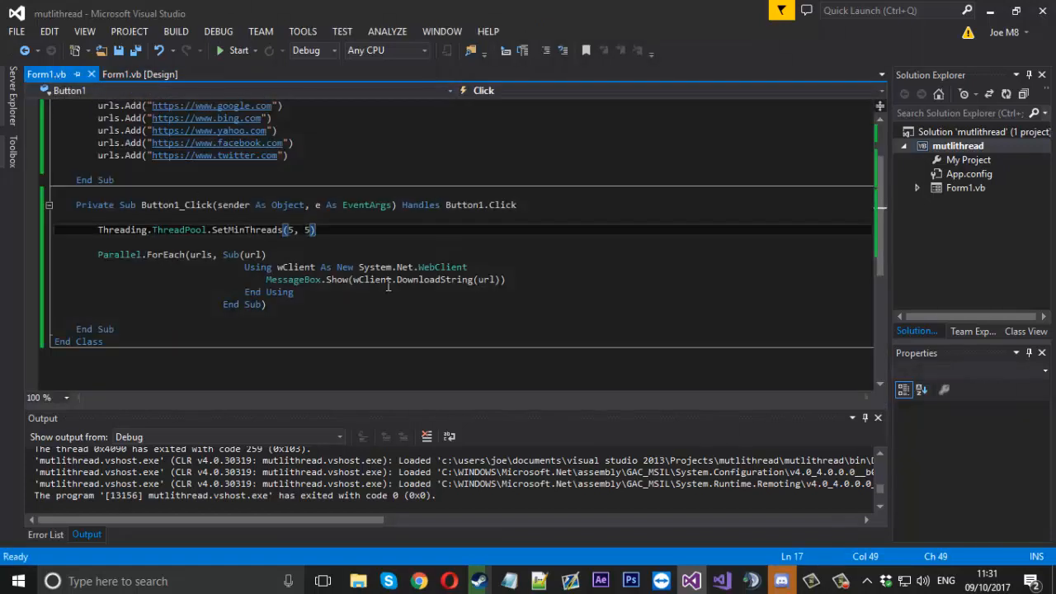
- Replace MessageBox.Show with ListBox1.Items.Add for each downloaded page and launch the app
{"action": "left_click_drag", "start_coordinate": [244, 268], "coordinate": [387, 279]}
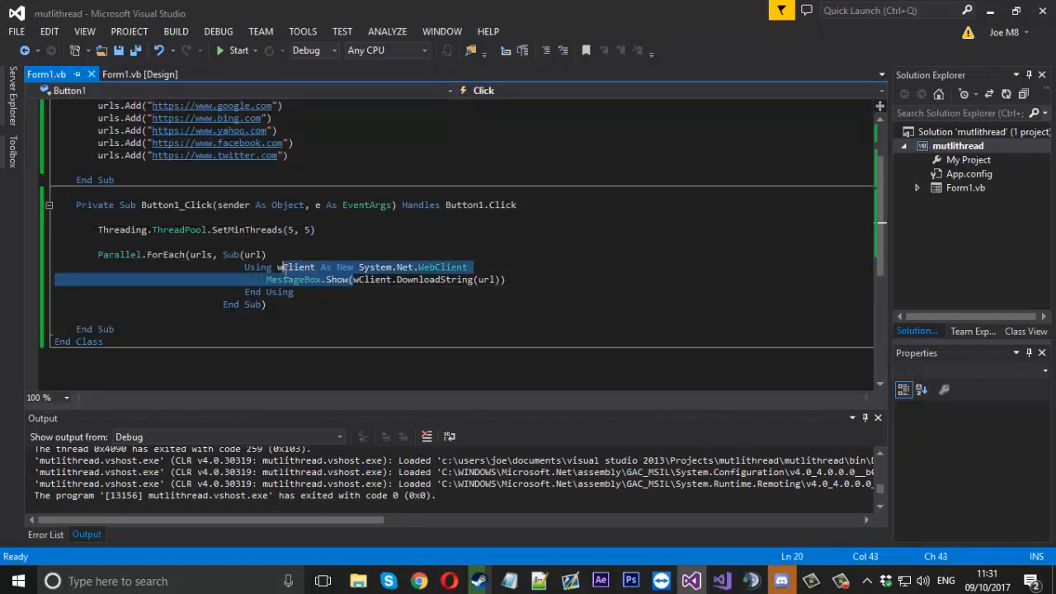
{"action": "type", "text": "list"}
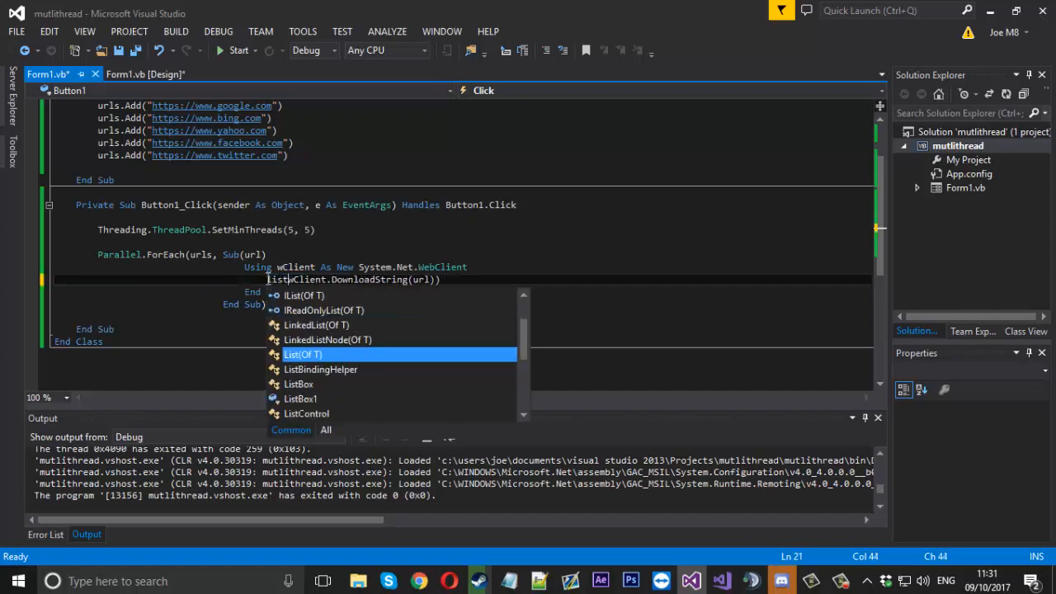
{"action": "type", "text": "listBox1.items.Add("}
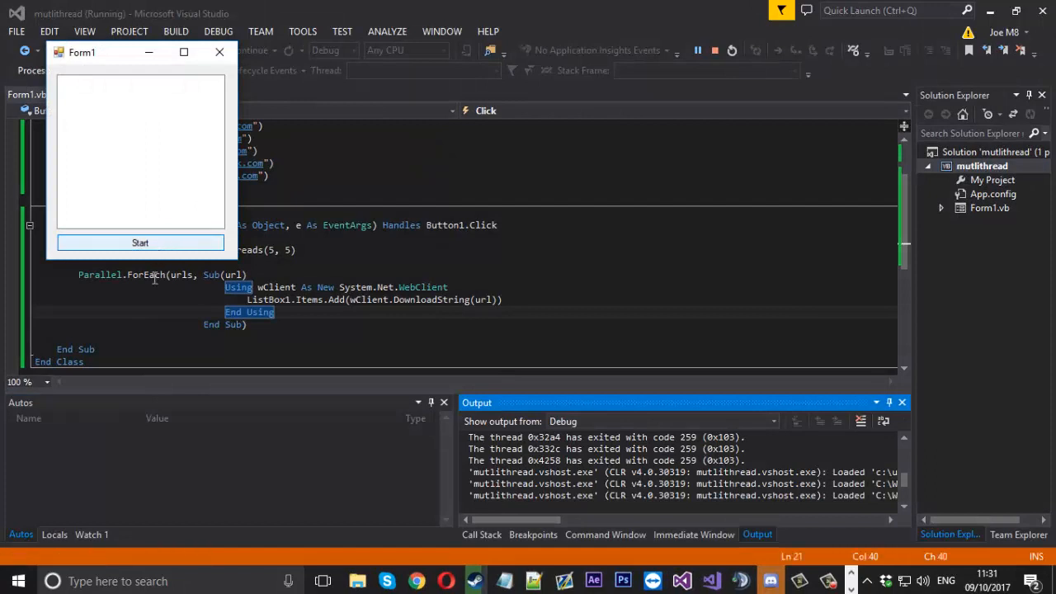
- Start pinging in the running form, which raises an InvalidOperationException and exits
{"action": "left_click", "coordinate": [140, 243]}
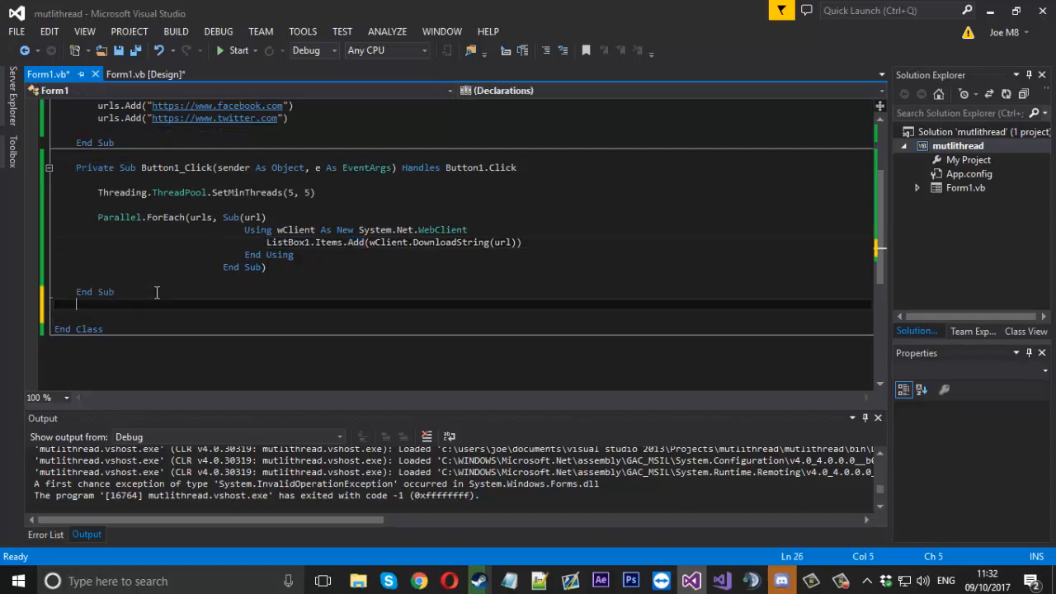
- Declare Private Sub addLine(line As String) below the click handler
{"action": "key", "text": "enter"}
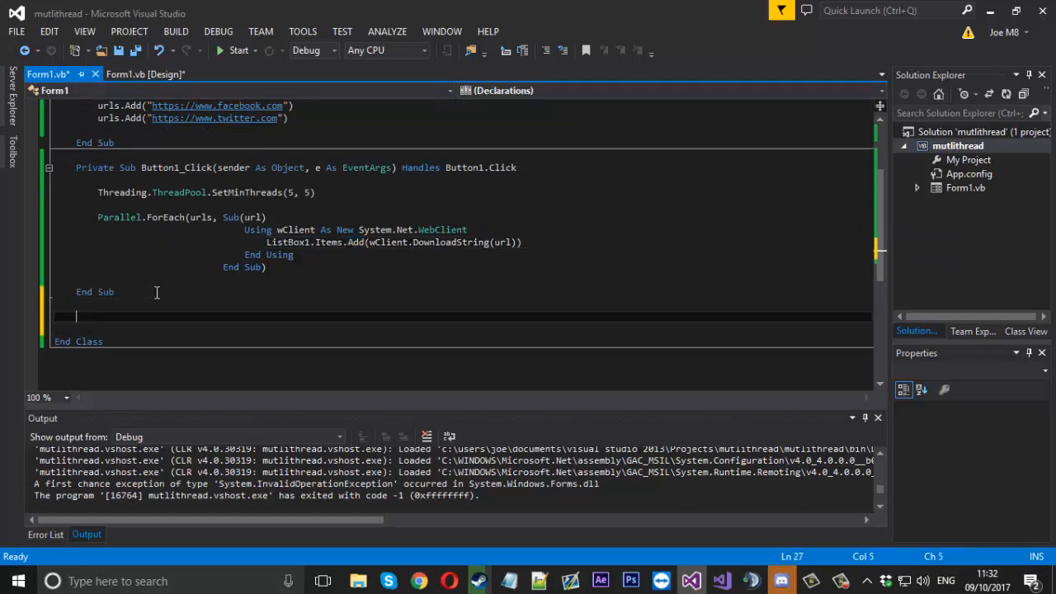
{"action": "type", "text": "pr"}
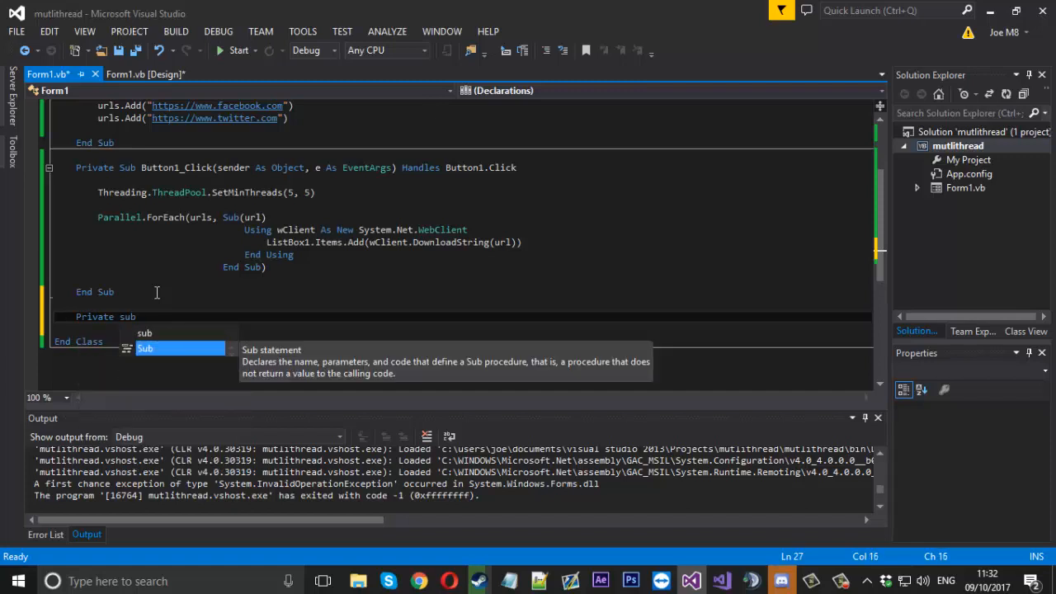
{"action": "type", "text": "addLine(line As"}
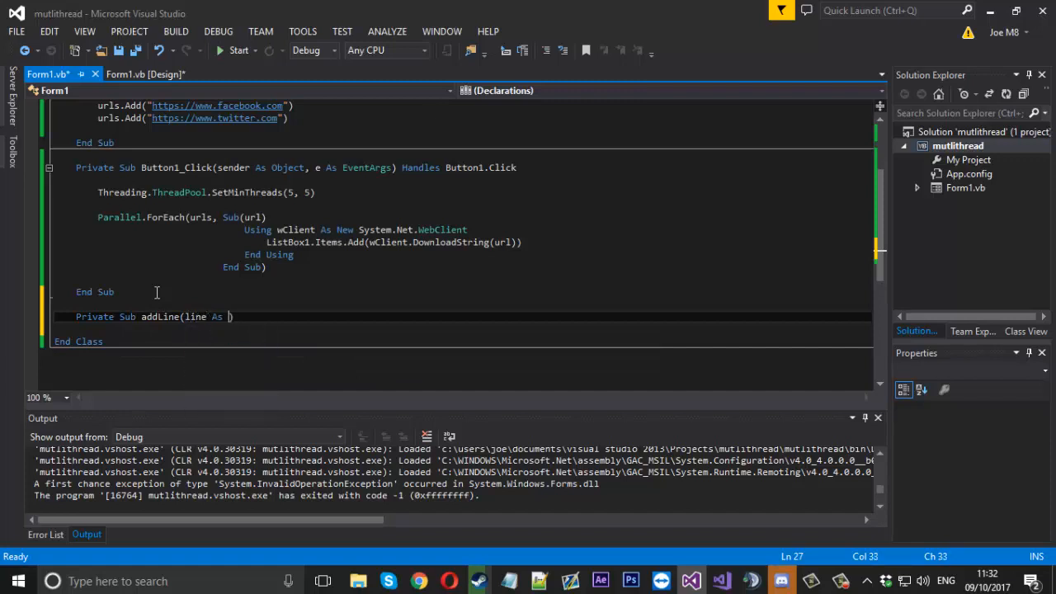
{"action": "type", "text": "String)"}
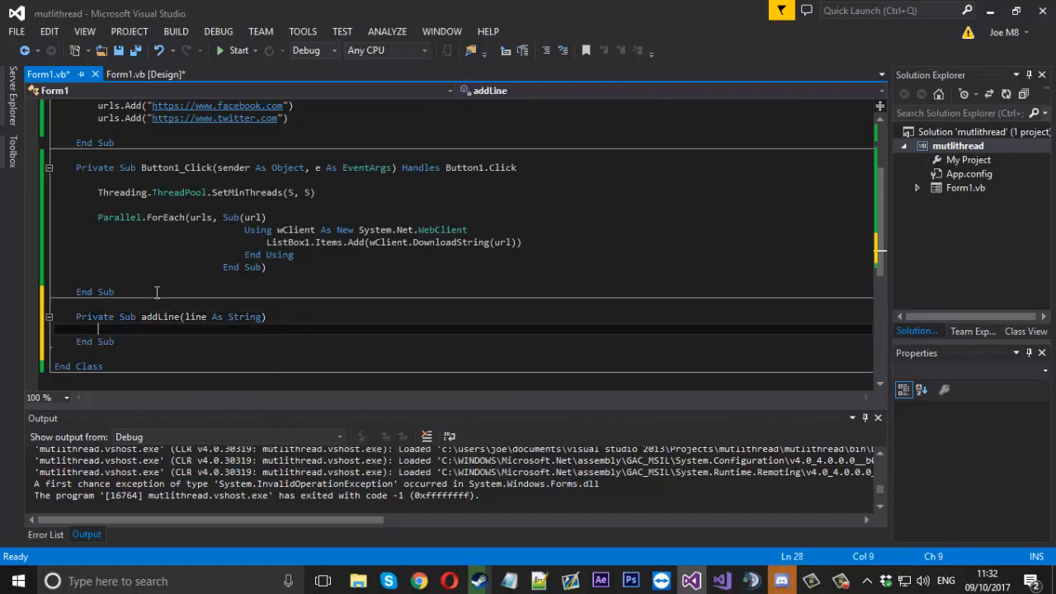
- Have addLine call ListBox1.BeginInvoke(Sub() ListBox1.Items.Add(line))
{"action": "type", "text": "list"}
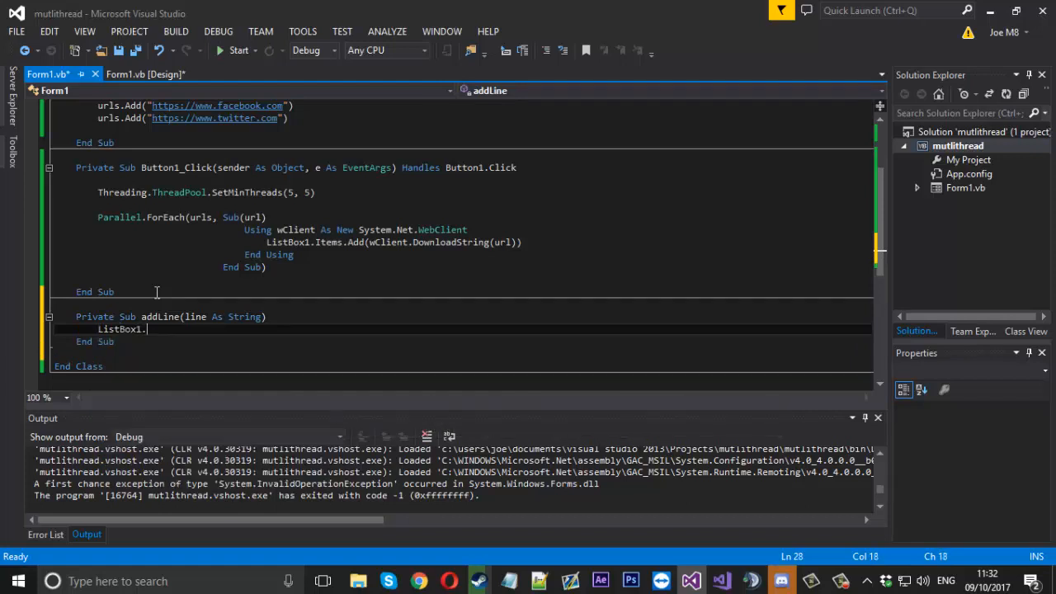
{"action": "type", "text": "begin"}
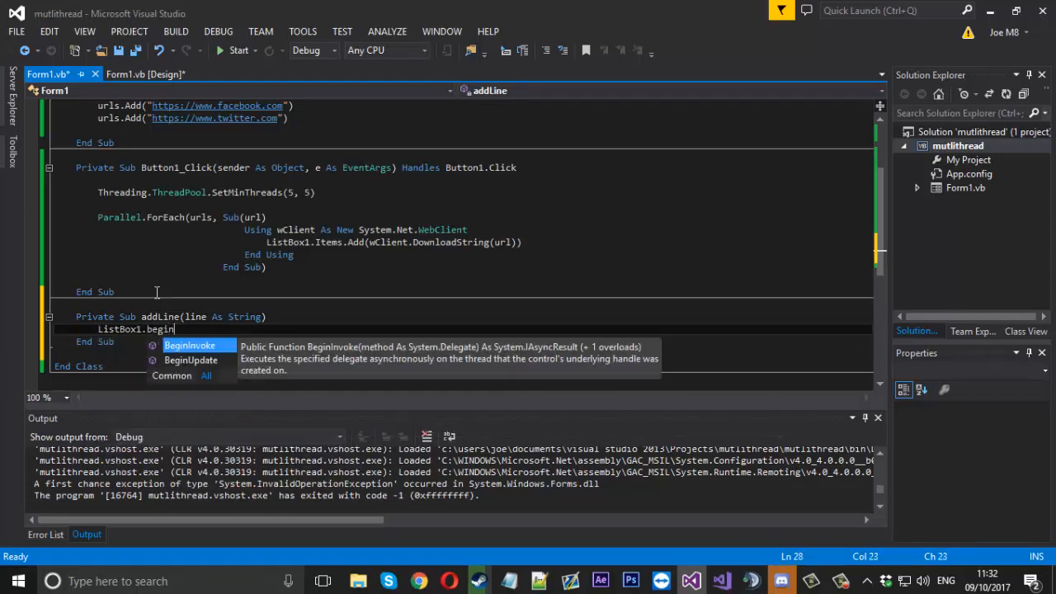
{"action": "key", "text": "tab"}
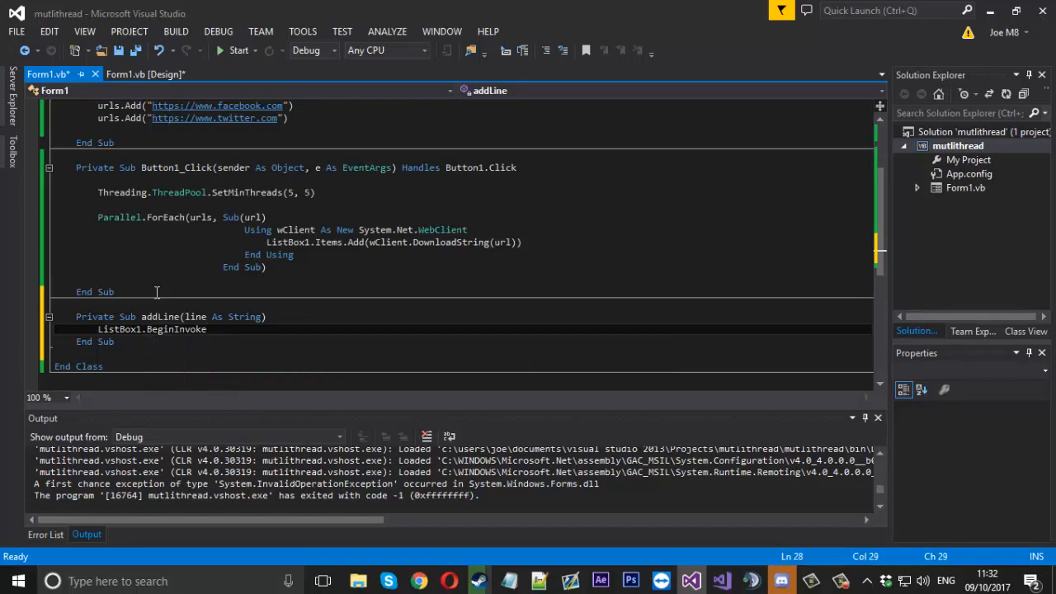
{"action": "type", "text": "()"}
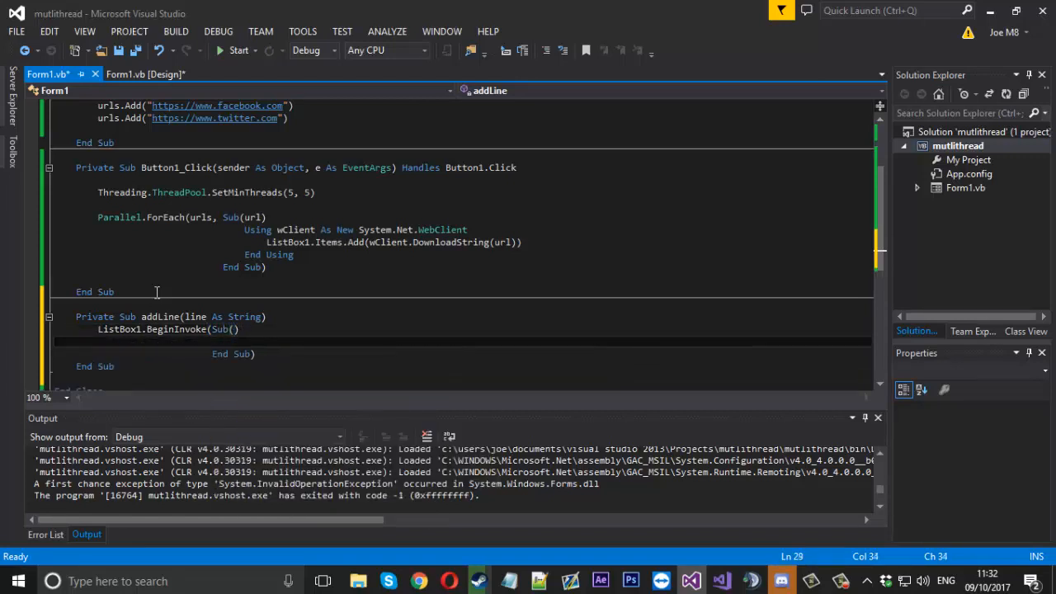
{"action": "type", "text": "listbo"}
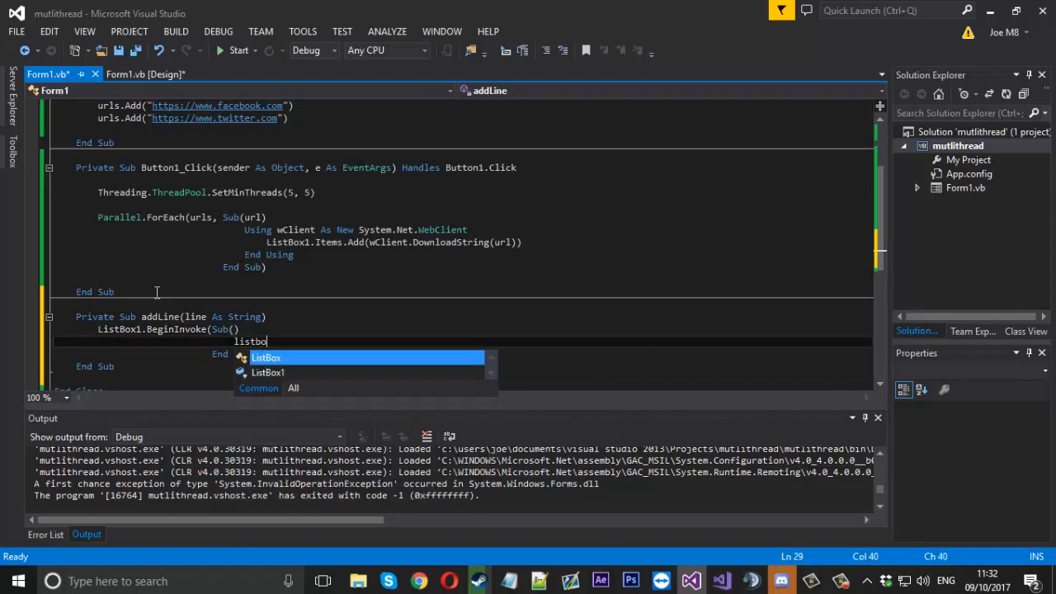
{"action": "type", "text": "ListBox1.Items."}
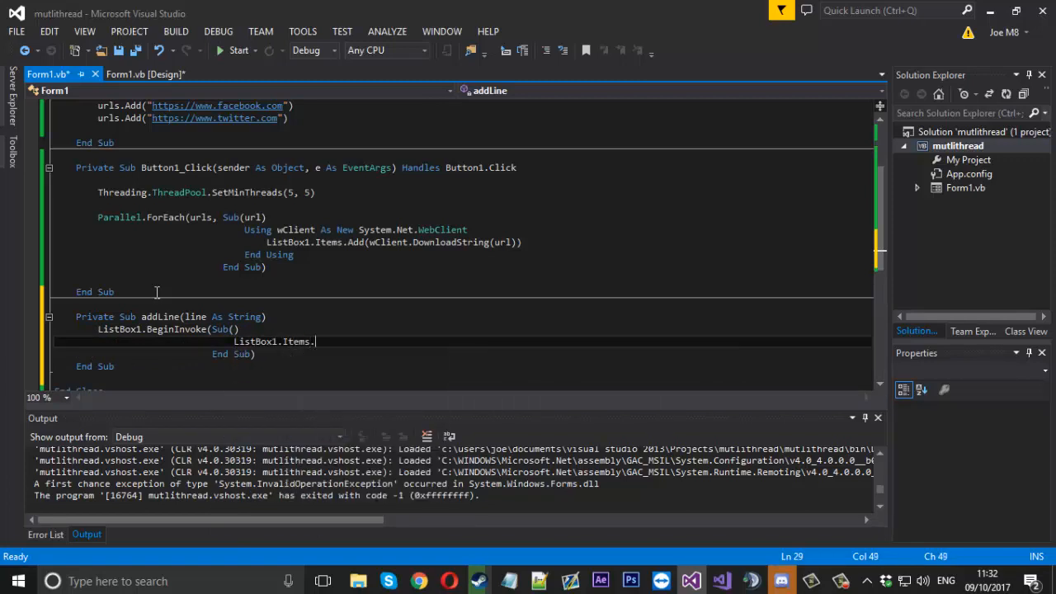
{"action": "type", "text": "Add(line"}
{"action": "left_click", "coordinate": [463, 242]}
{"action": "type", "text": "addLin"}
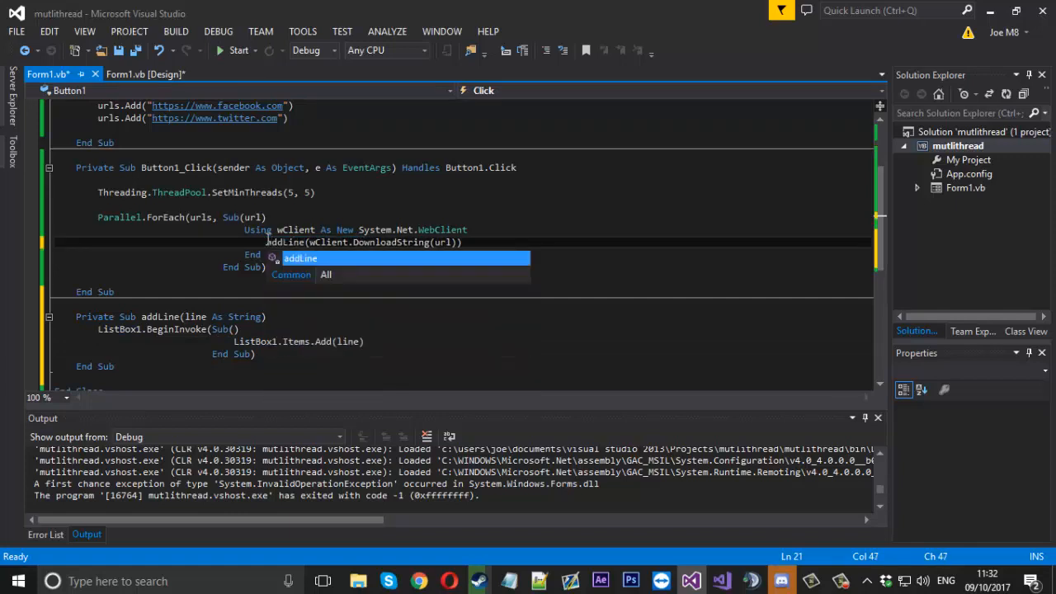
- Rebuild and run the pinger, then start pinging so the list box fills without the exception
{"action": "left_click", "coordinate": [237, 50]}
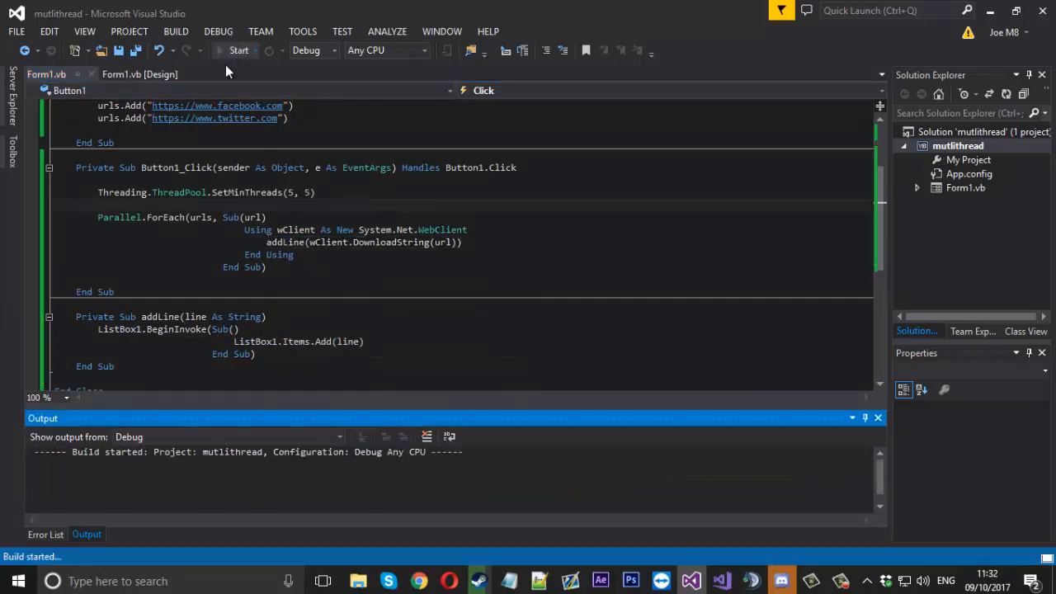
{"action": "left_click", "coordinate": [238, 49]}
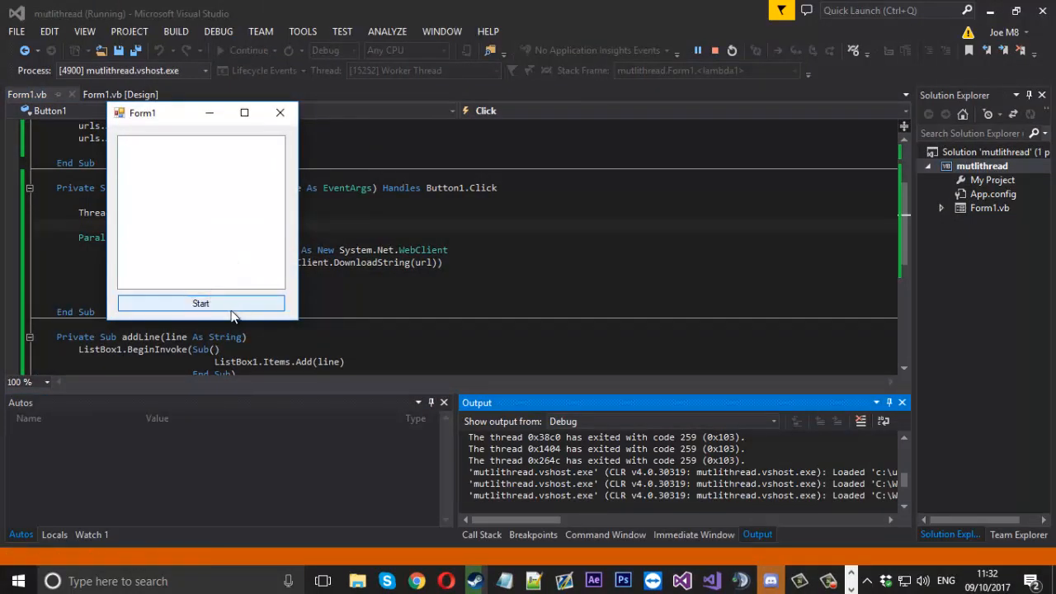
{"action": "mouse_move", "coordinate": [171, 146]}
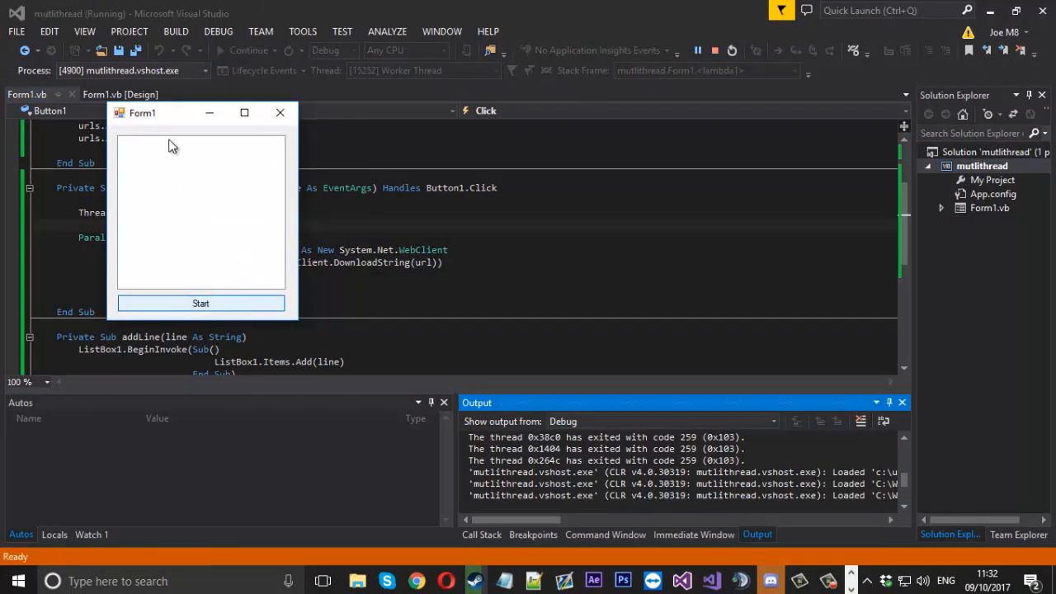
{"action": "left_click", "coordinate": [201, 303]}
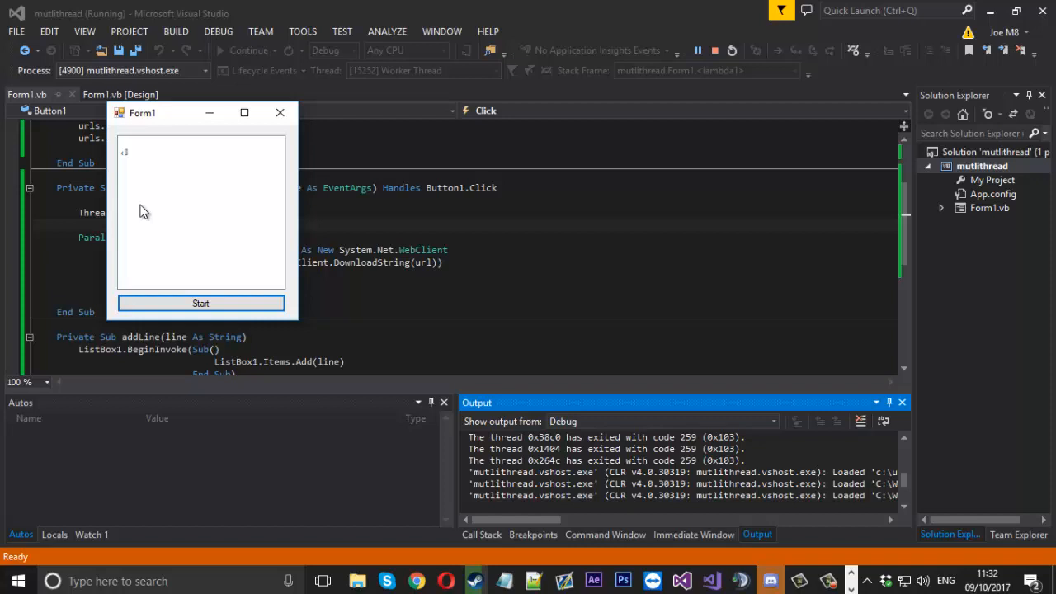
{"action": "mouse_move", "coordinate": [192, 186]}
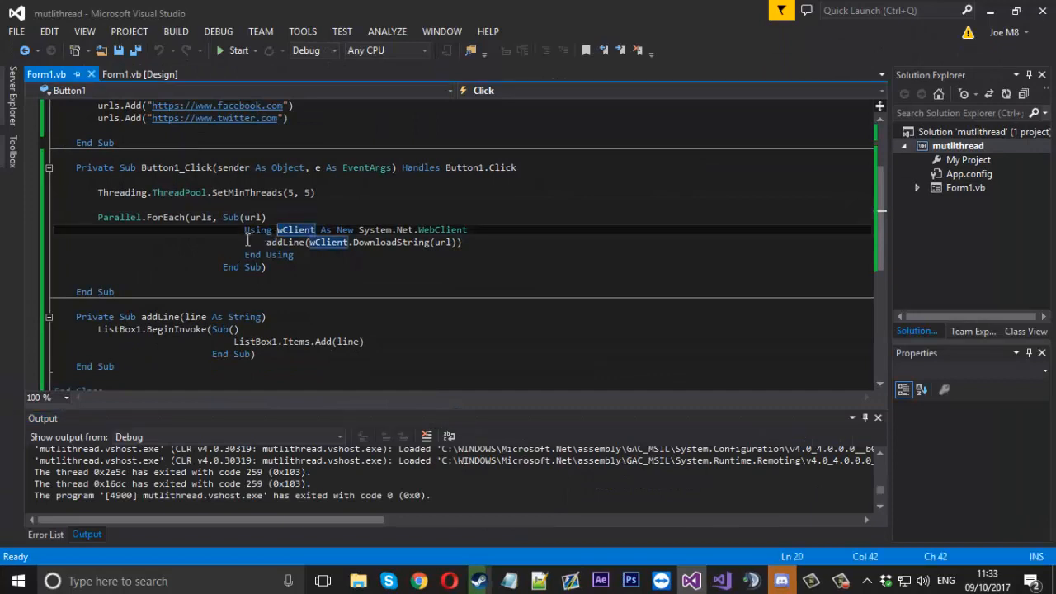
- In the loop, call addLine(IIf(My.Computer.Network.Ping(url) = True, url + " is online", url + " is offline"))
{"action": "scroll", "scroll_direction": "down", "scroll_amount": 3}
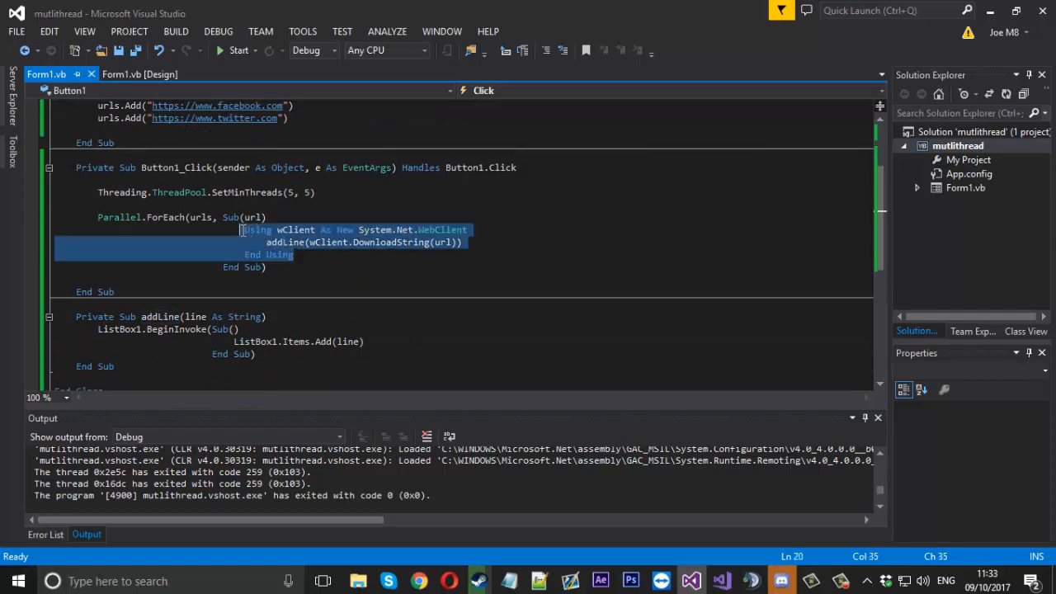
{"action": "key", "text": "Delete"}
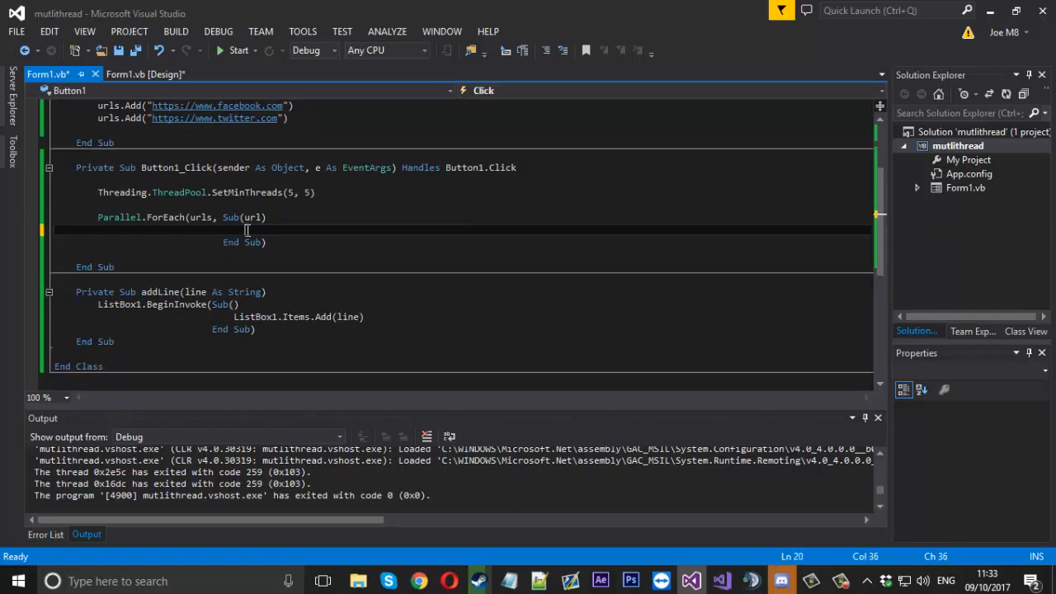
{"action": "type", "text": "addLine()"}
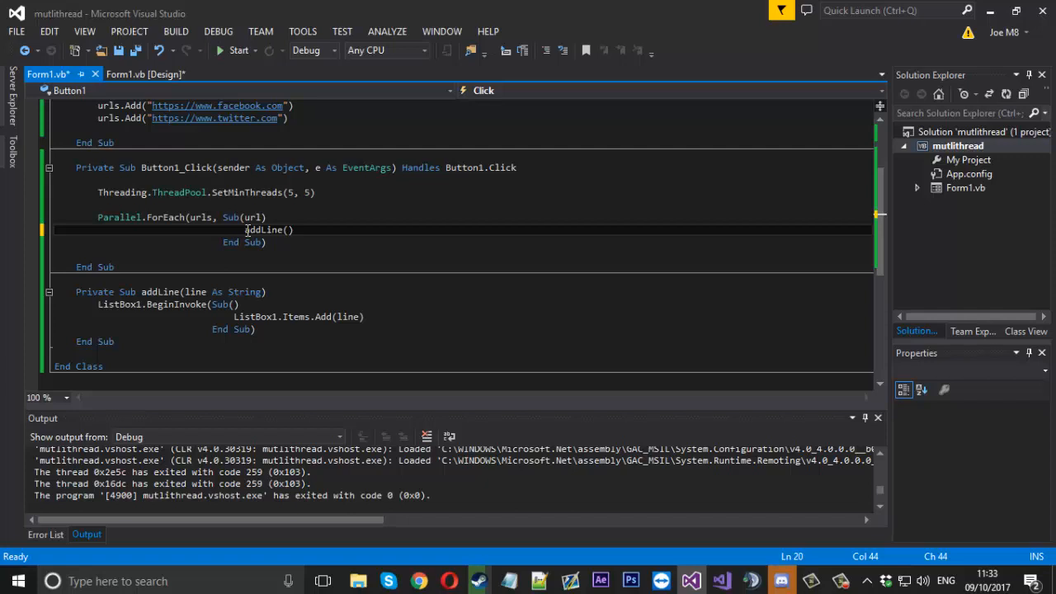
{"action": "type", "text": "IIf(My.Computer.Network.ping"}
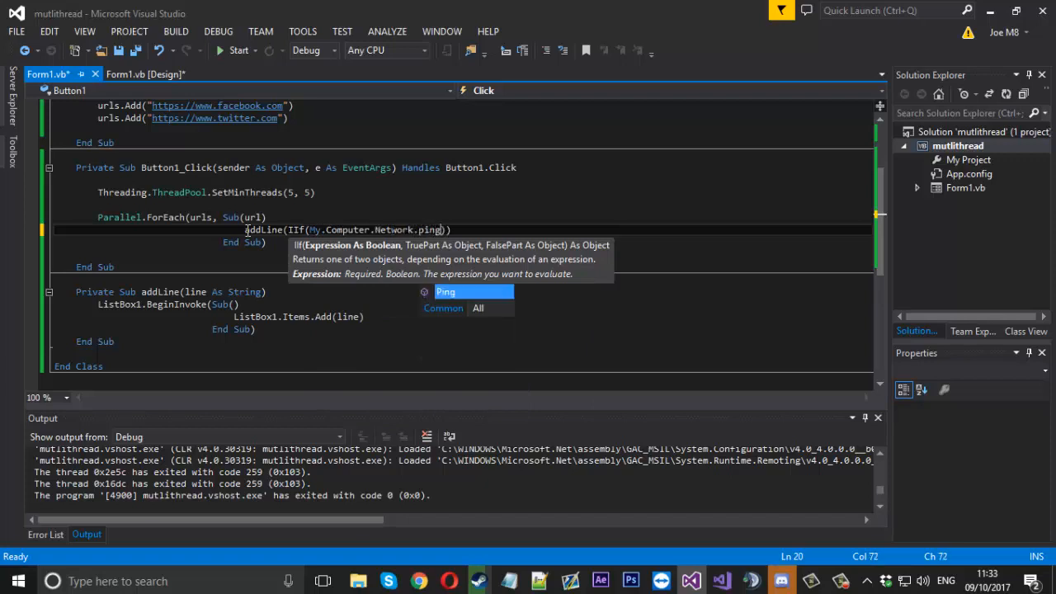
{"action": "type", "text": "u"}
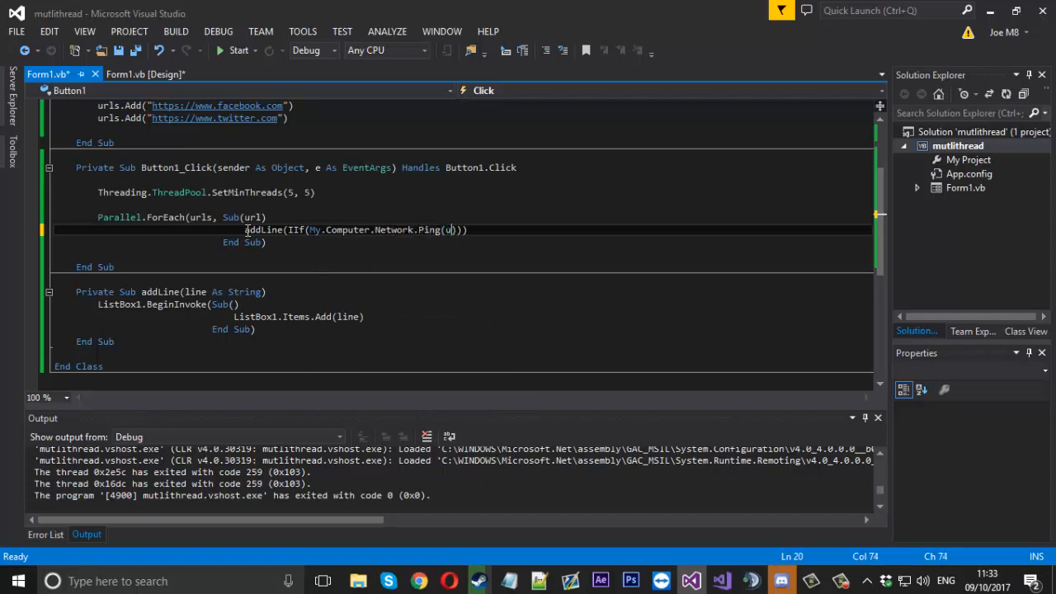
{"action": "type", "text": "rl)"}
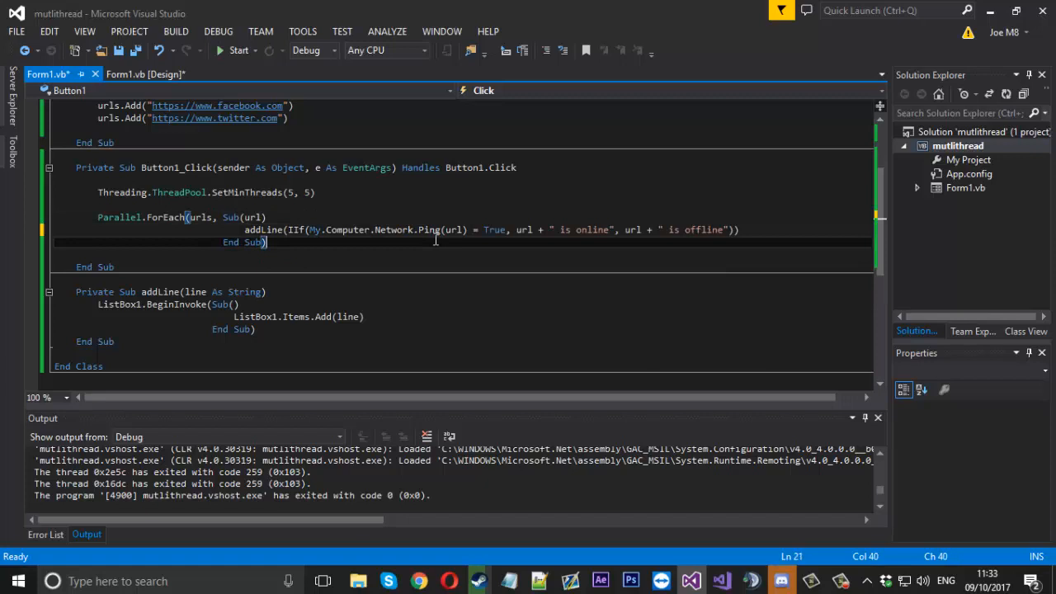
{"action": "mouse_move", "coordinate": [510, 230]}
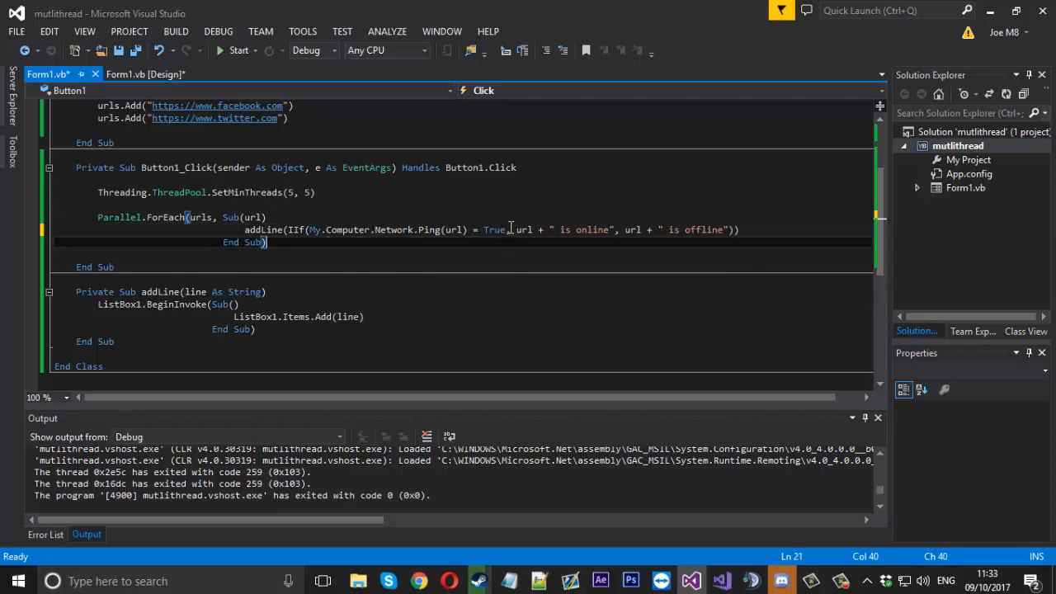
{"action": "mouse_move", "coordinate": [523, 230]}
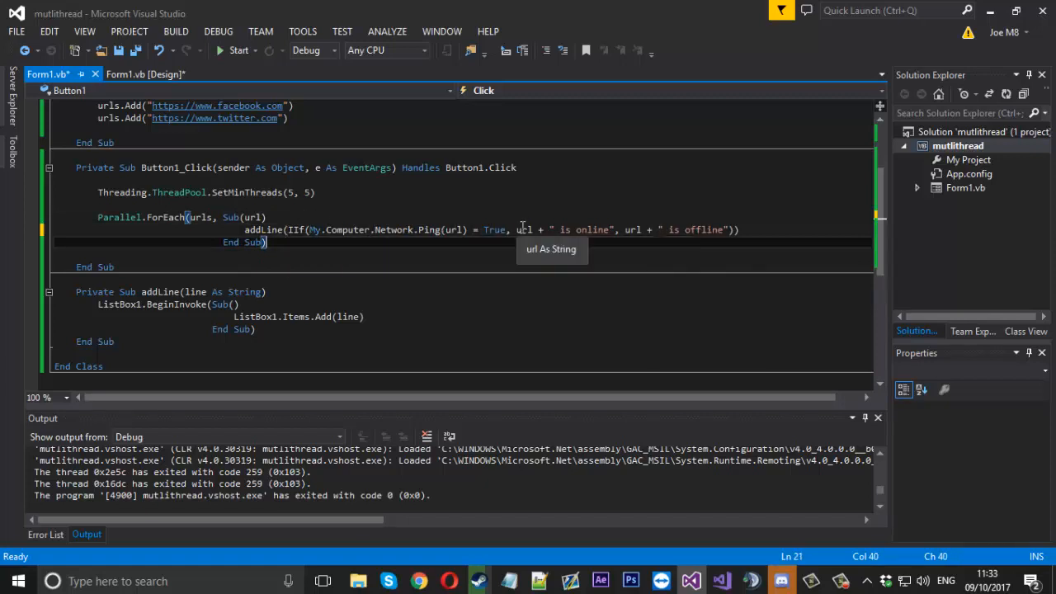
{"action": "left_click", "coordinate": [264, 229]}
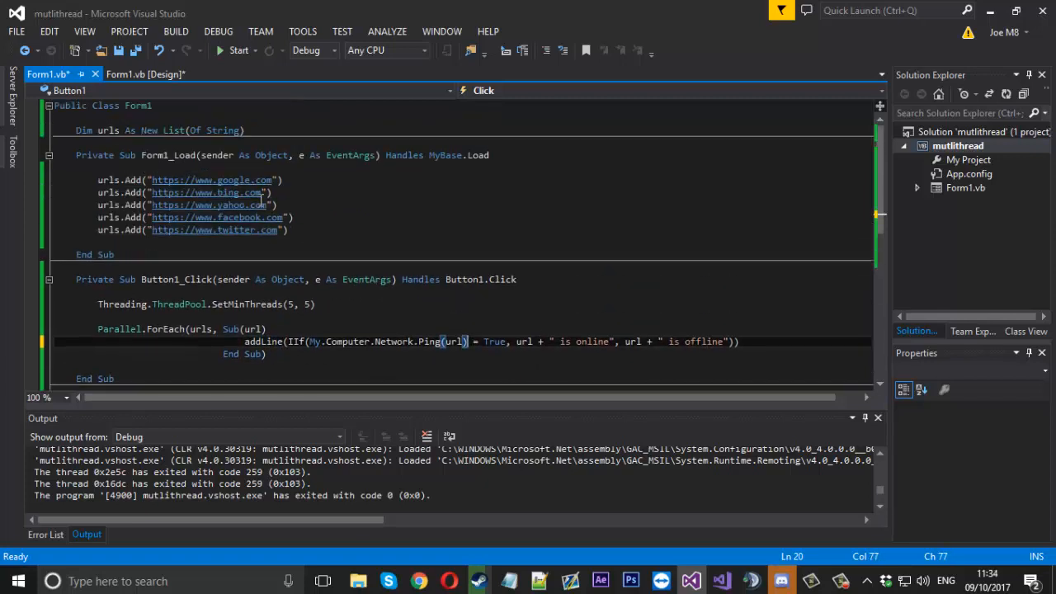
{"action": "mouse_move", "coordinate": [211, 180]}
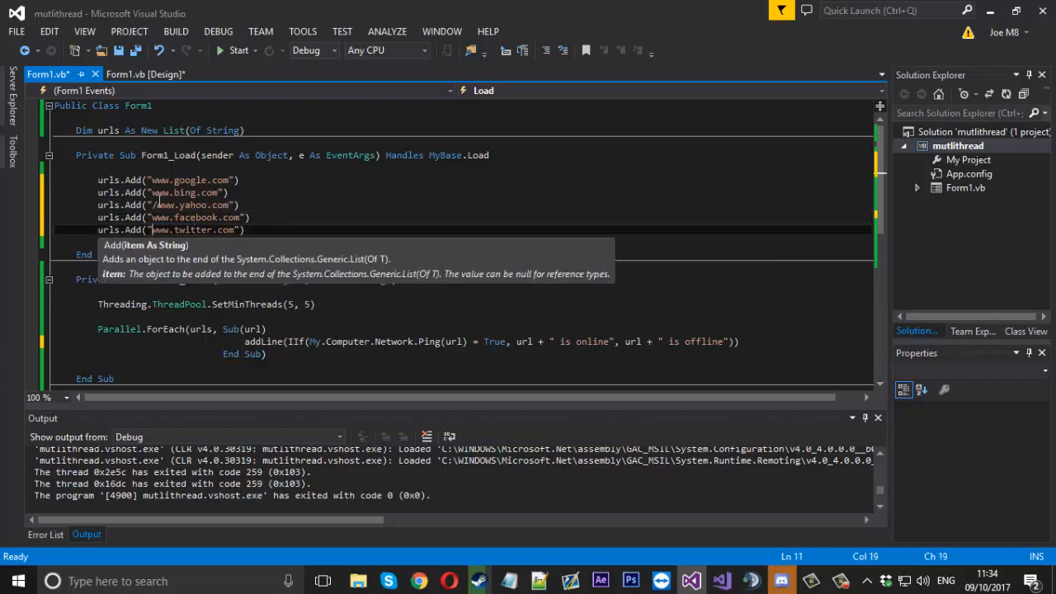
{"action": "left_click", "coordinate": [237, 49]}
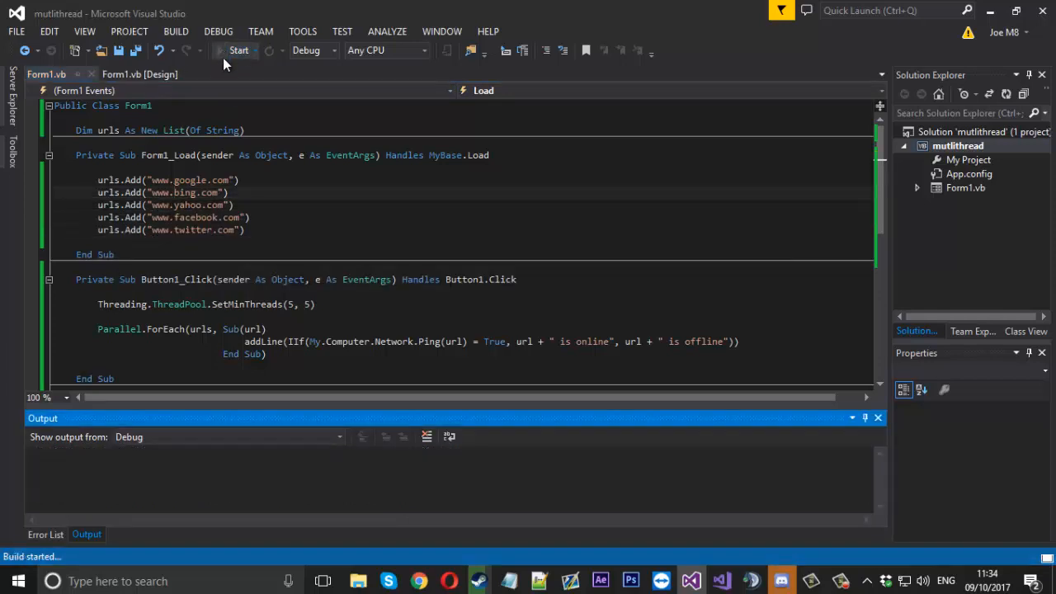
{"action": "left_click", "coordinate": [237, 50]}
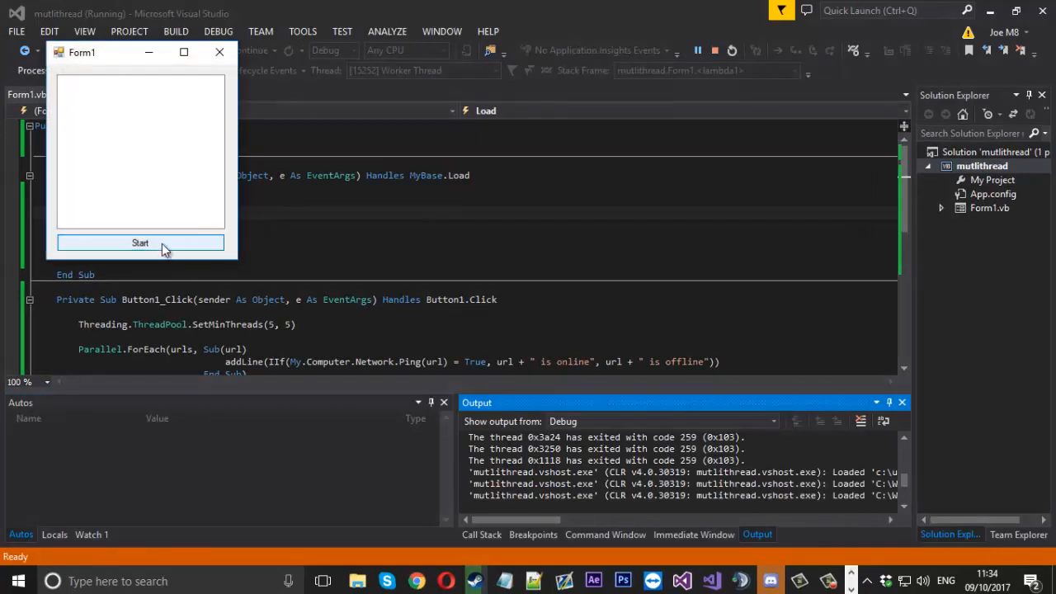
{"action": "left_click", "coordinate": [140, 242]}
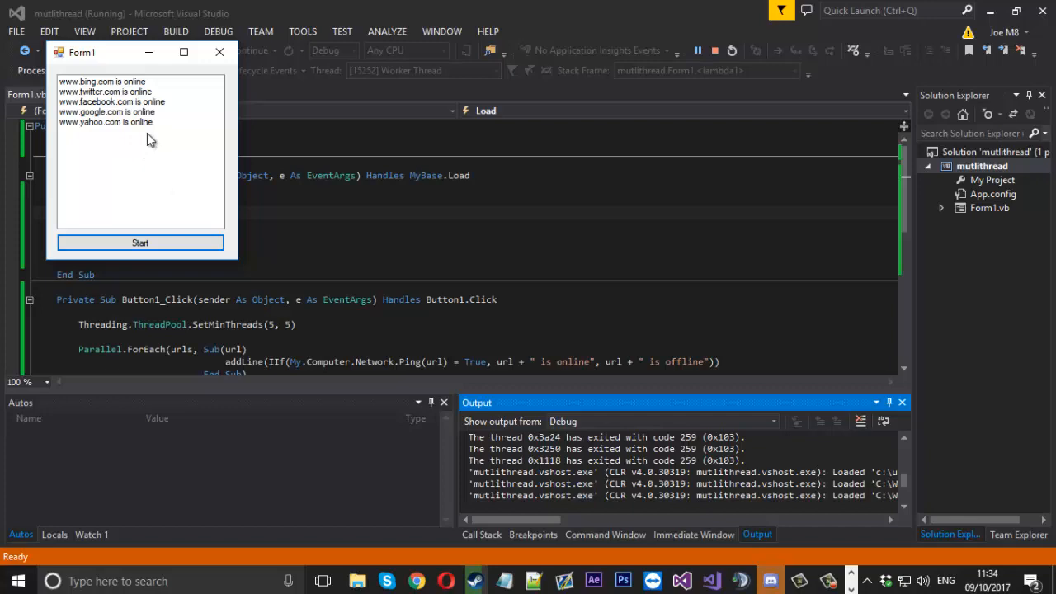
{"action": "left_click", "coordinate": [106, 112]}
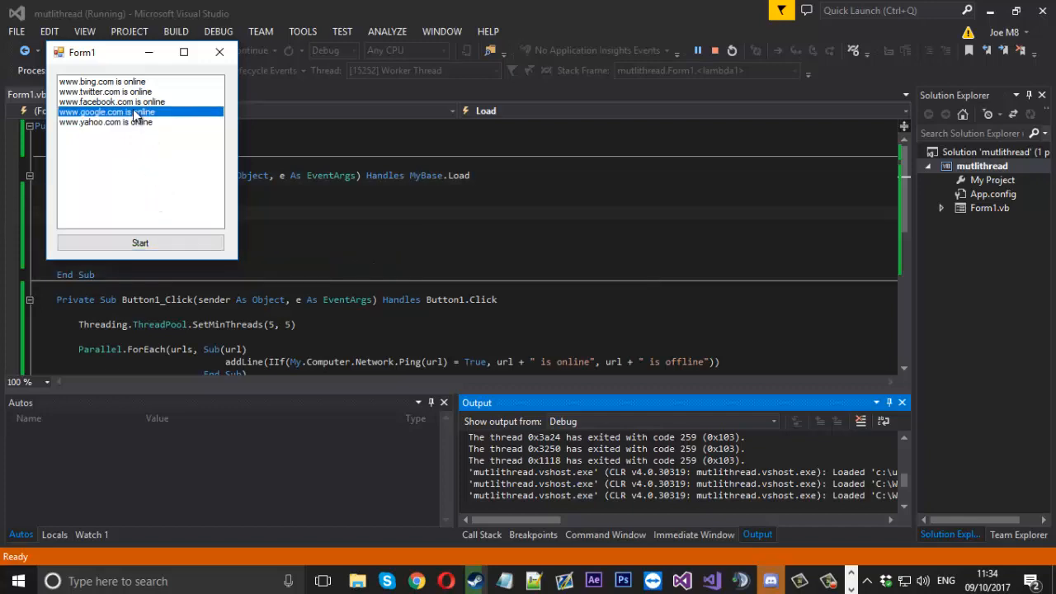
{"action": "left_click", "coordinate": [103, 81]}
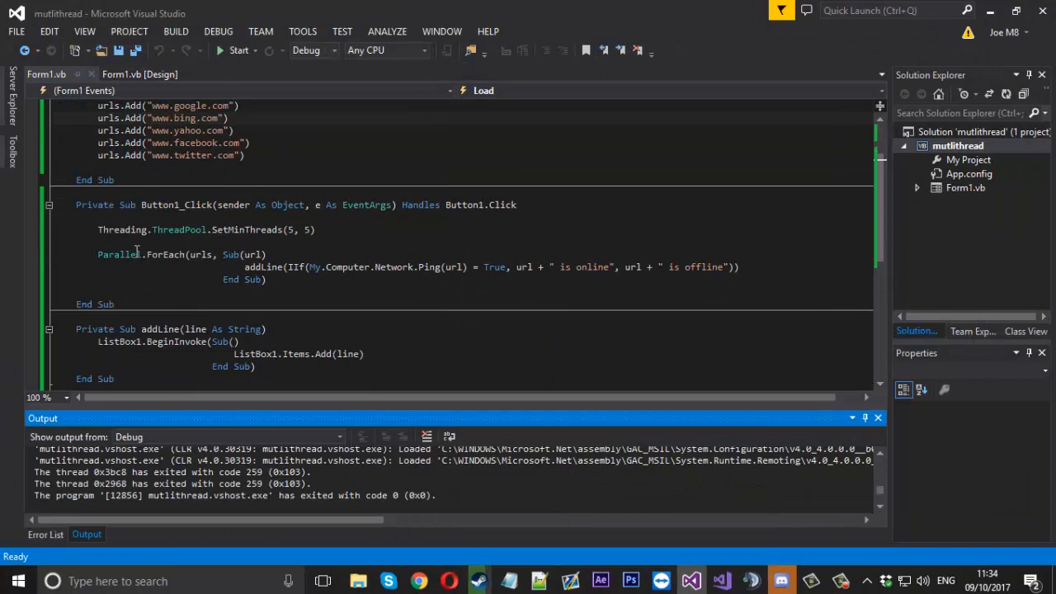
{"action": "left_click", "coordinate": [141, 74]}
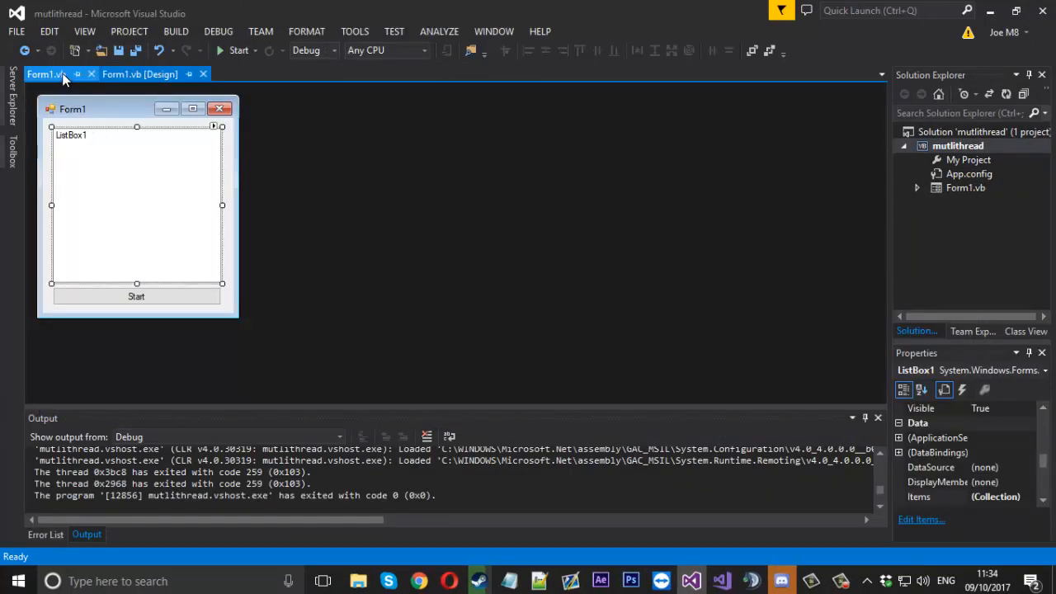
{"action": "left_click", "coordinate": [45, 74]}
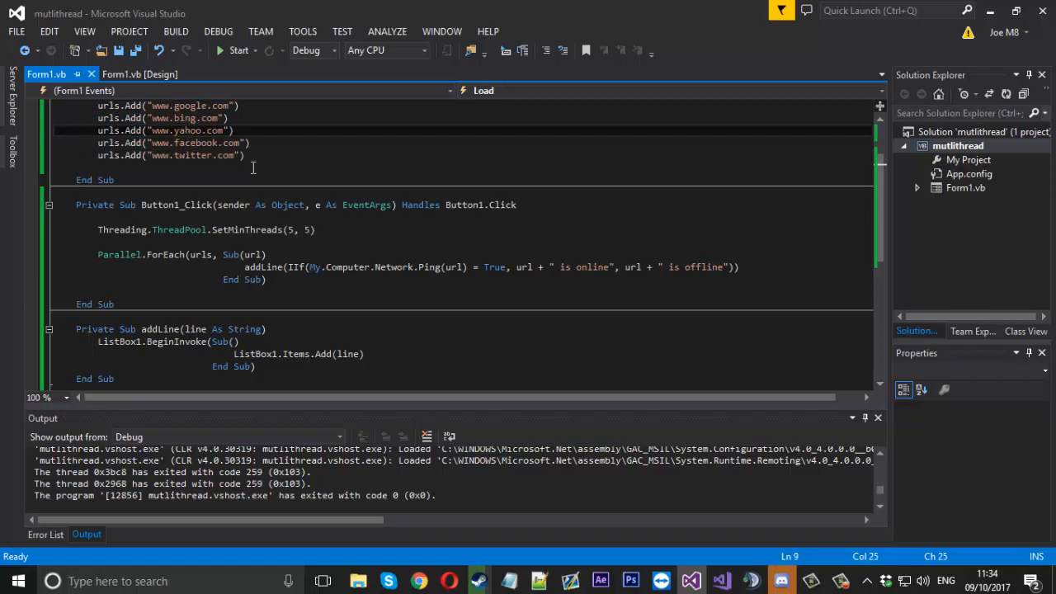
{"action": "mouse_move", "coordinate": [241, 272]}
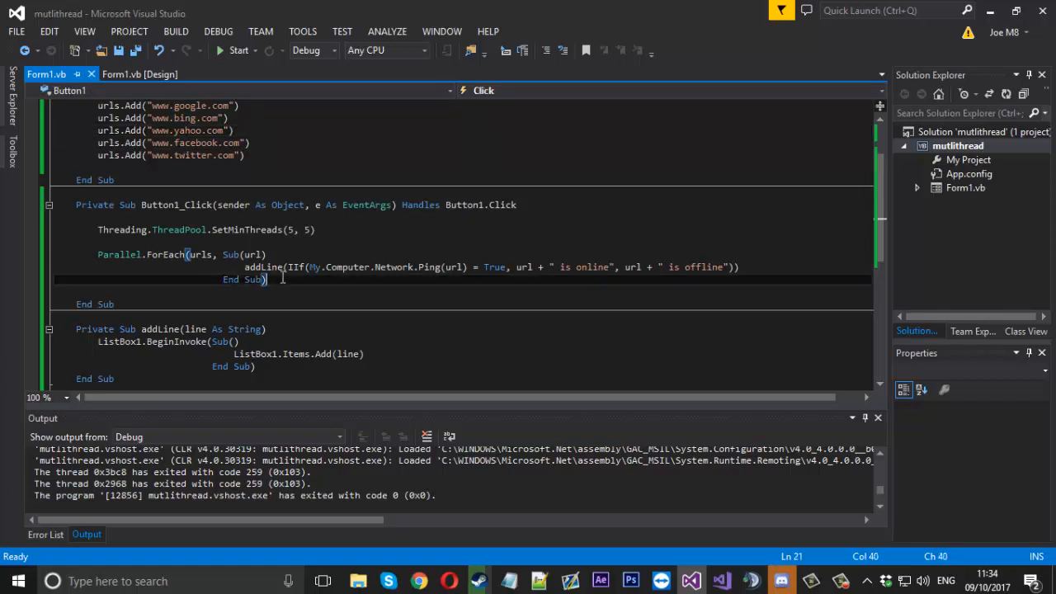
- Call addLine("Task completed") after the Parallel.ForEach block
{"action": "key", "text": "enter"}
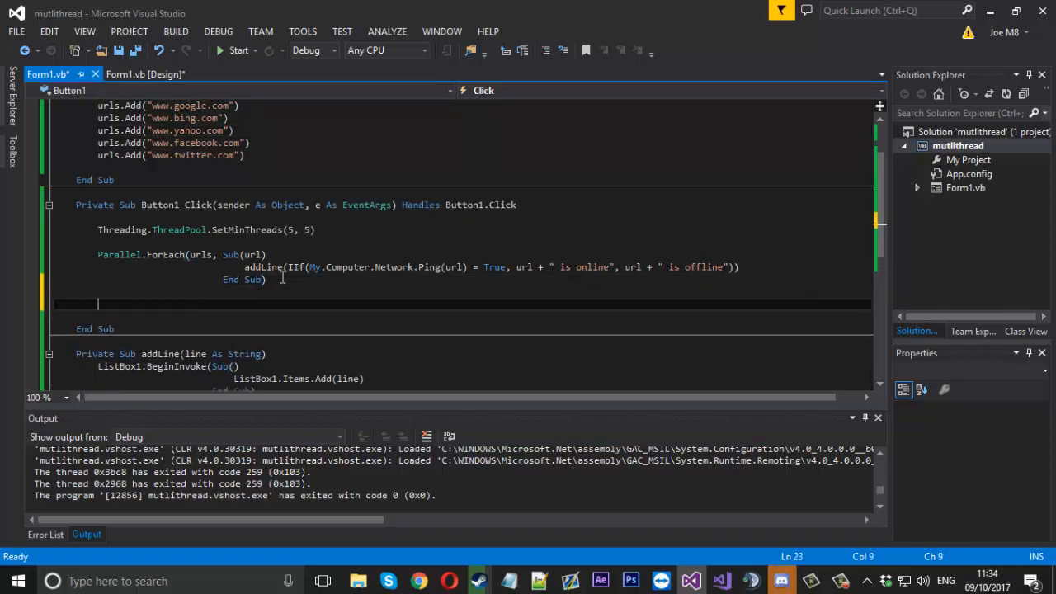
{"action": "type", "text": "addLine(\"Task"}
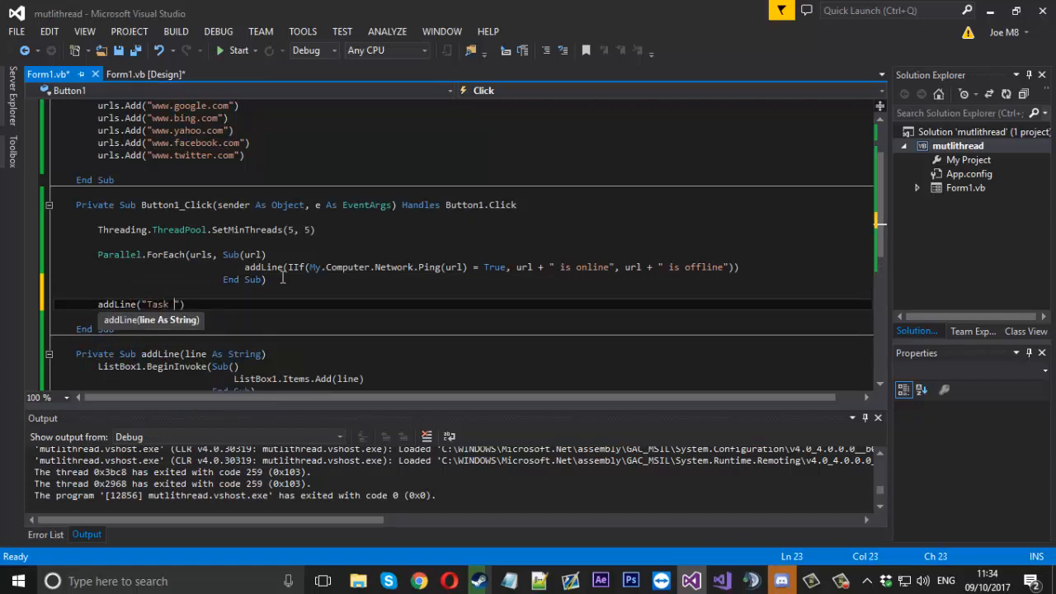
{"action": "type", "text": "completed"}
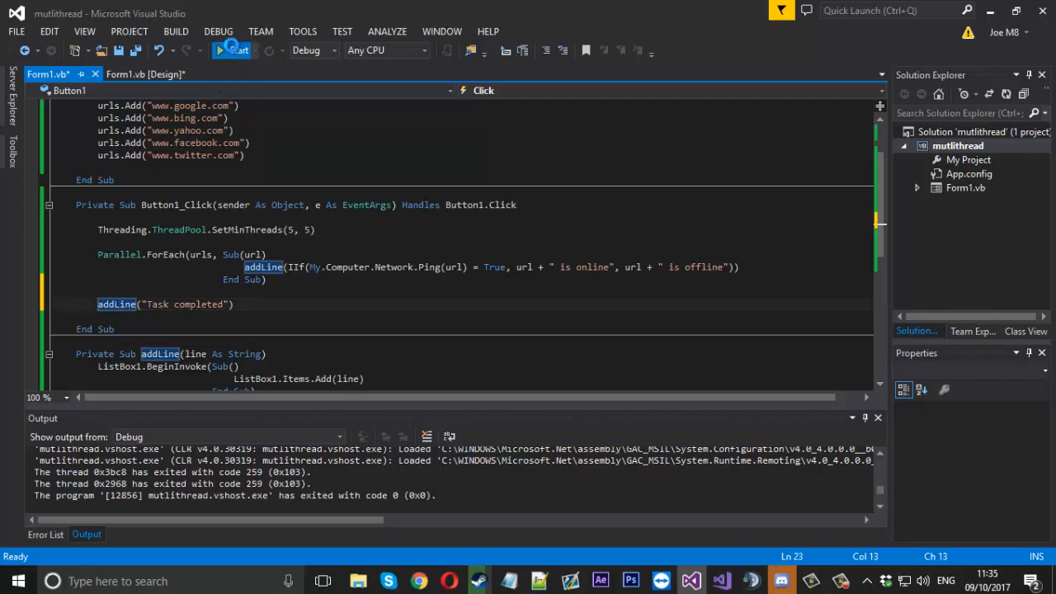
- Run the form and ping the URLs to confirm "Task completed" appears after the five results
{"action": "left_click", "coordinate": [234, 50]}
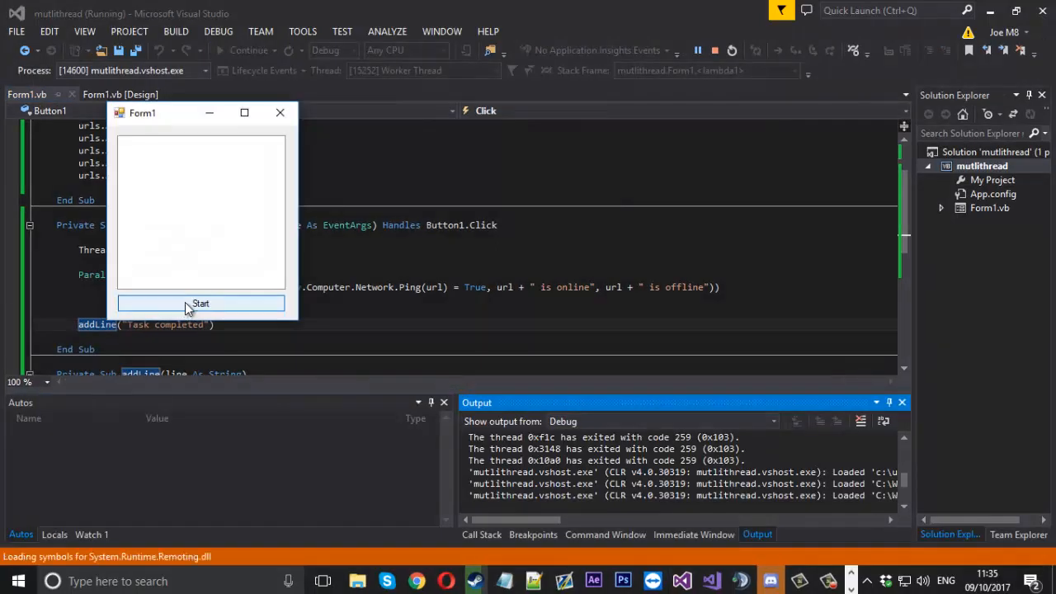
{"action": "left_click", "coordinate": [202, 303]}
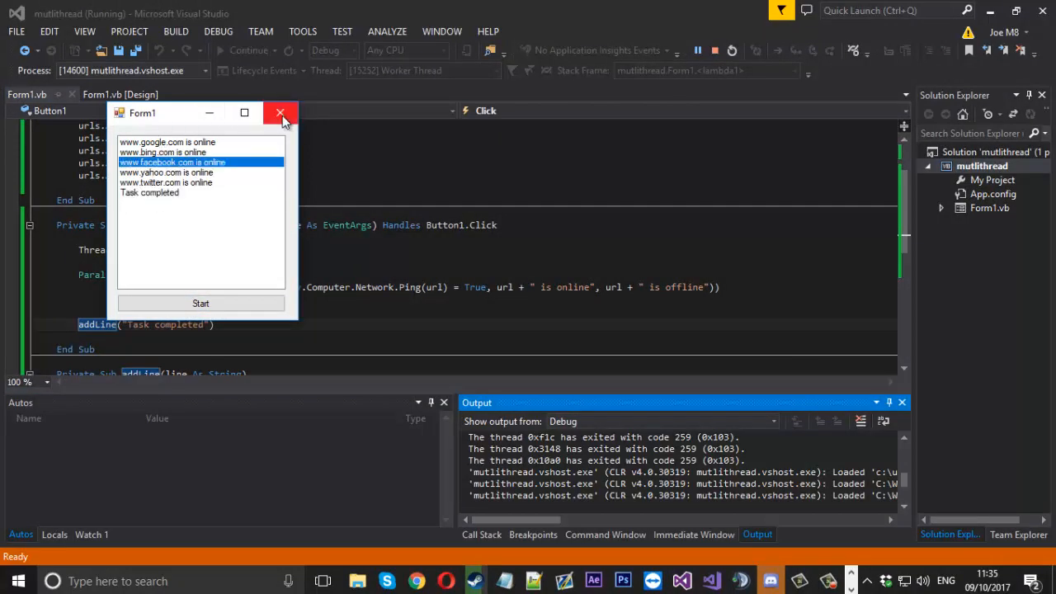
{"action": "left_click", "coordinate": [280, 112]}
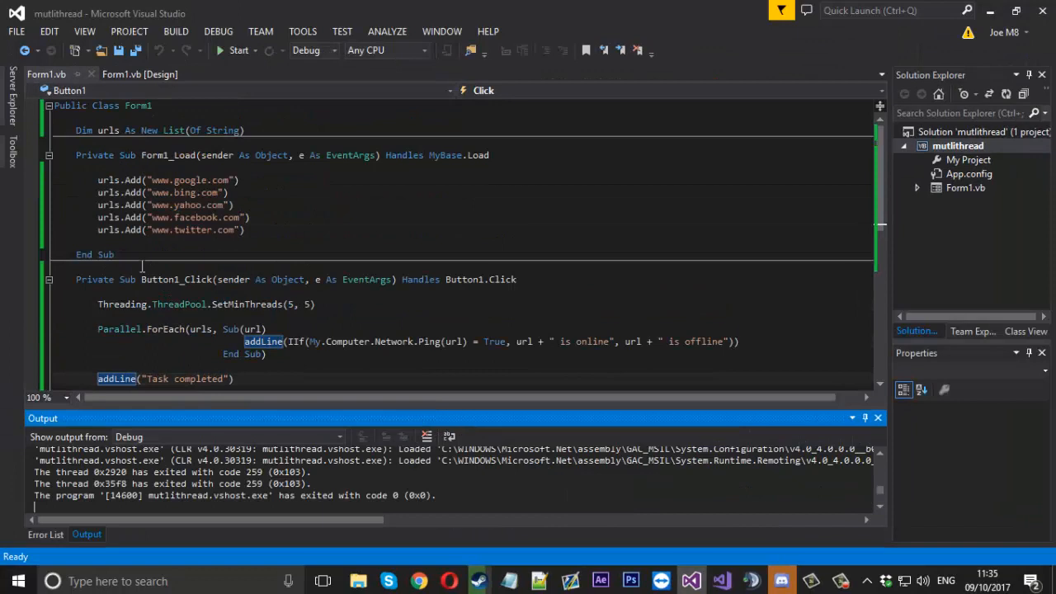
{"action": "scroll", "scroll_direction": "down", "scroll_amount": 3}
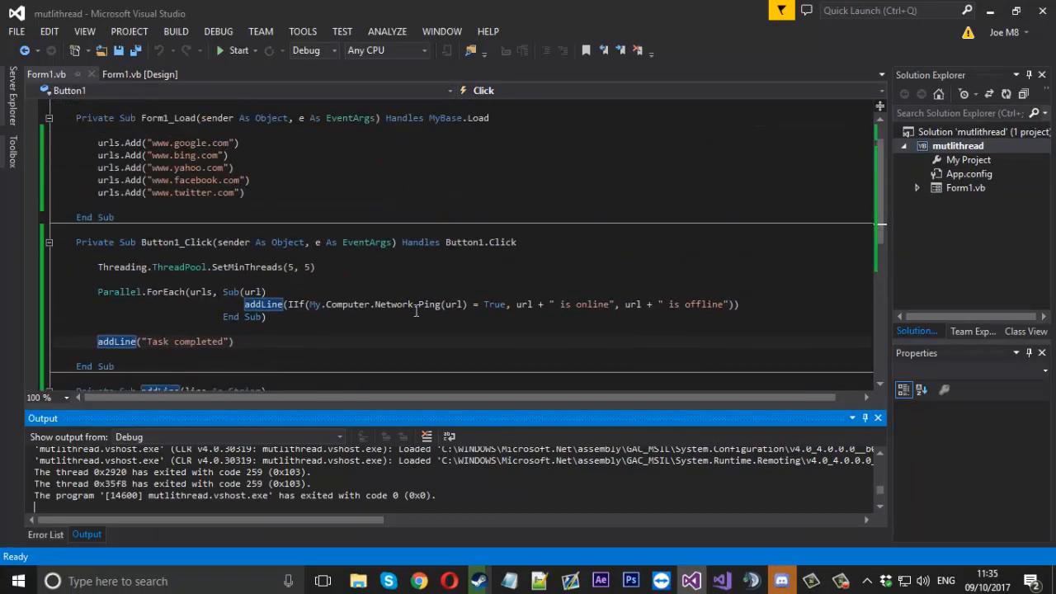
{"action": "left_click", "coordinate": [673, 303]}
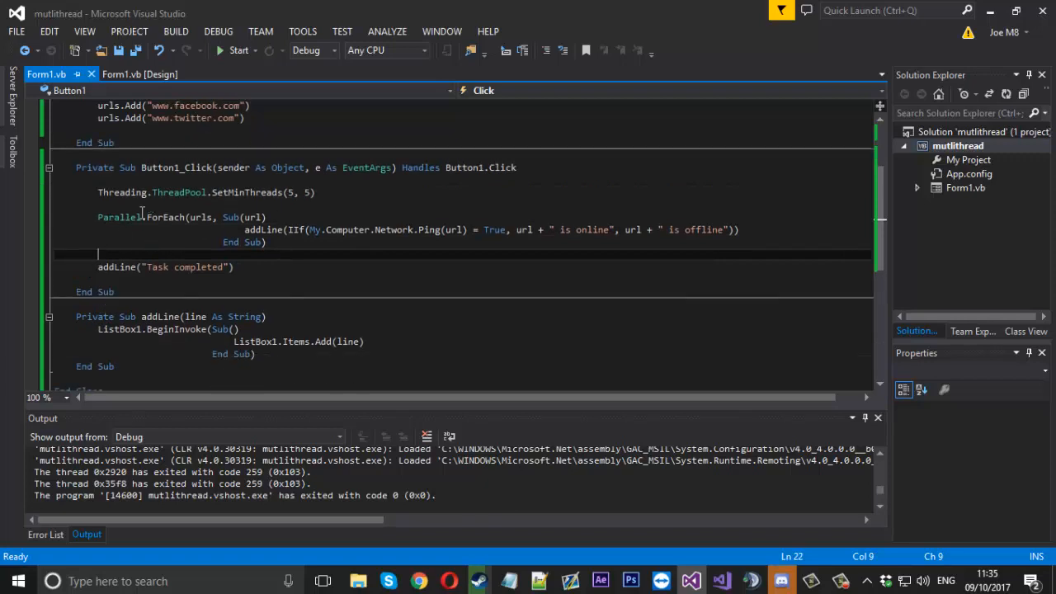
{"action": "mouse_move", "coordinate": [169, 248]}
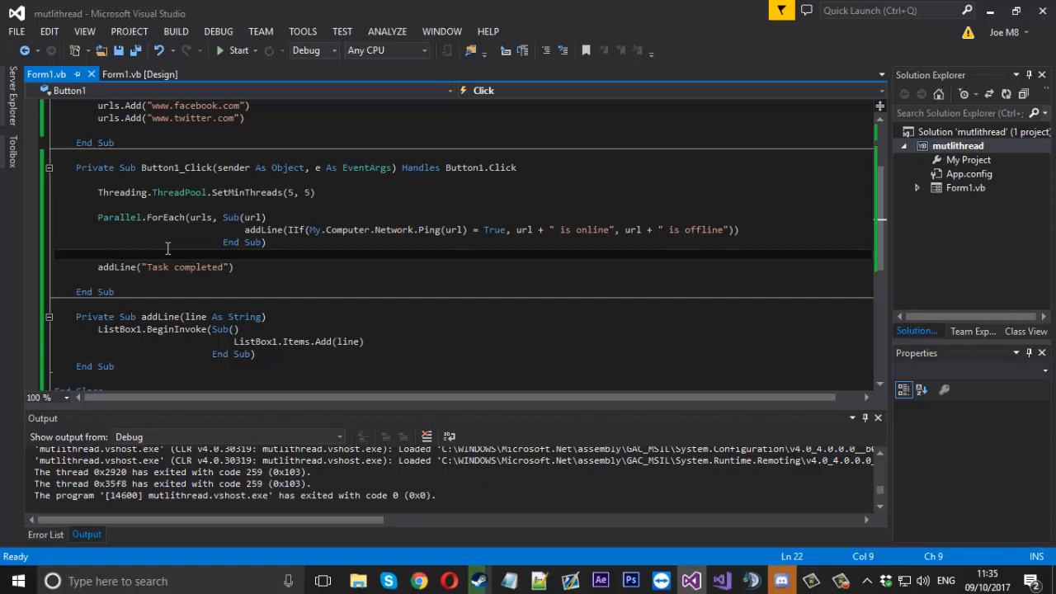
{"action": "left_click", "coordinate": [97, 254]}
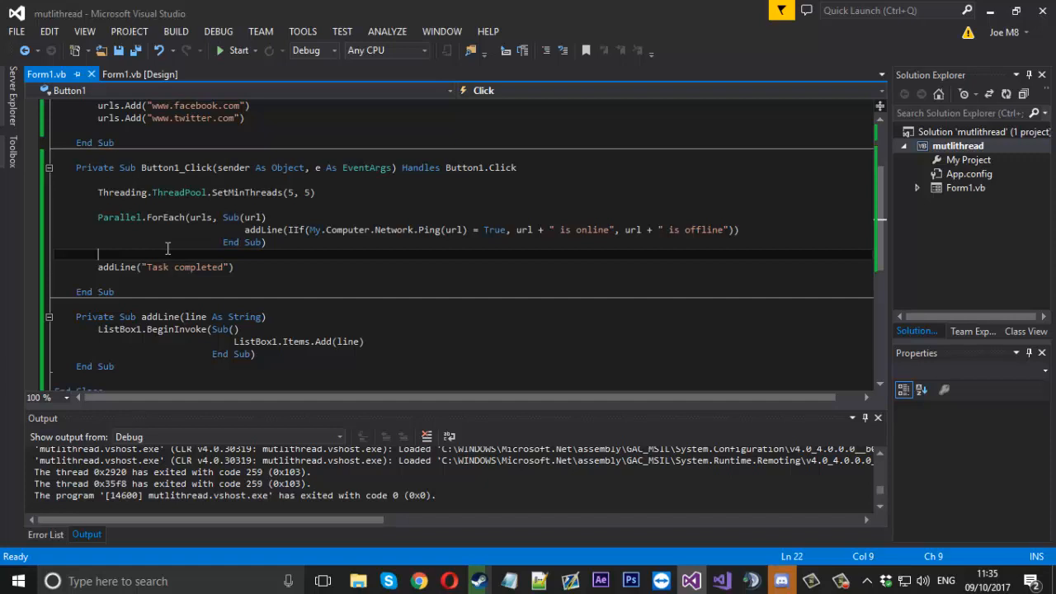